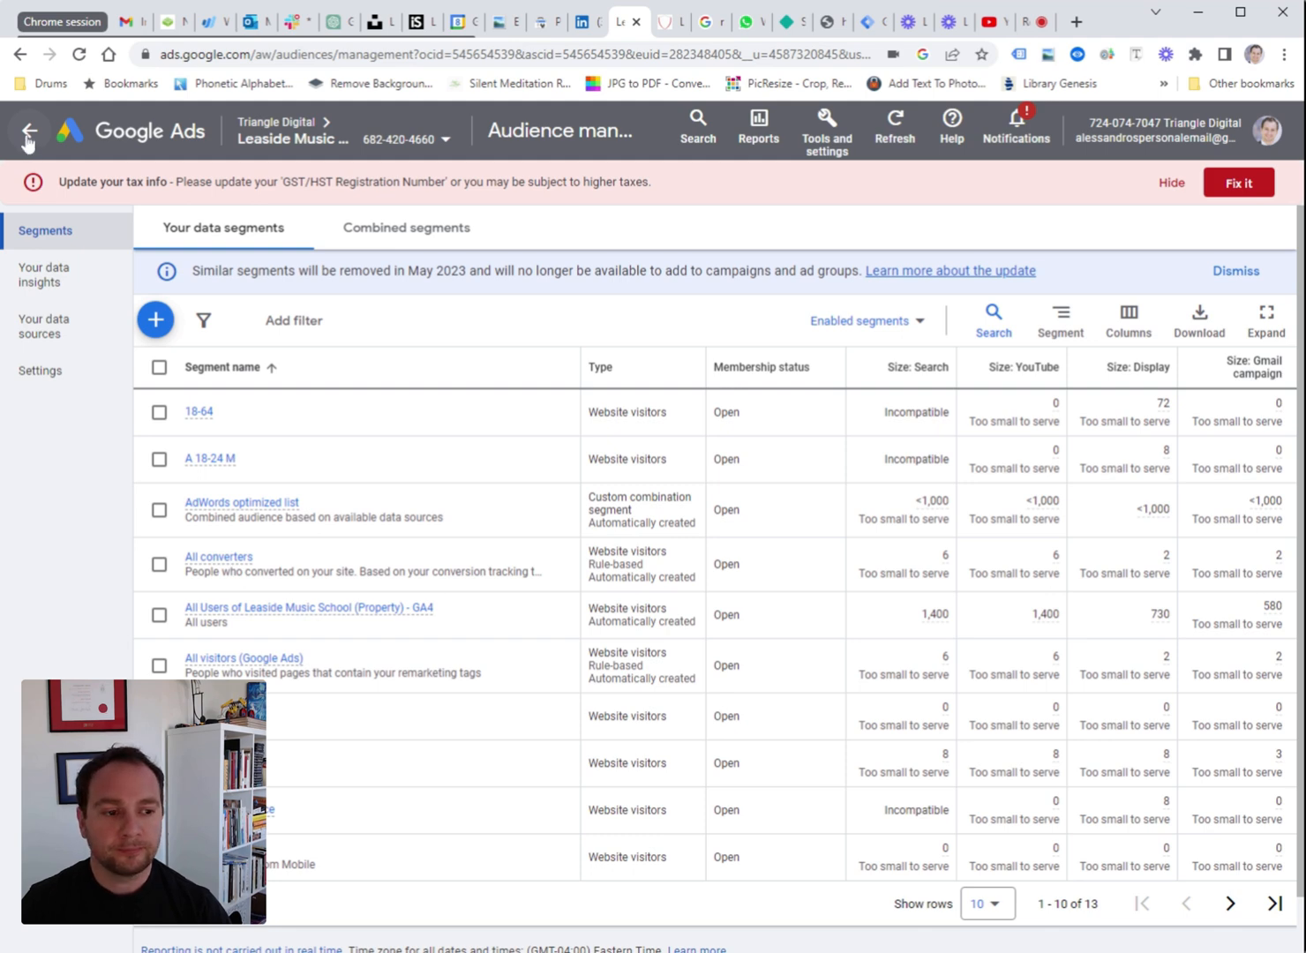
Return from Audience manager to the Leaside Music School Overview and reload the page
left_click(28, 131)
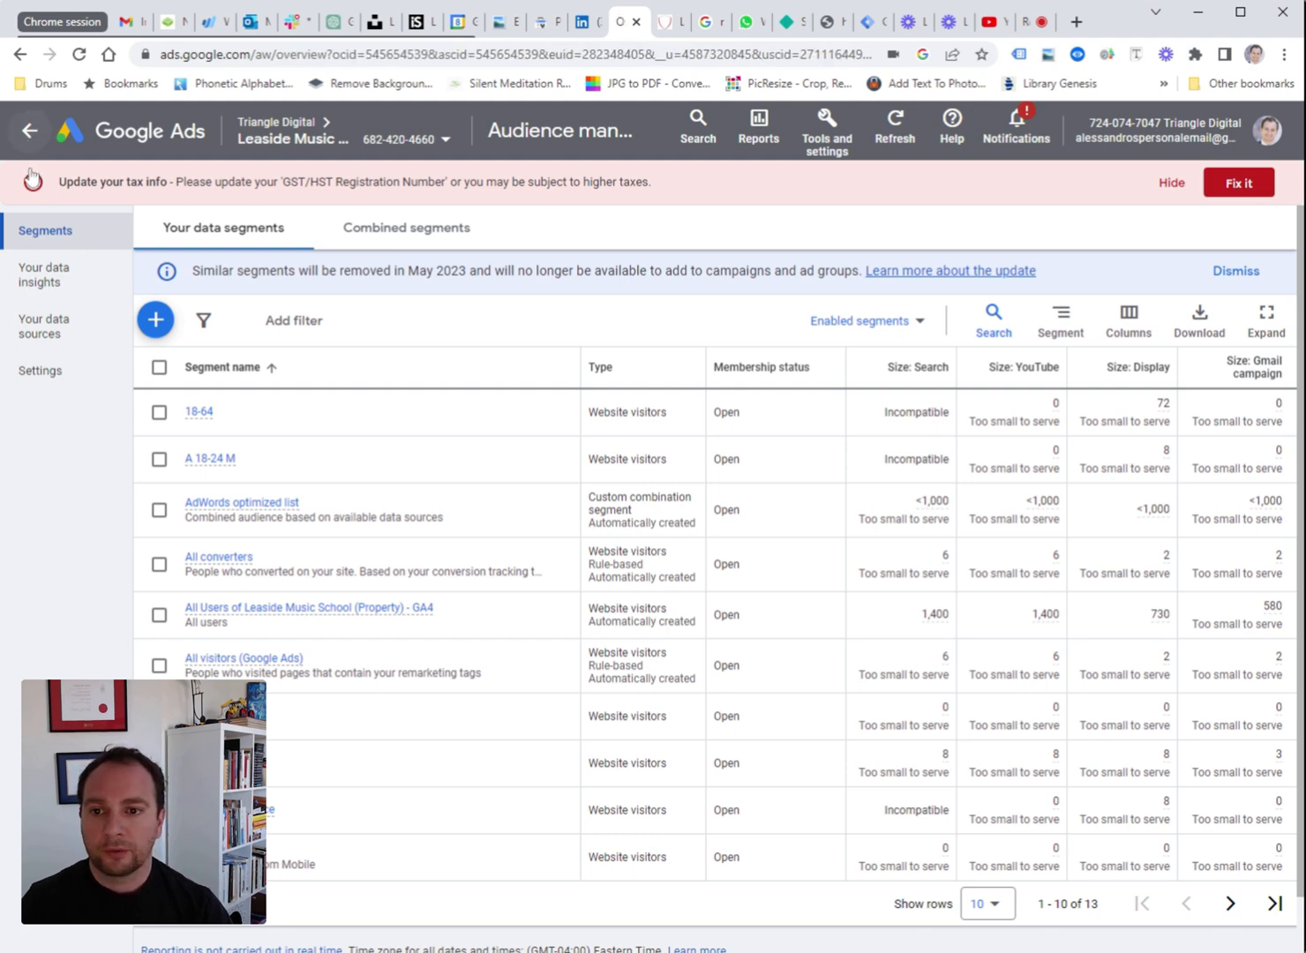
left_click(29, 130)
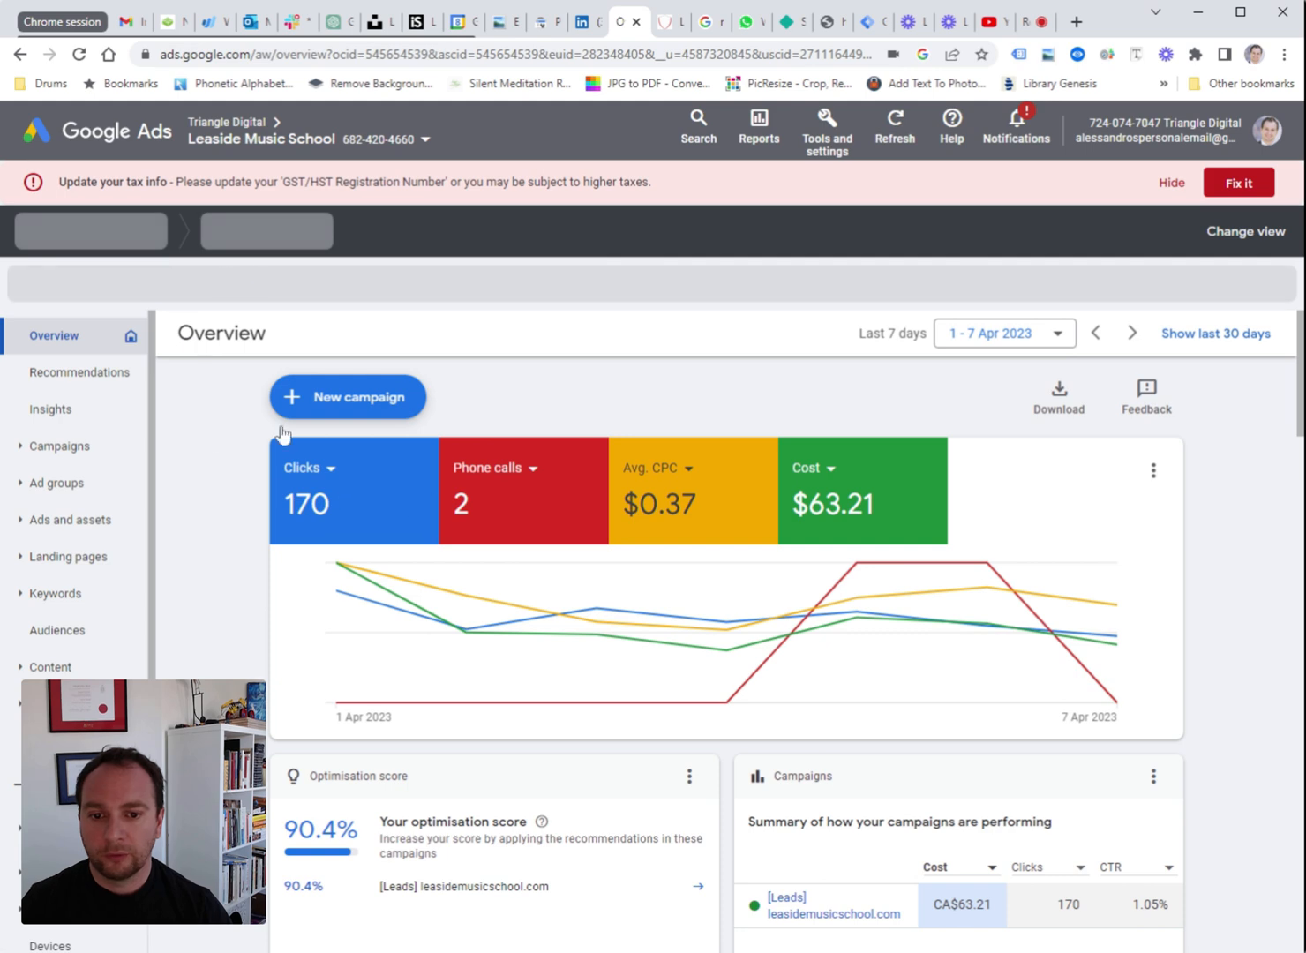
mouse_move(385, 538)
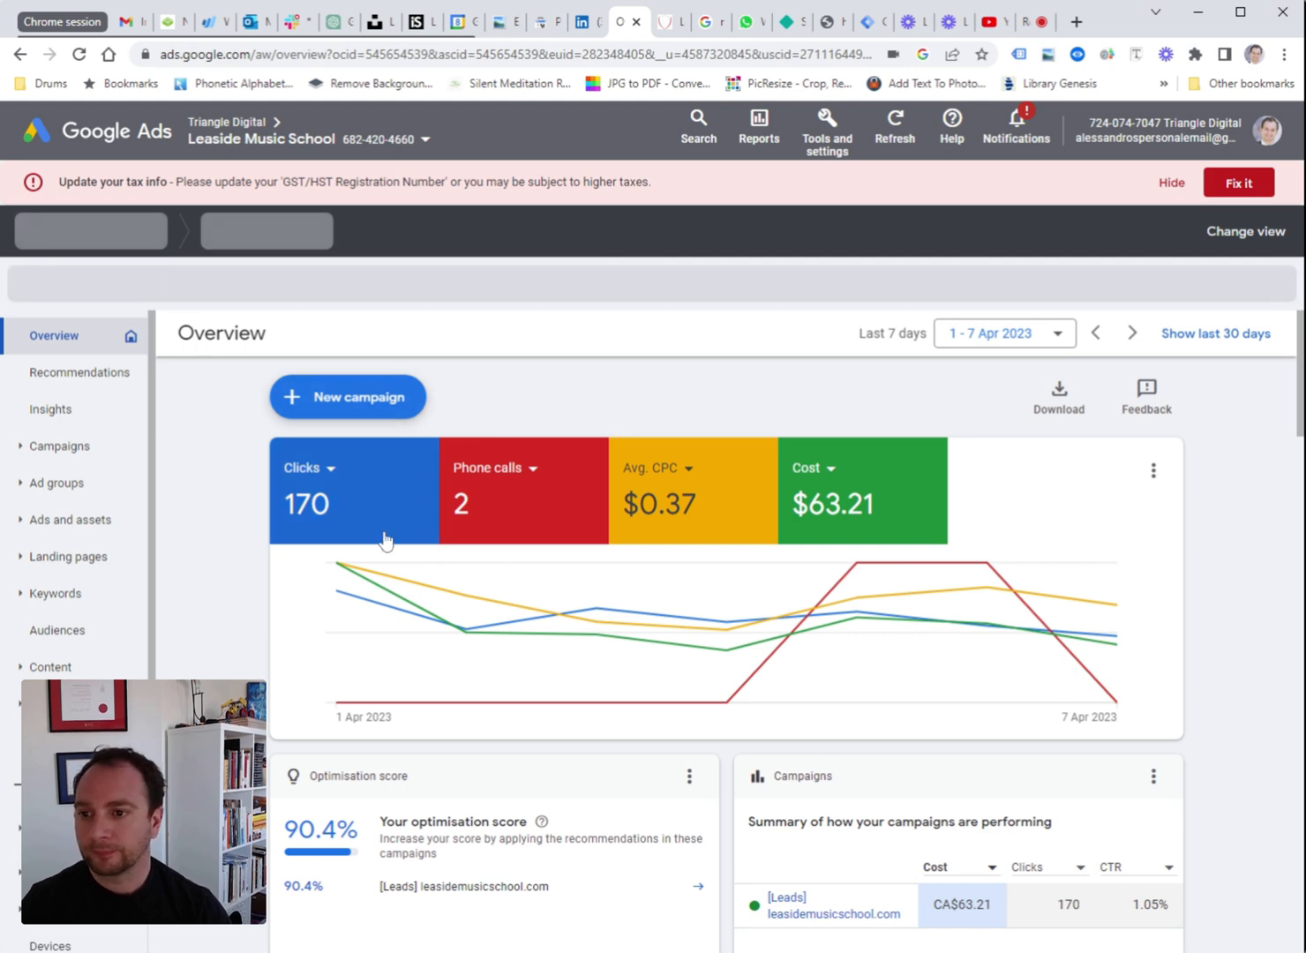
mouse_move(293, 225)
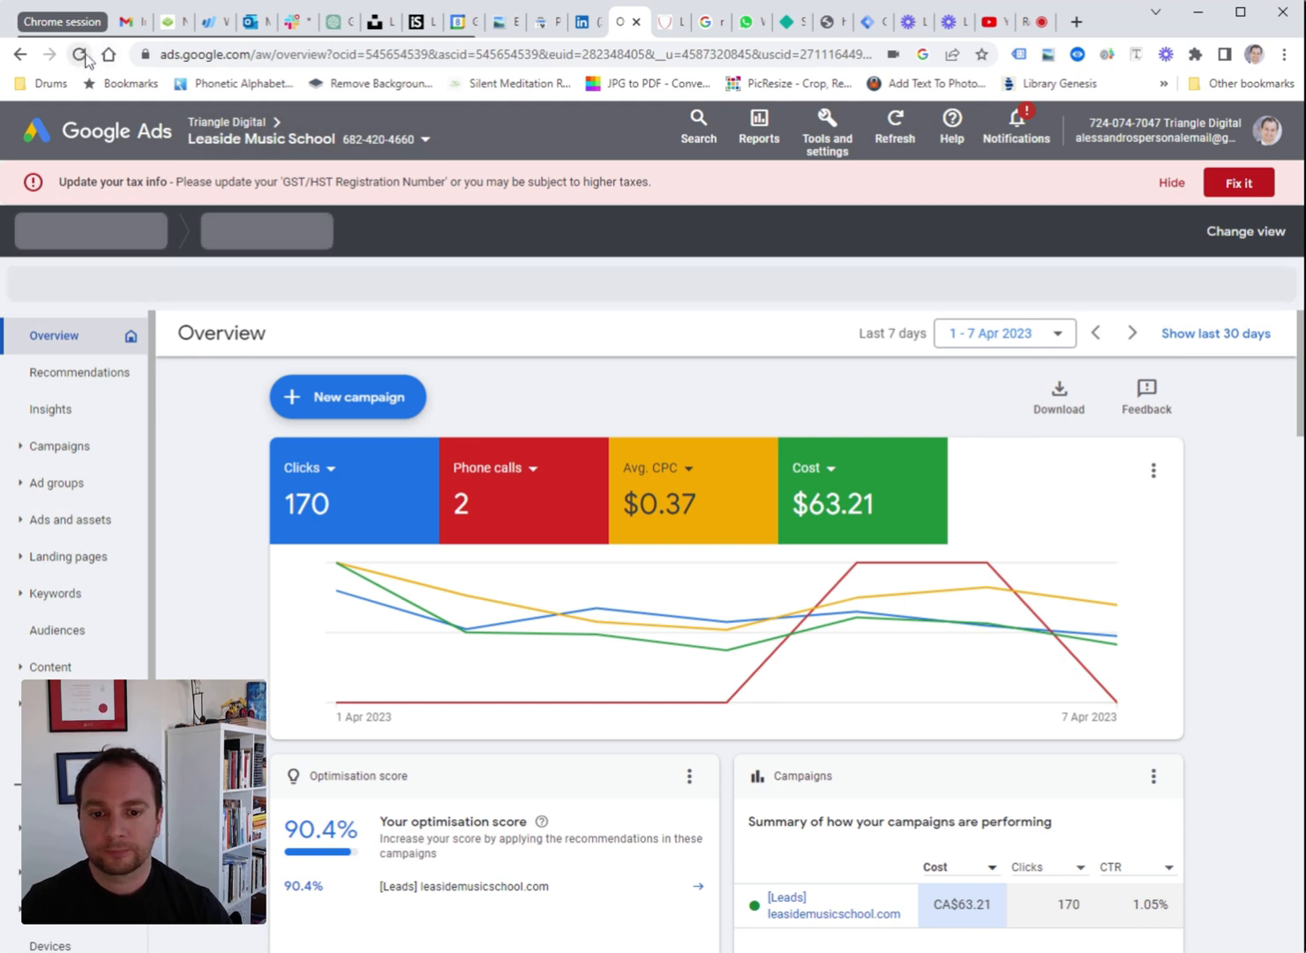
left_click(82, 55)
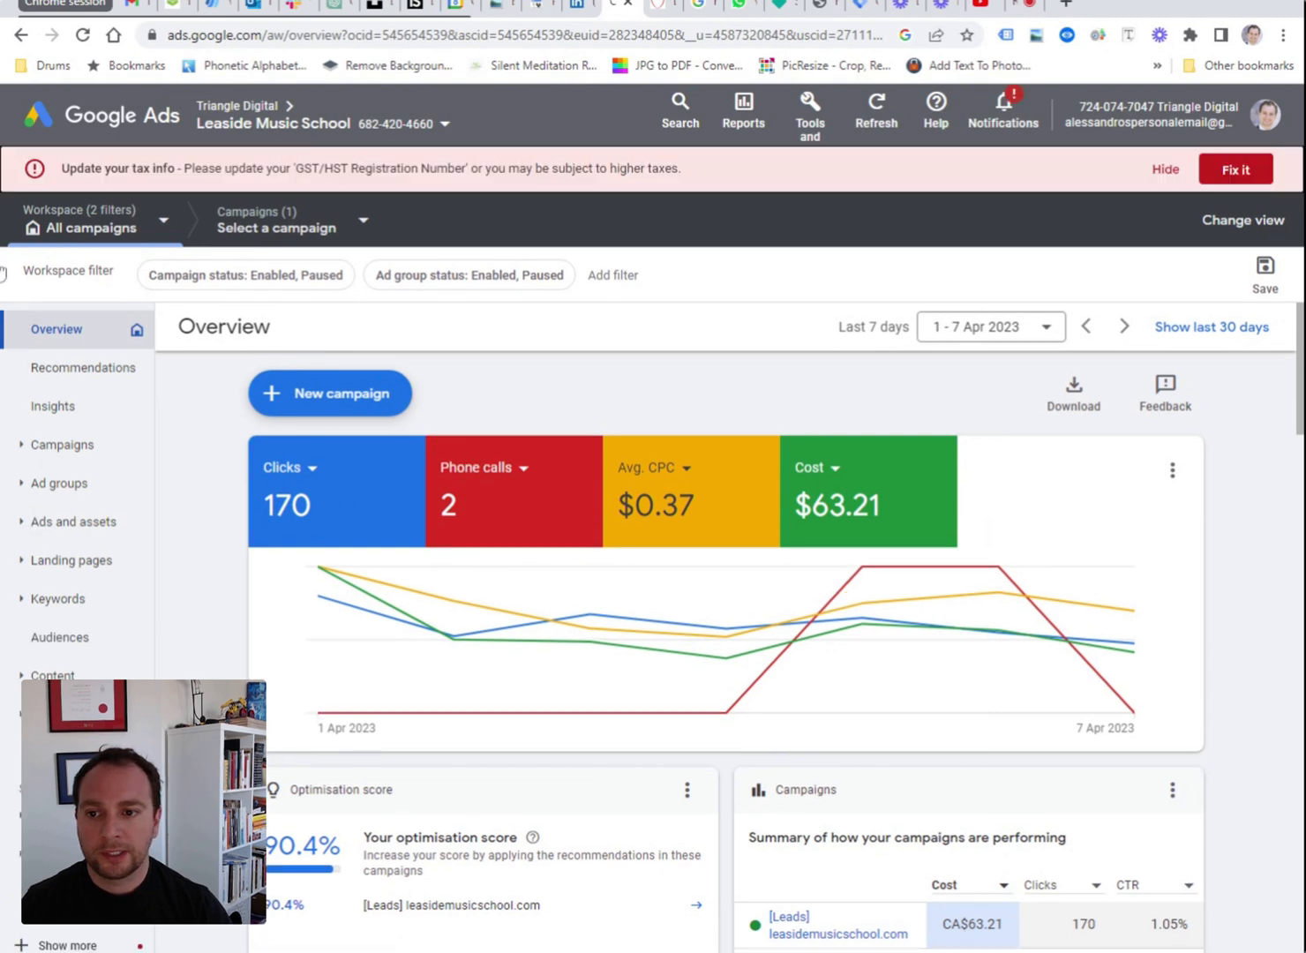
Go to Audience manager via Tools and settings > Shared Library
left_click(741, 113)
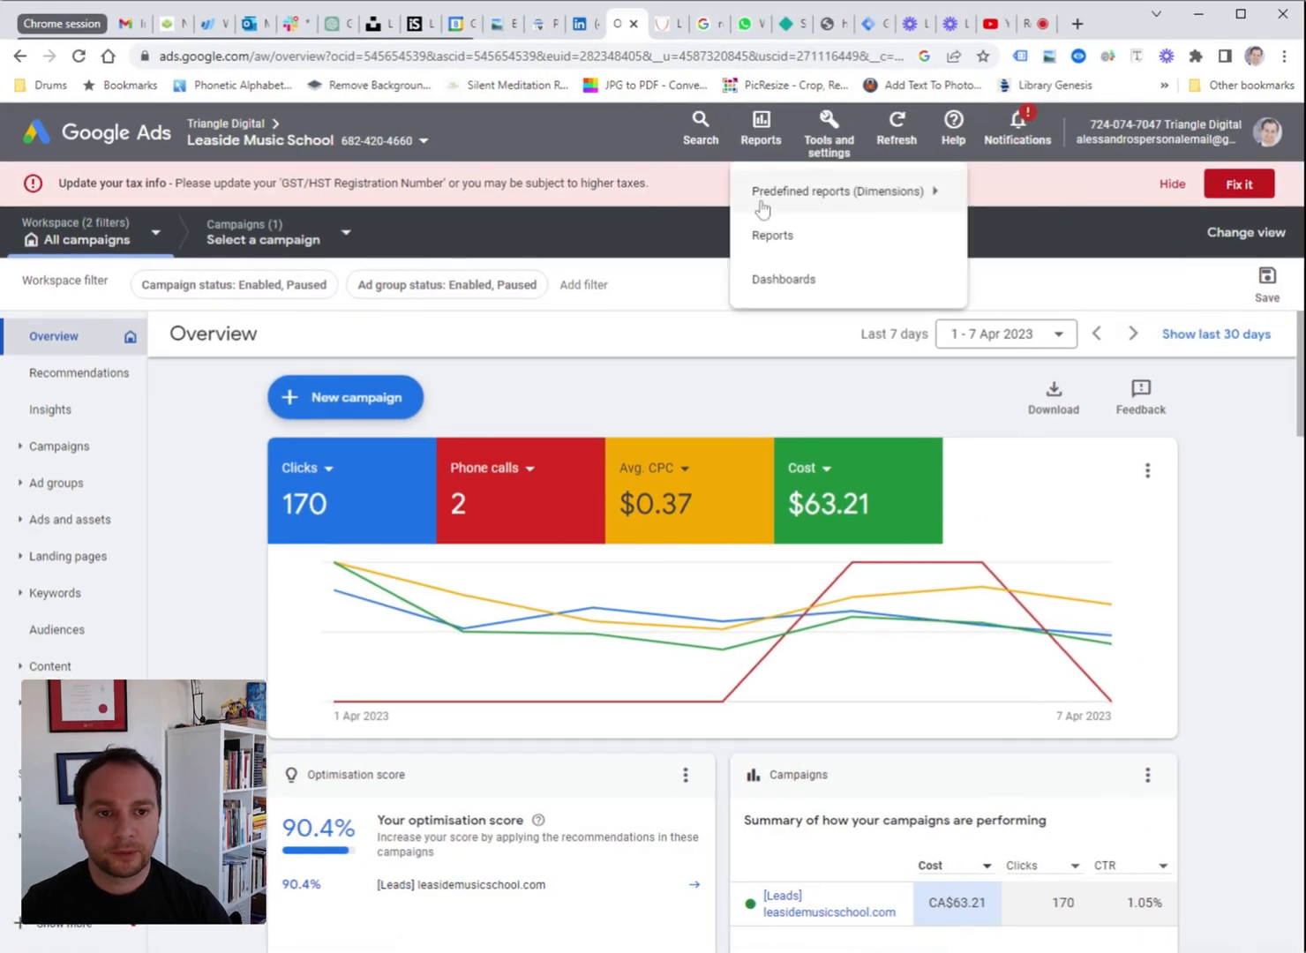
left_click(826, 130)
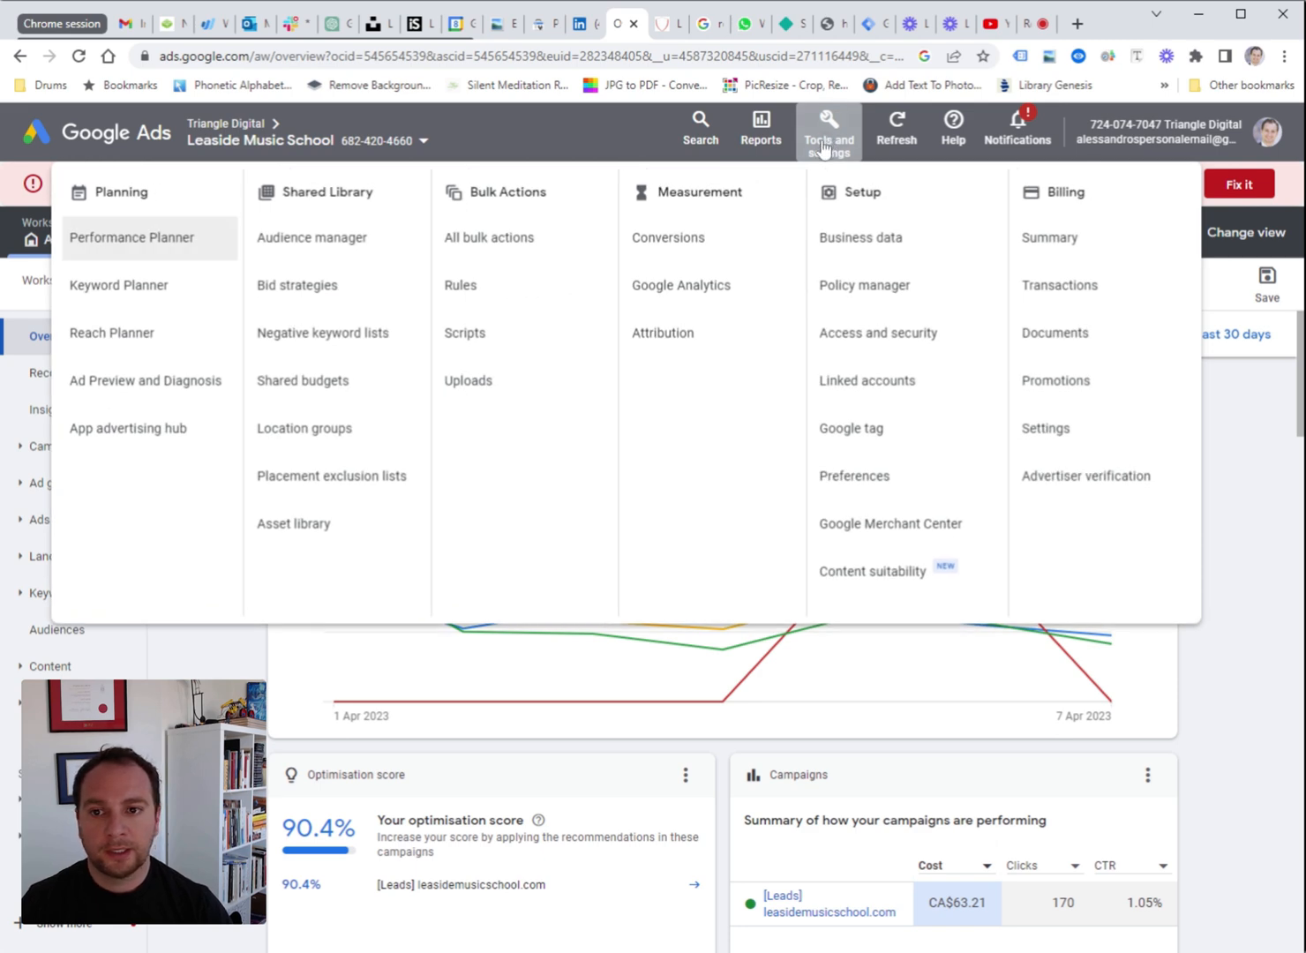
mouse_move(335, 254)
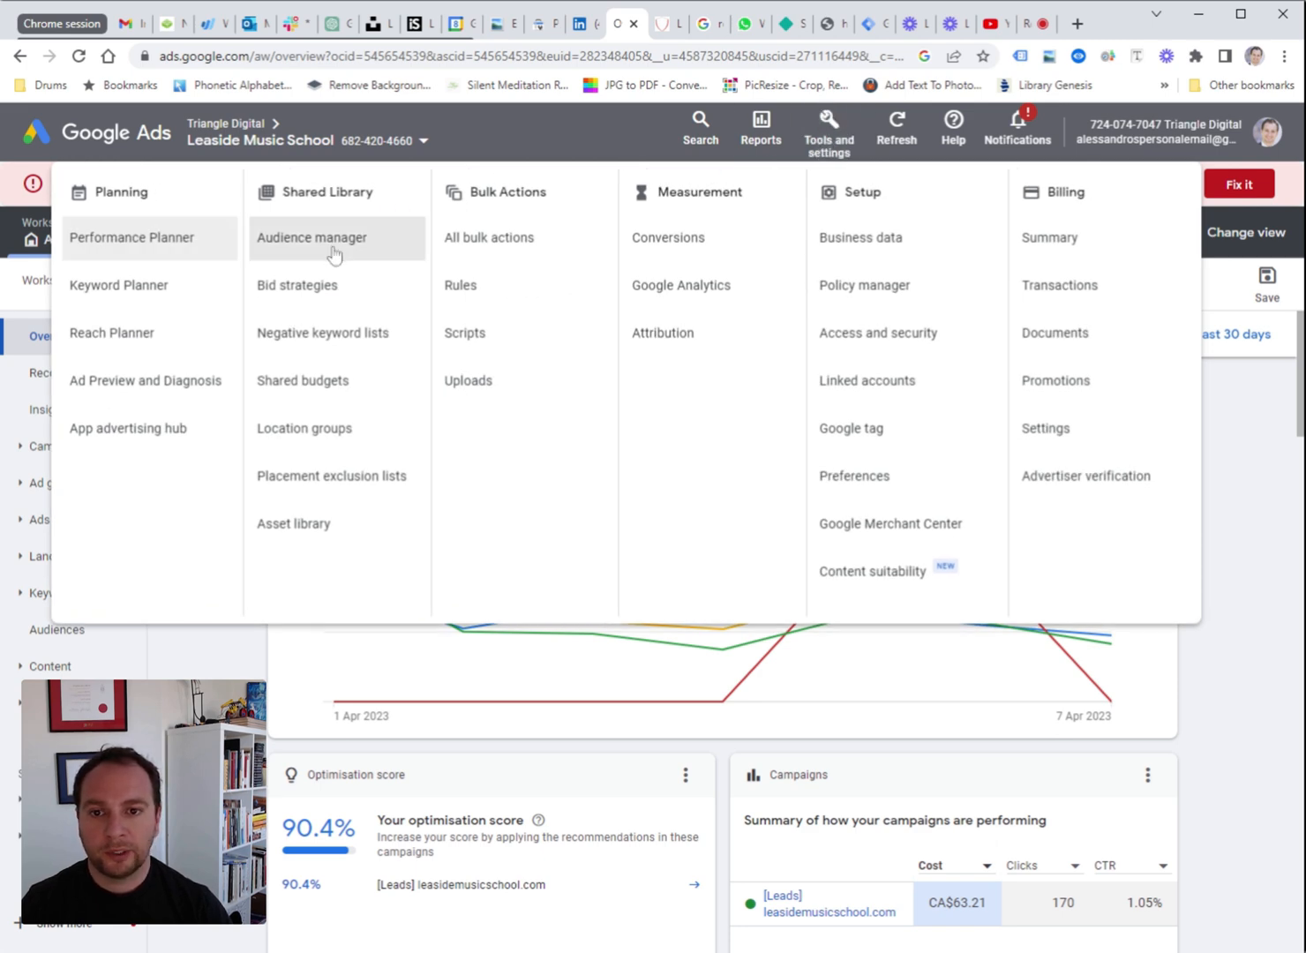
left_click(310, 236)
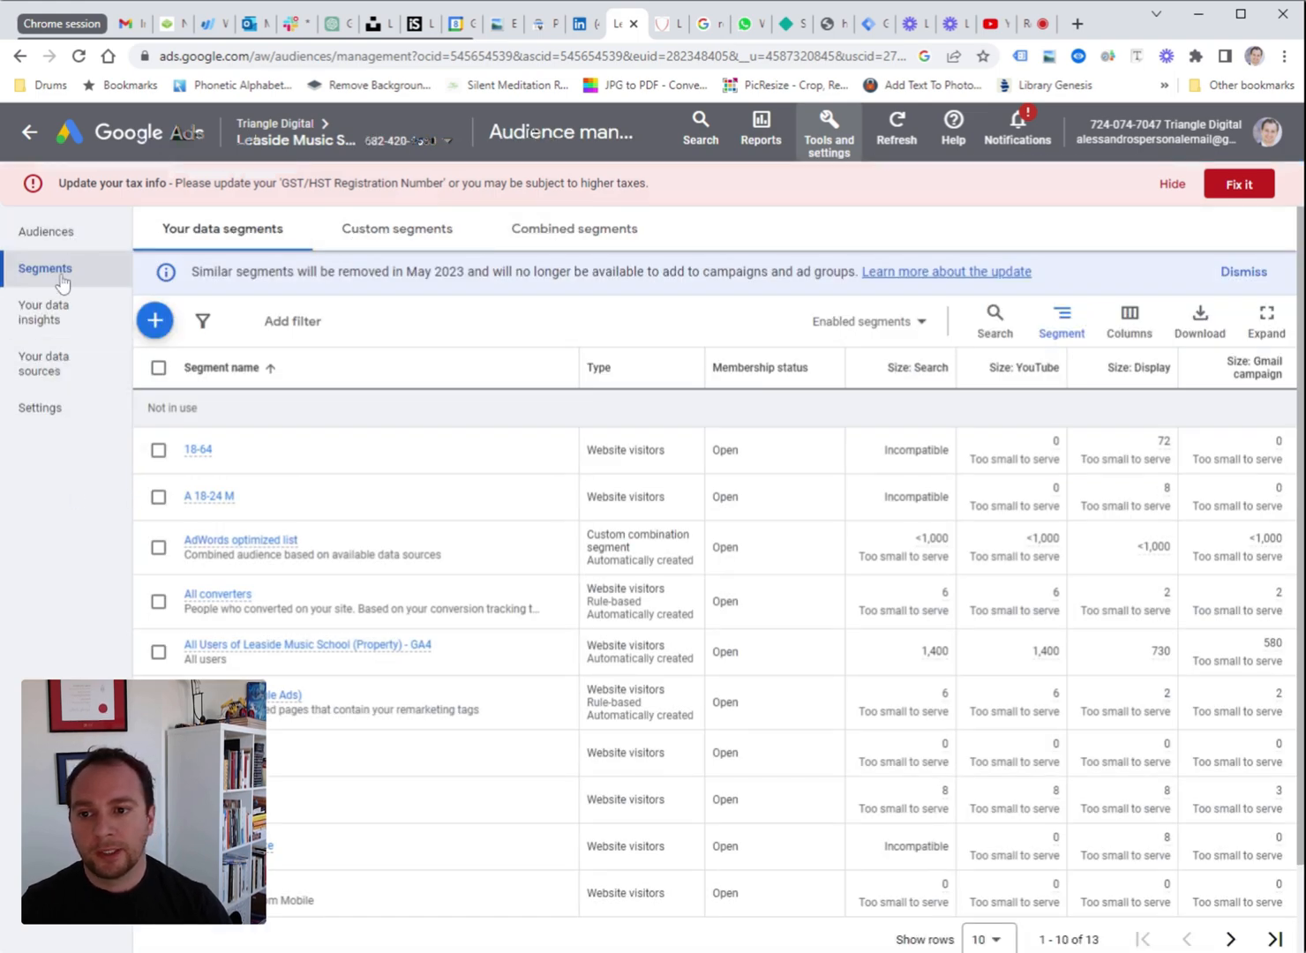
mouse_move(74, 374)
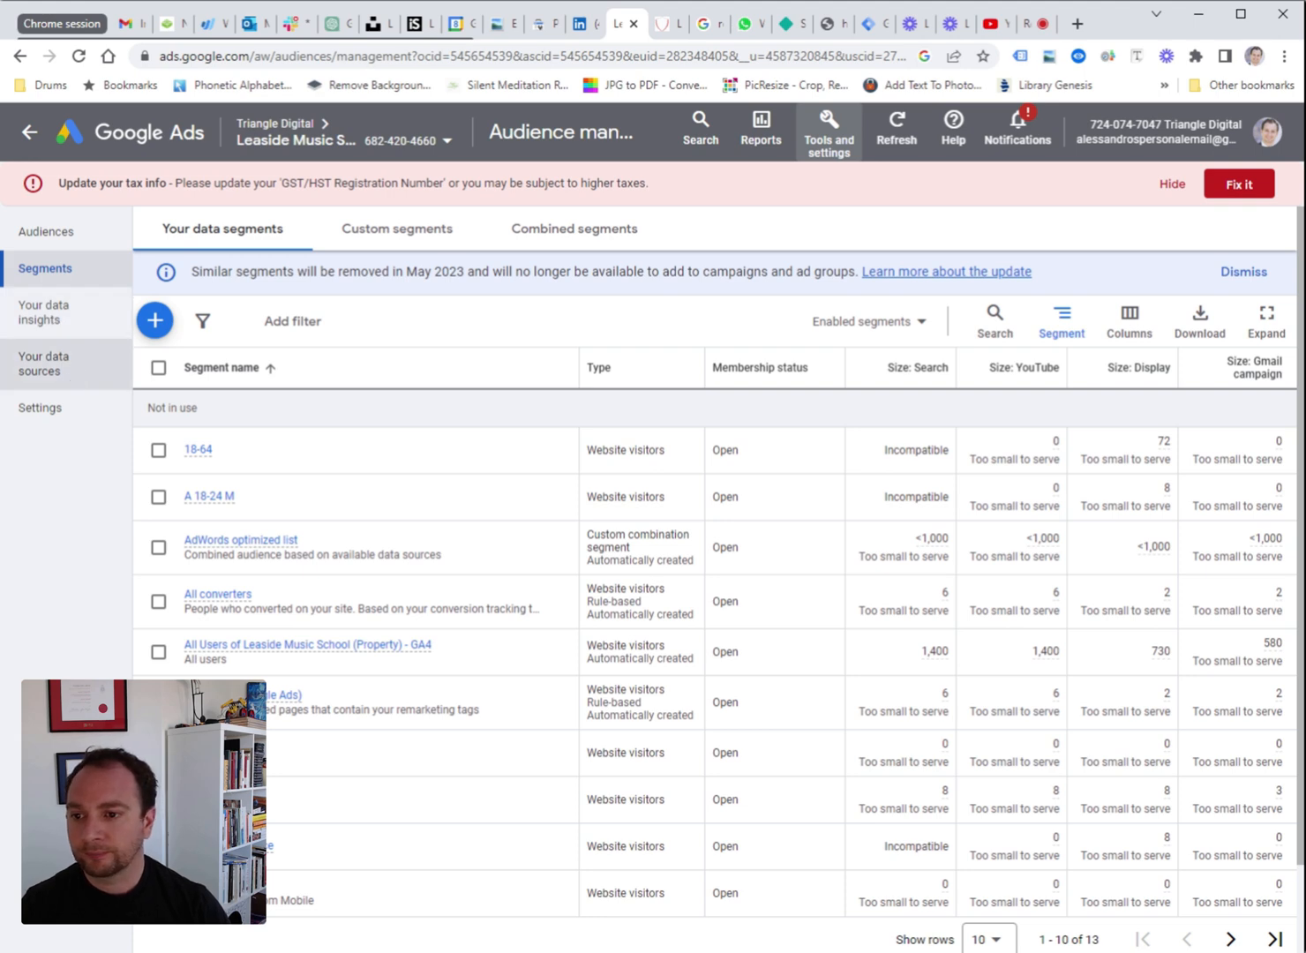
View Your data sources and the Google Ads tag's details, active in the last 24 hours
left_click(42, 364)
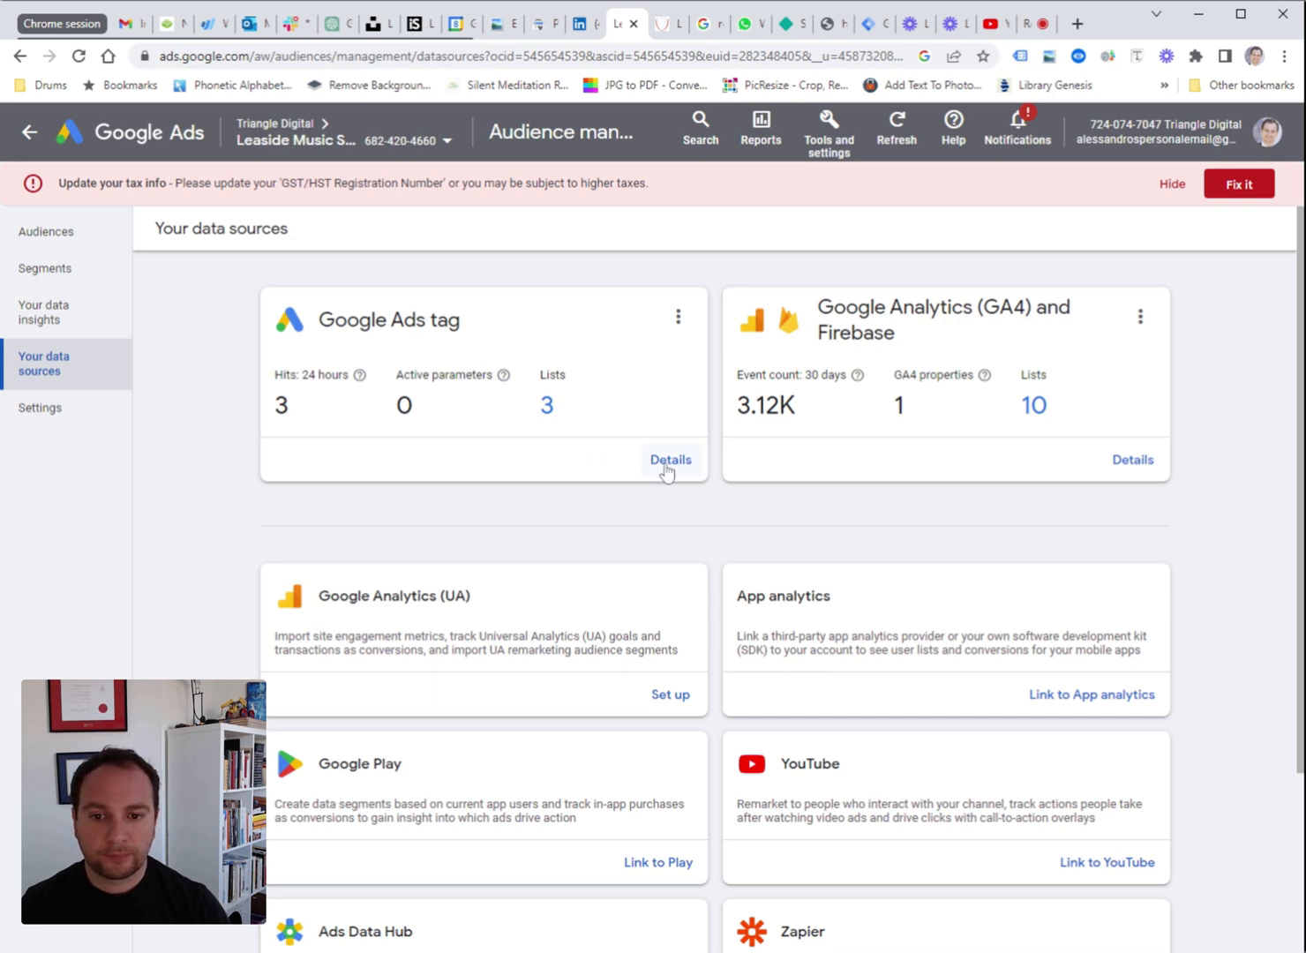
left_click(671, 458)
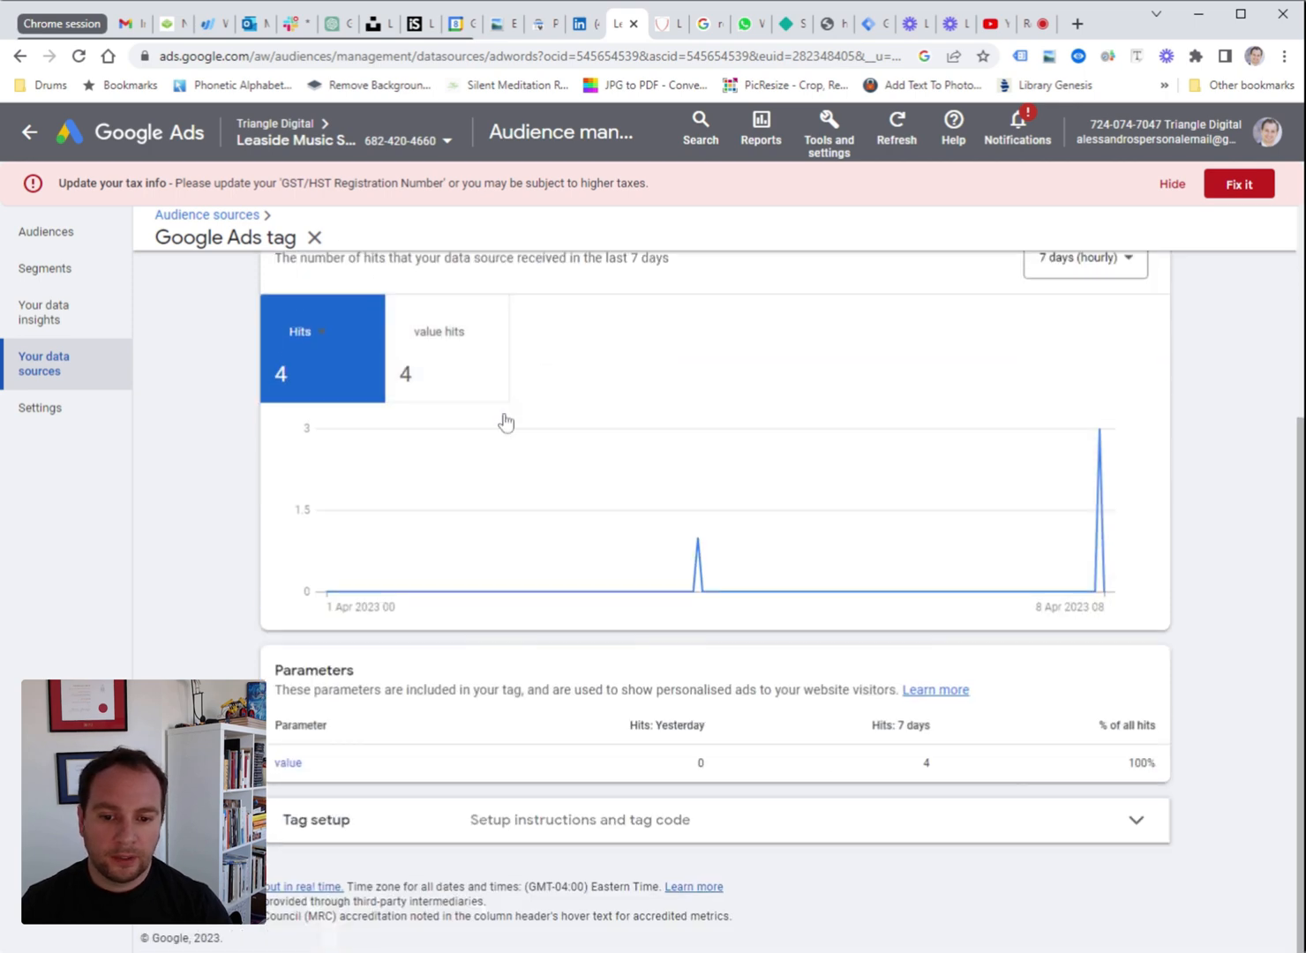
mouse_move(705, 878)
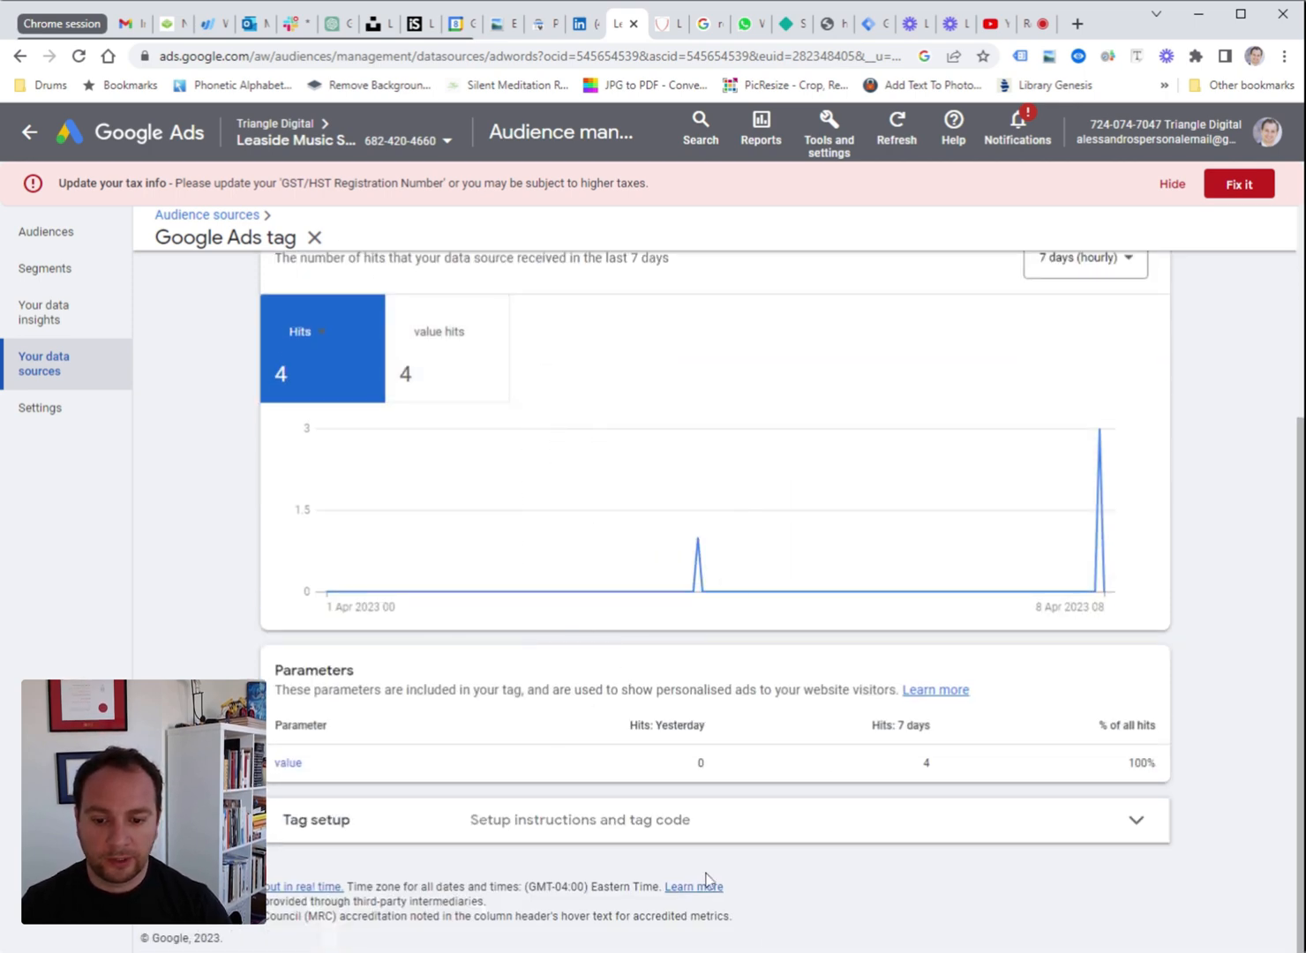
scroll("up", 3)
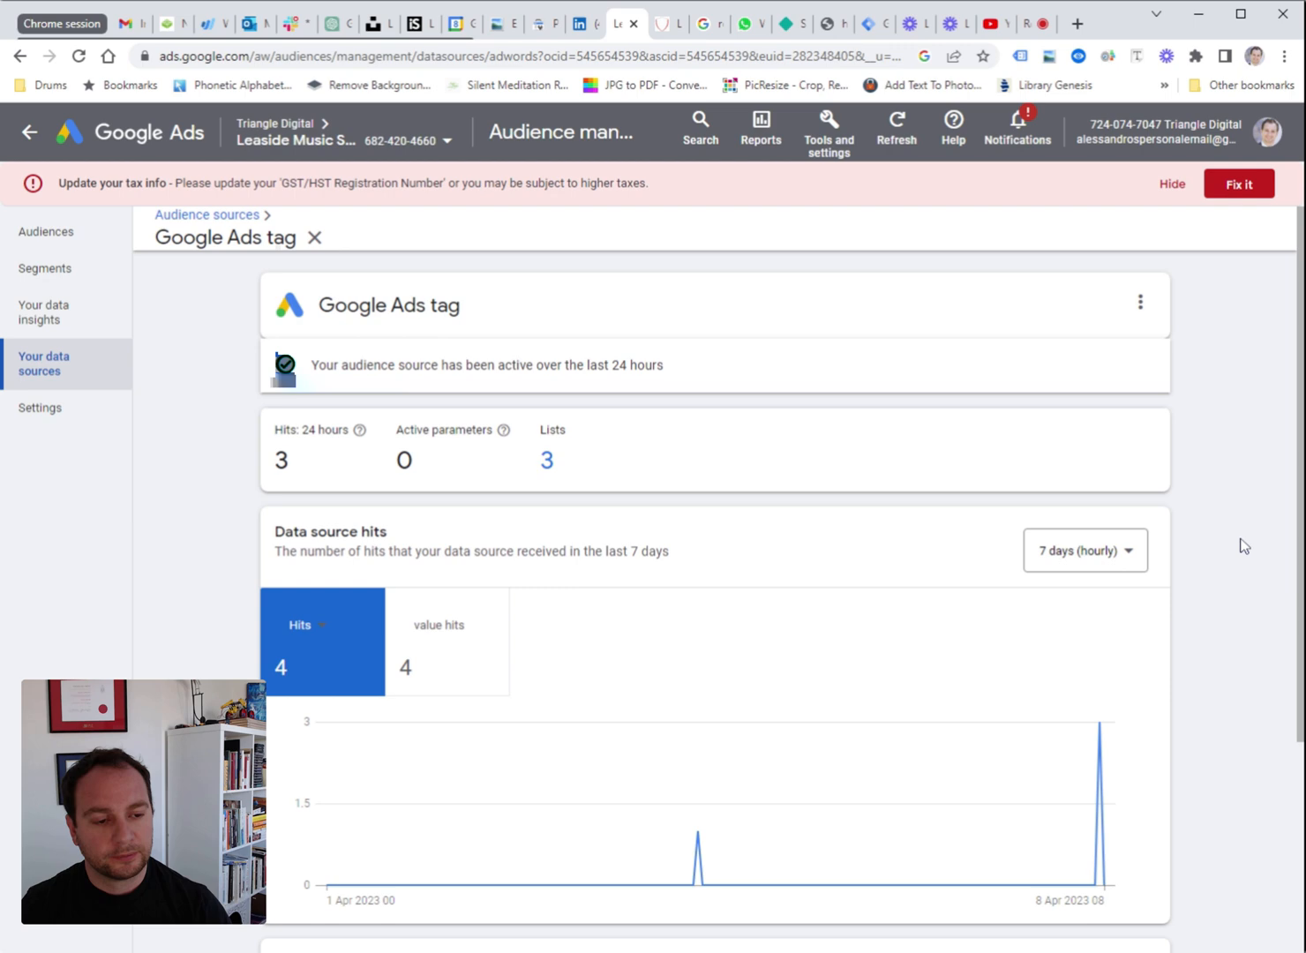
mouse_move(293, 310)
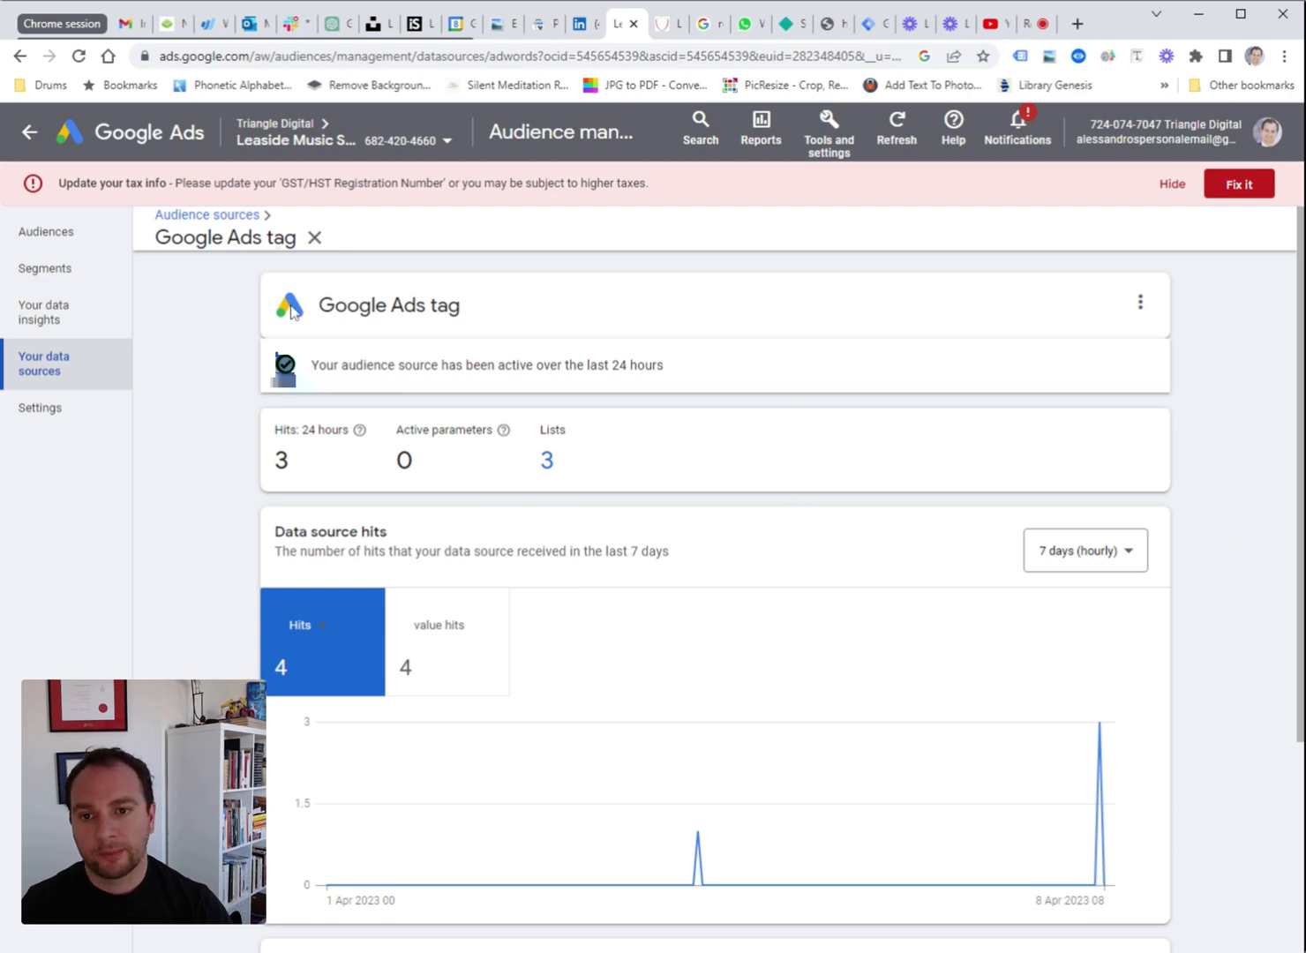
Show the Google Tag Manager setup instructions and select Conversion ID 600797656 for copying
scroll("down", 3)
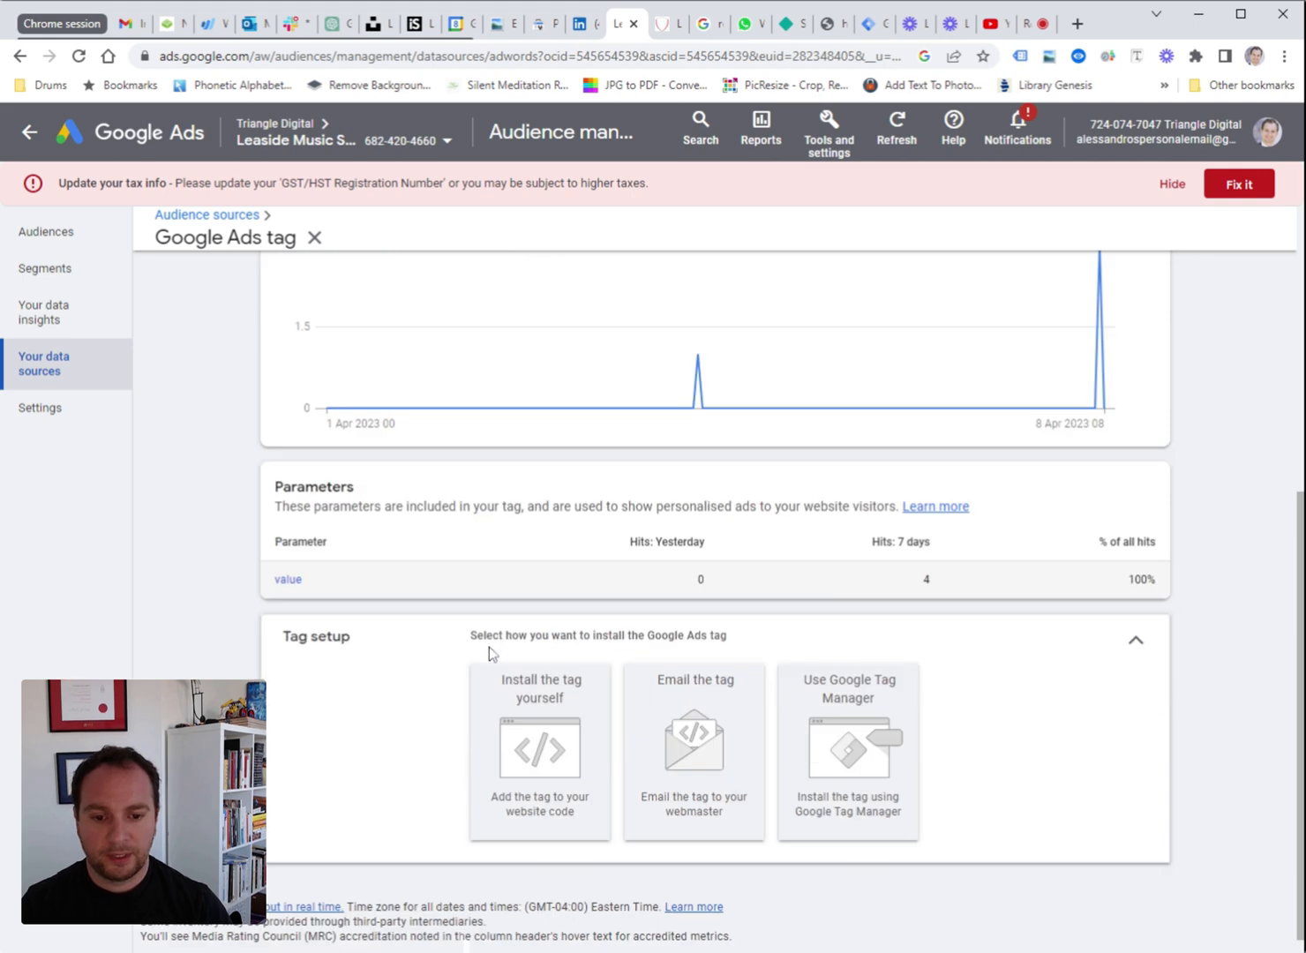
mouse_move(490, 635)
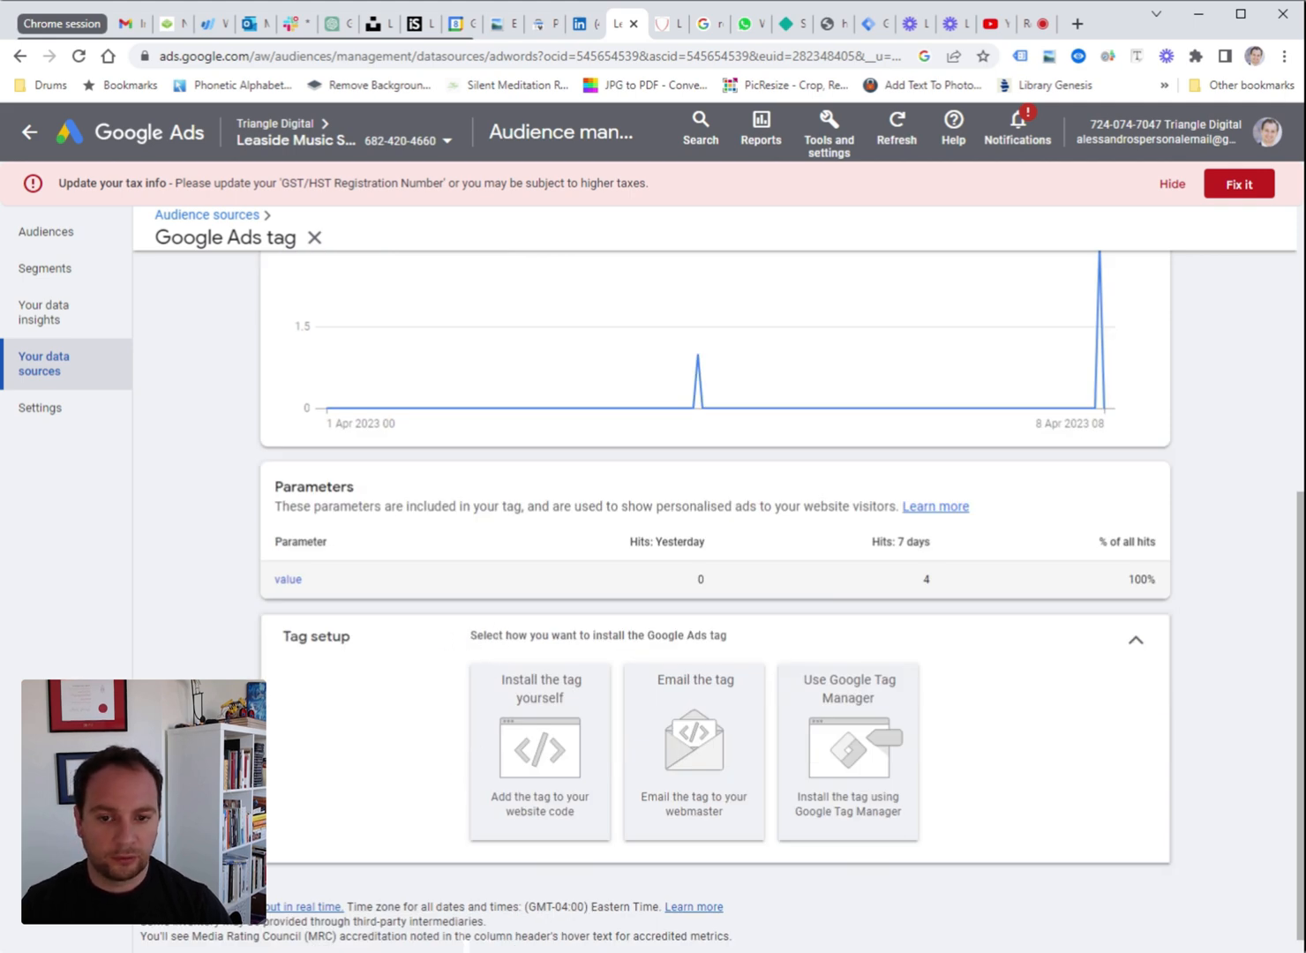
mouse_move(728, 652)
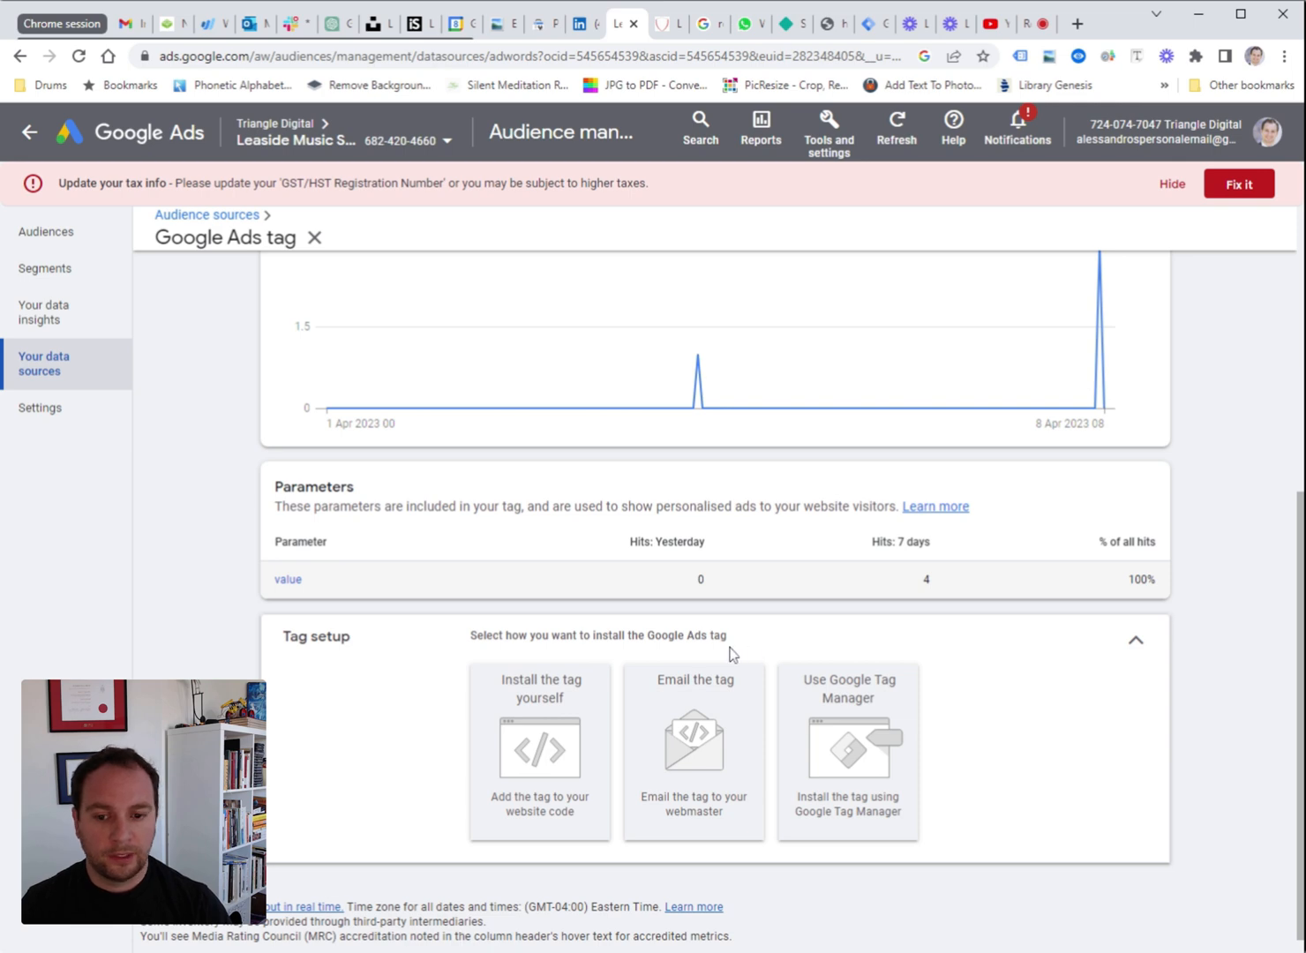
mouse_move(780, 642)
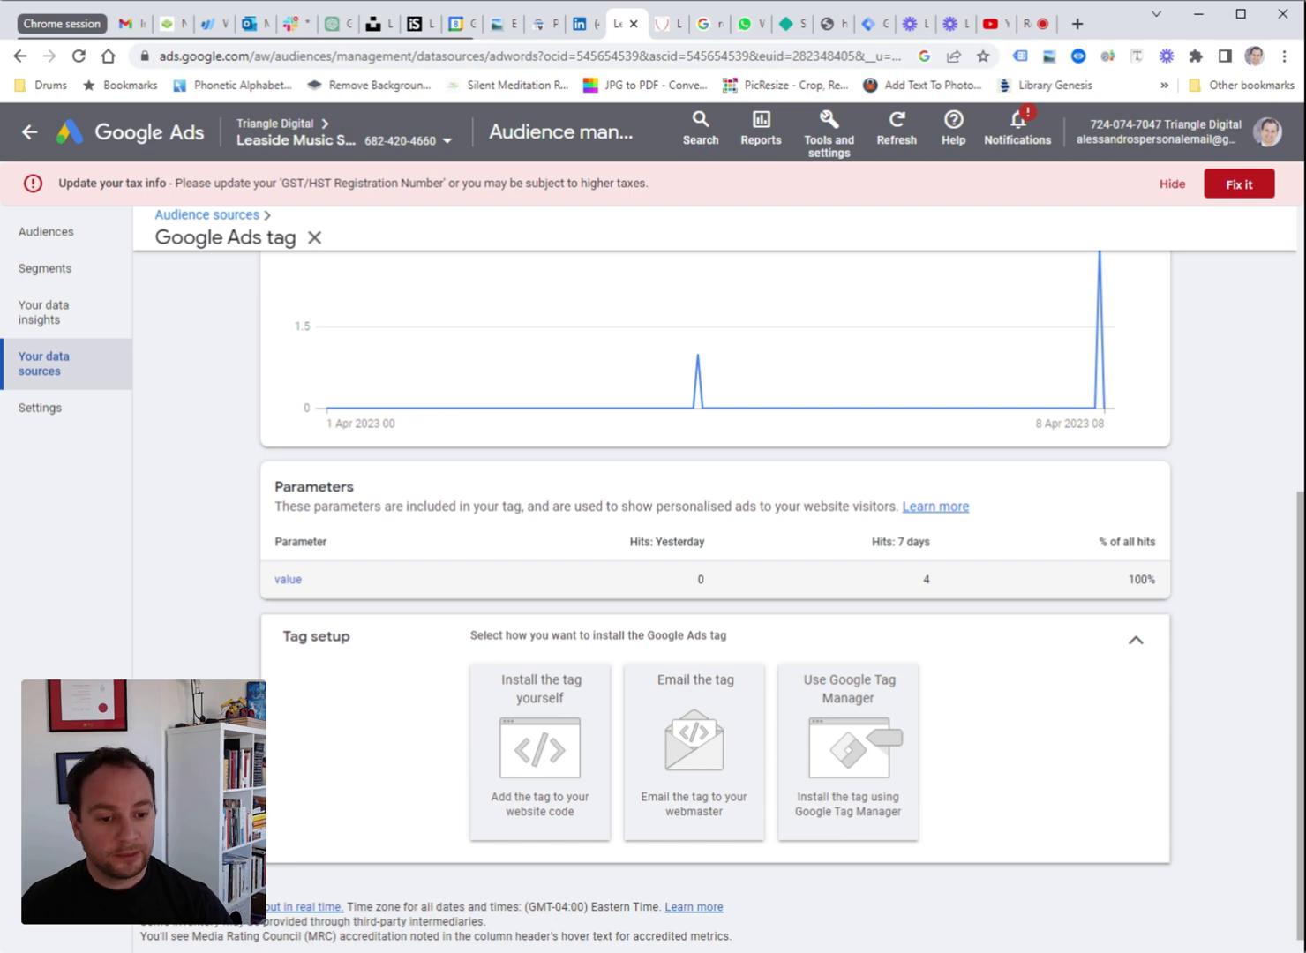
mouse_move(819, 699)
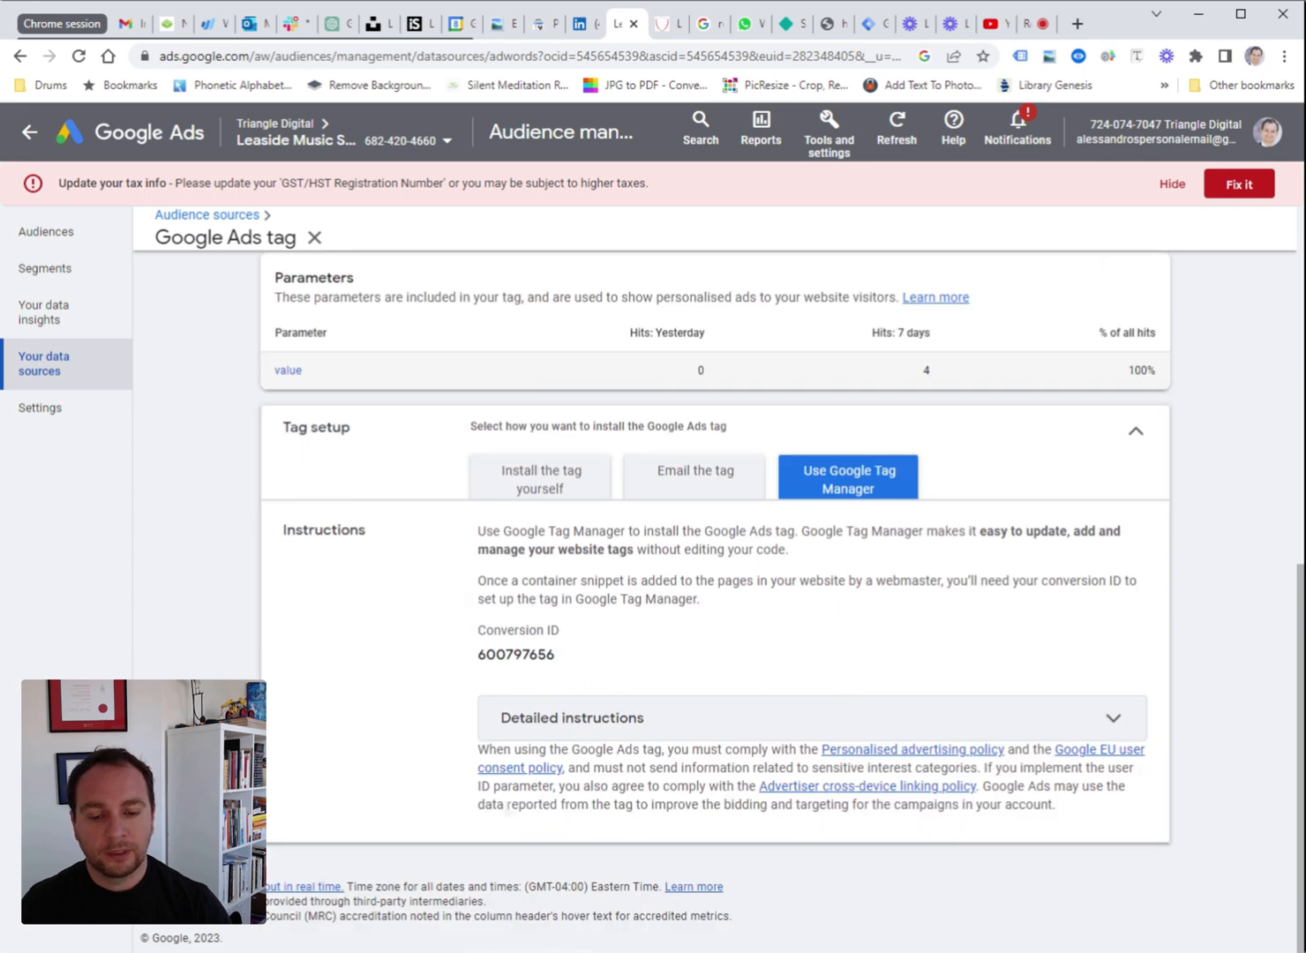
double_click(516, 655)
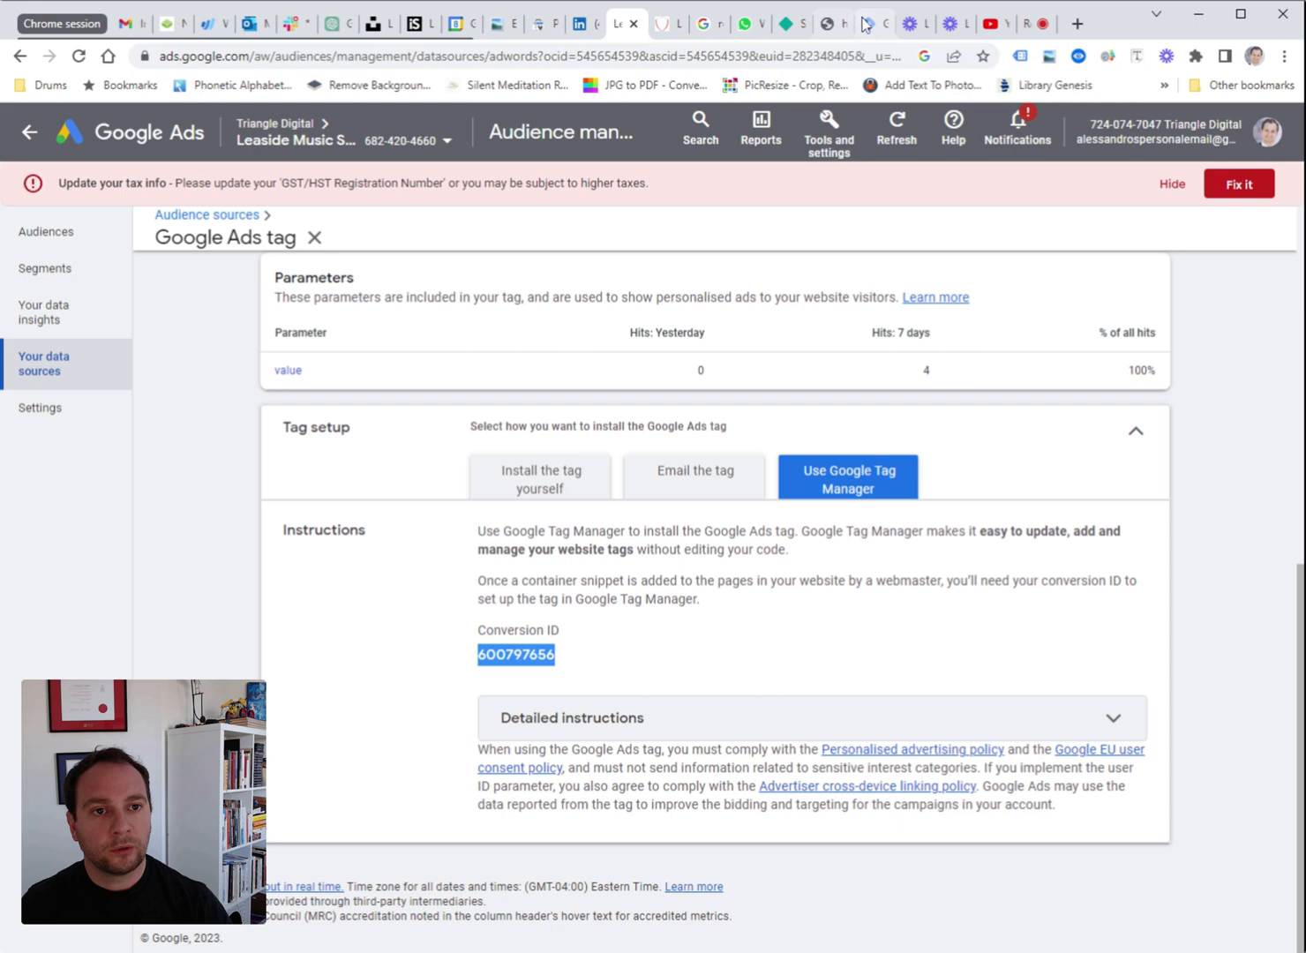
Create a new GTM tag named 'Google Ads Remarketing Tag' from the workspace overview
left_click(874, 25)
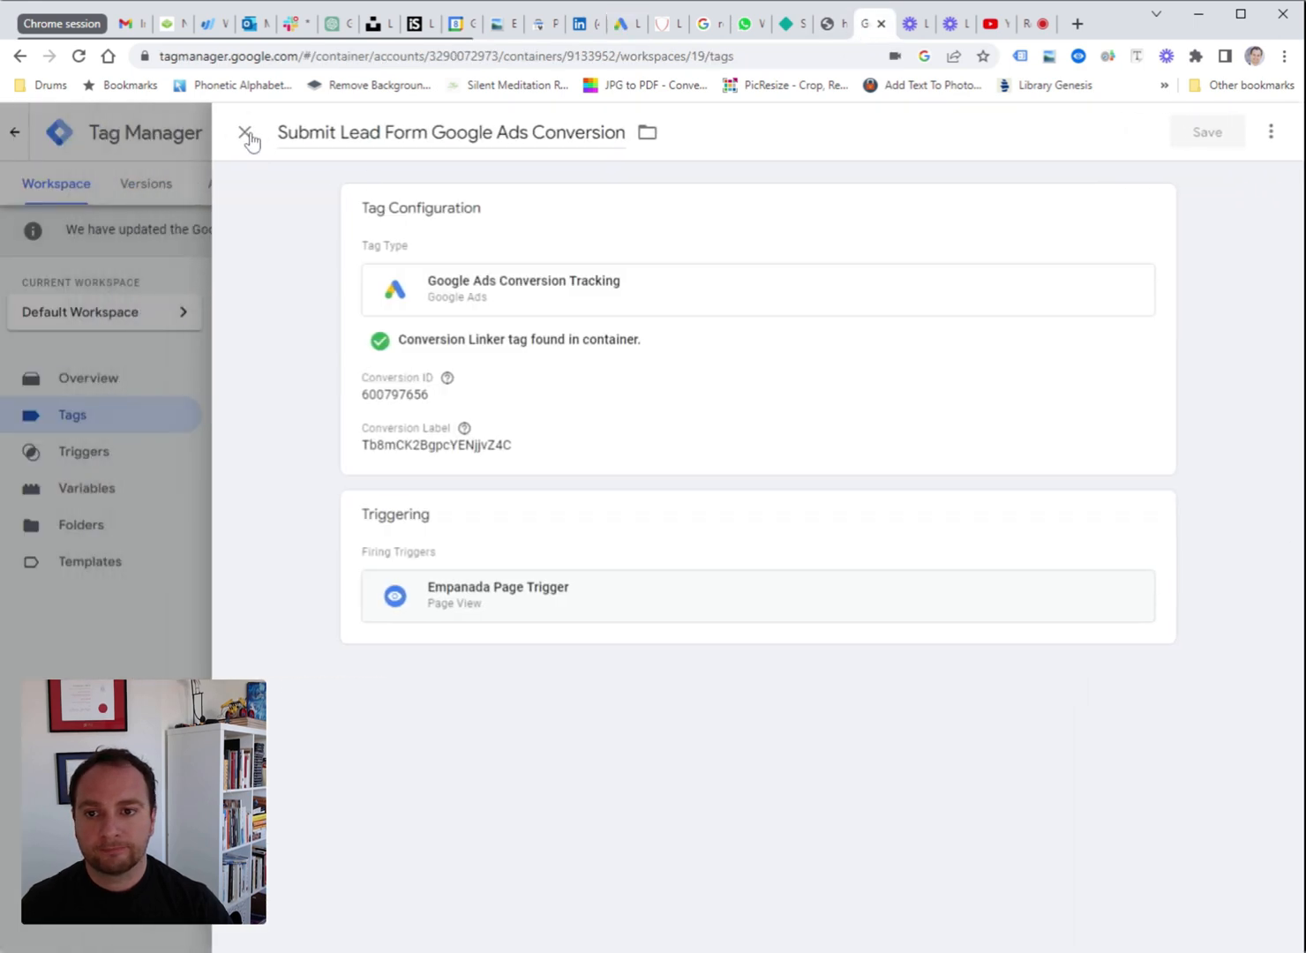
left_click(251, 132)
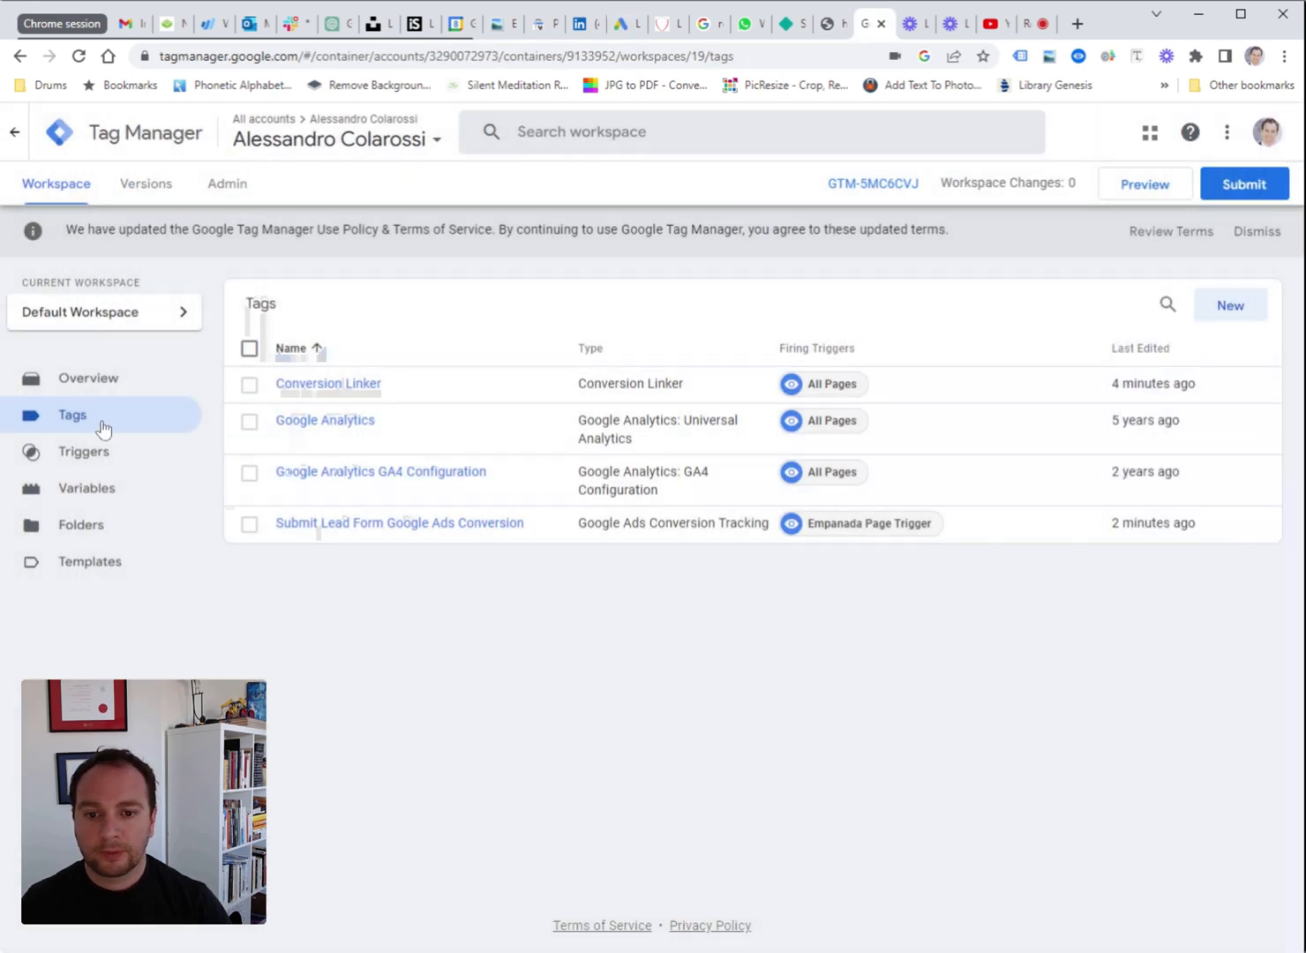
left_click(88, 378)
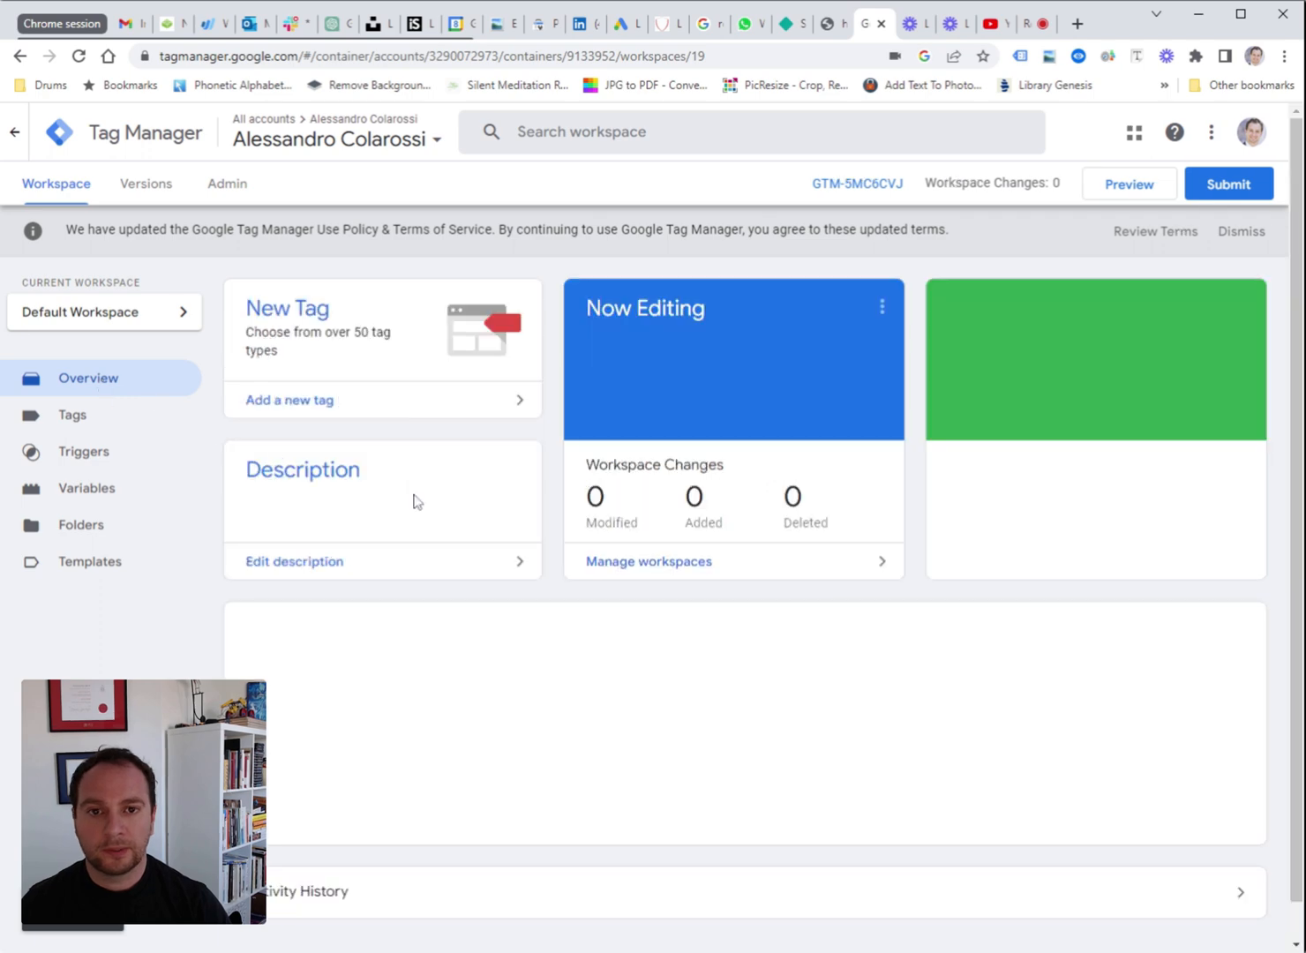
left_click(72, 415)
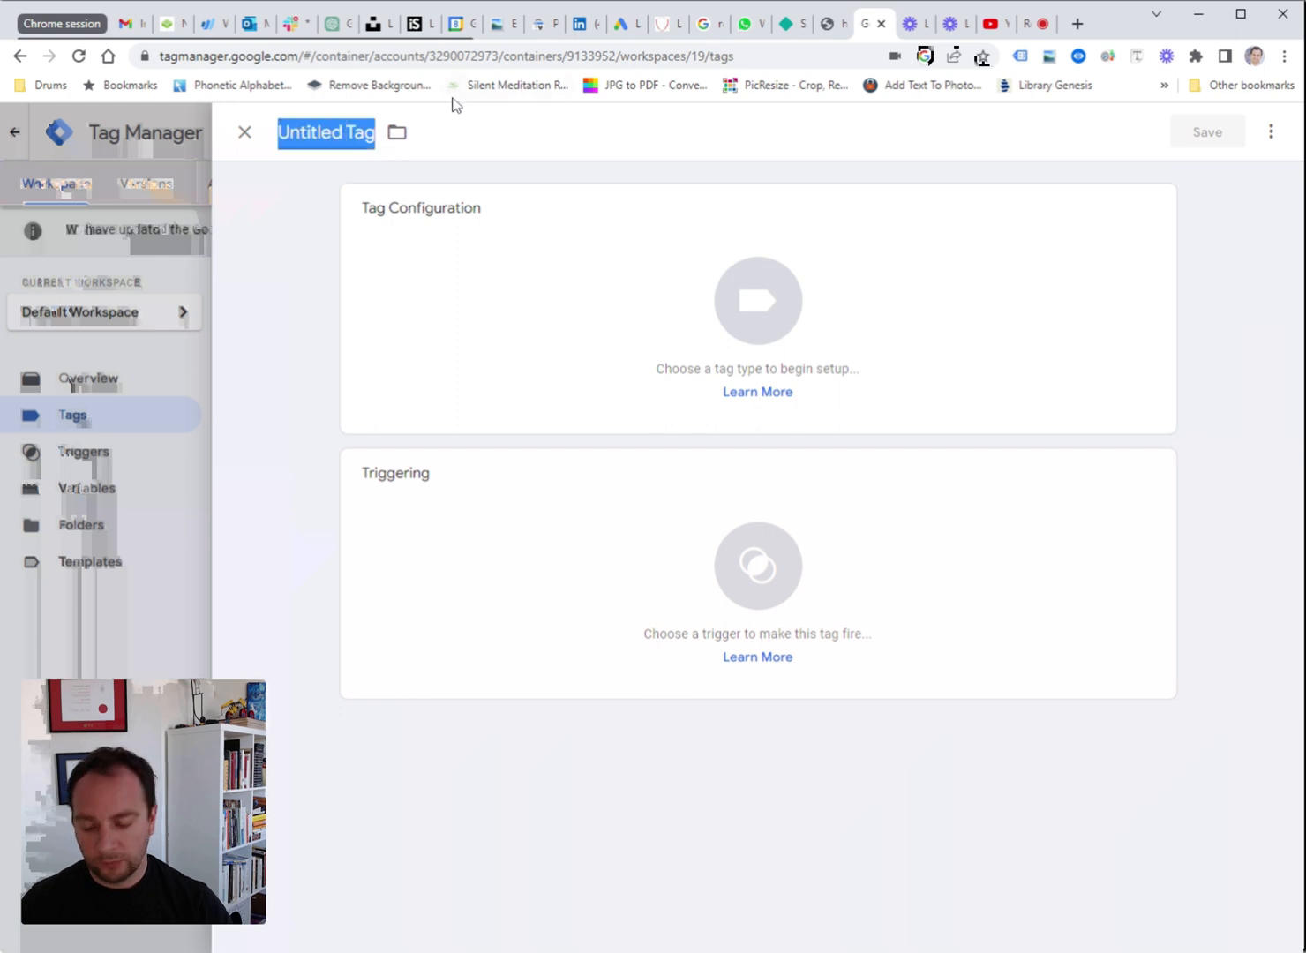
type("Google A")
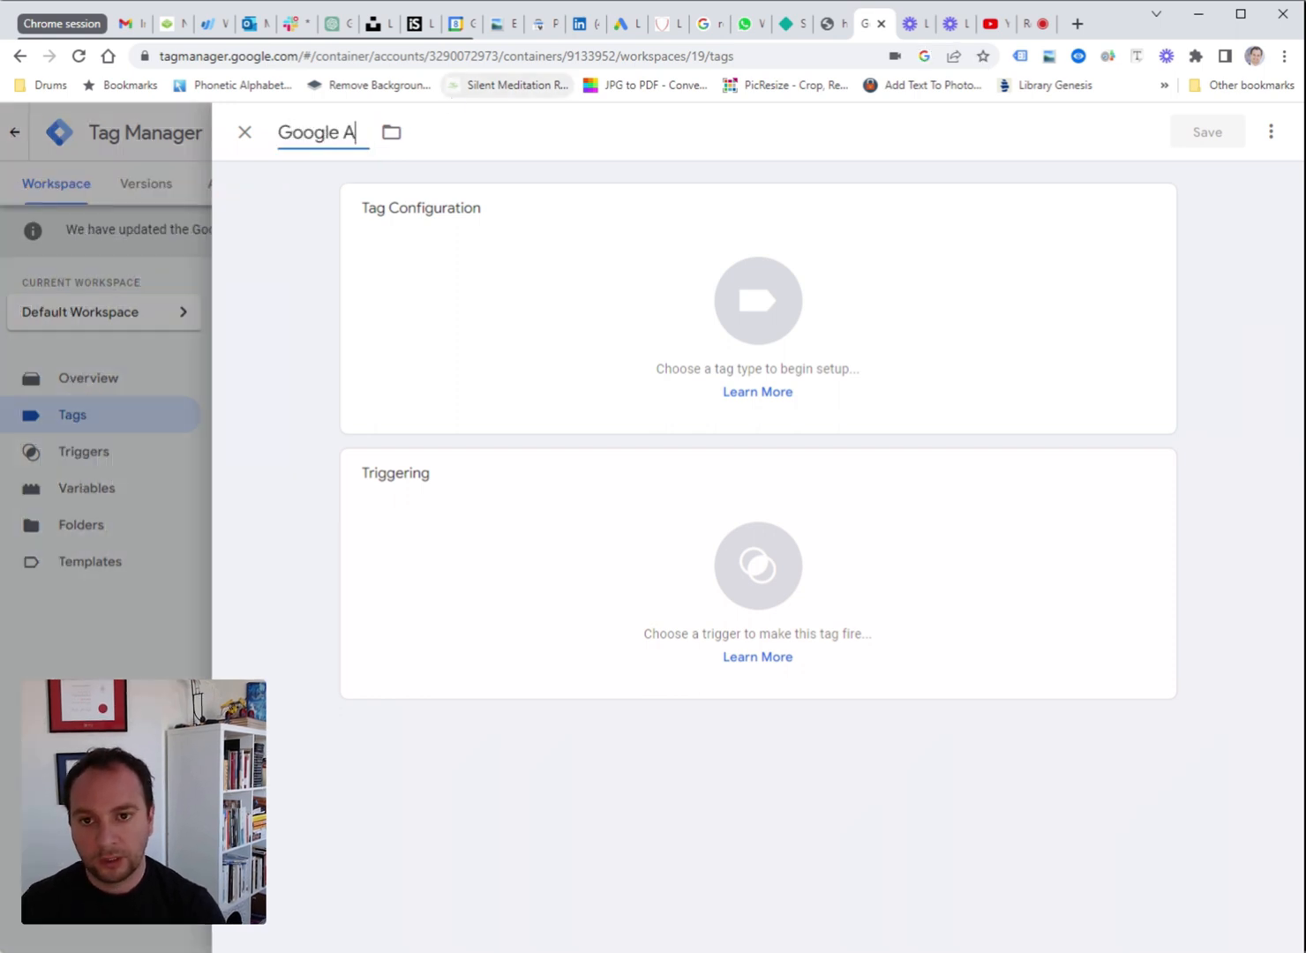
type("ds Rema")
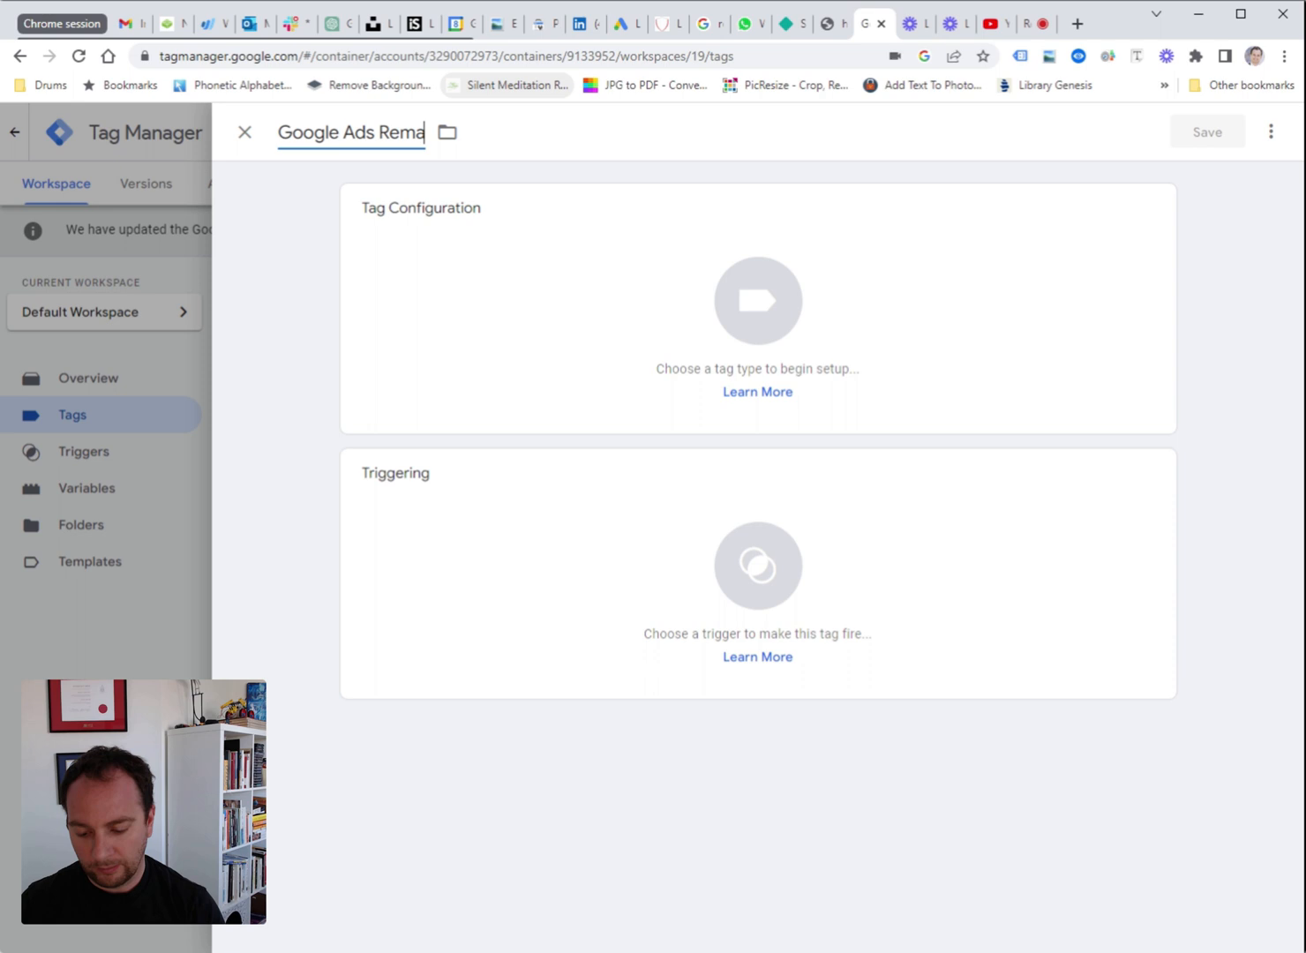
type("rketing Tag")
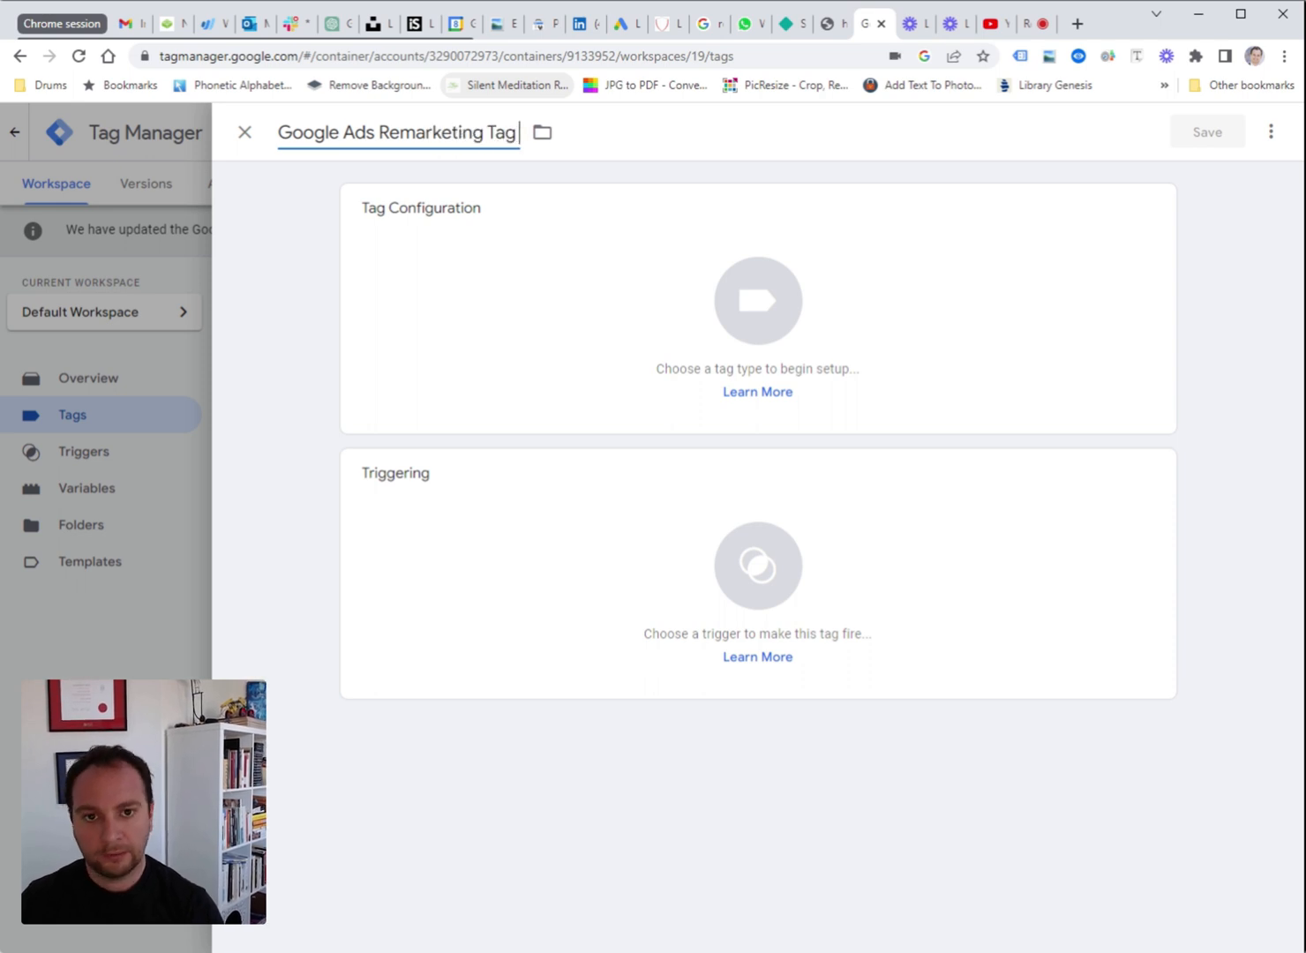
mouse_move(907, 283)
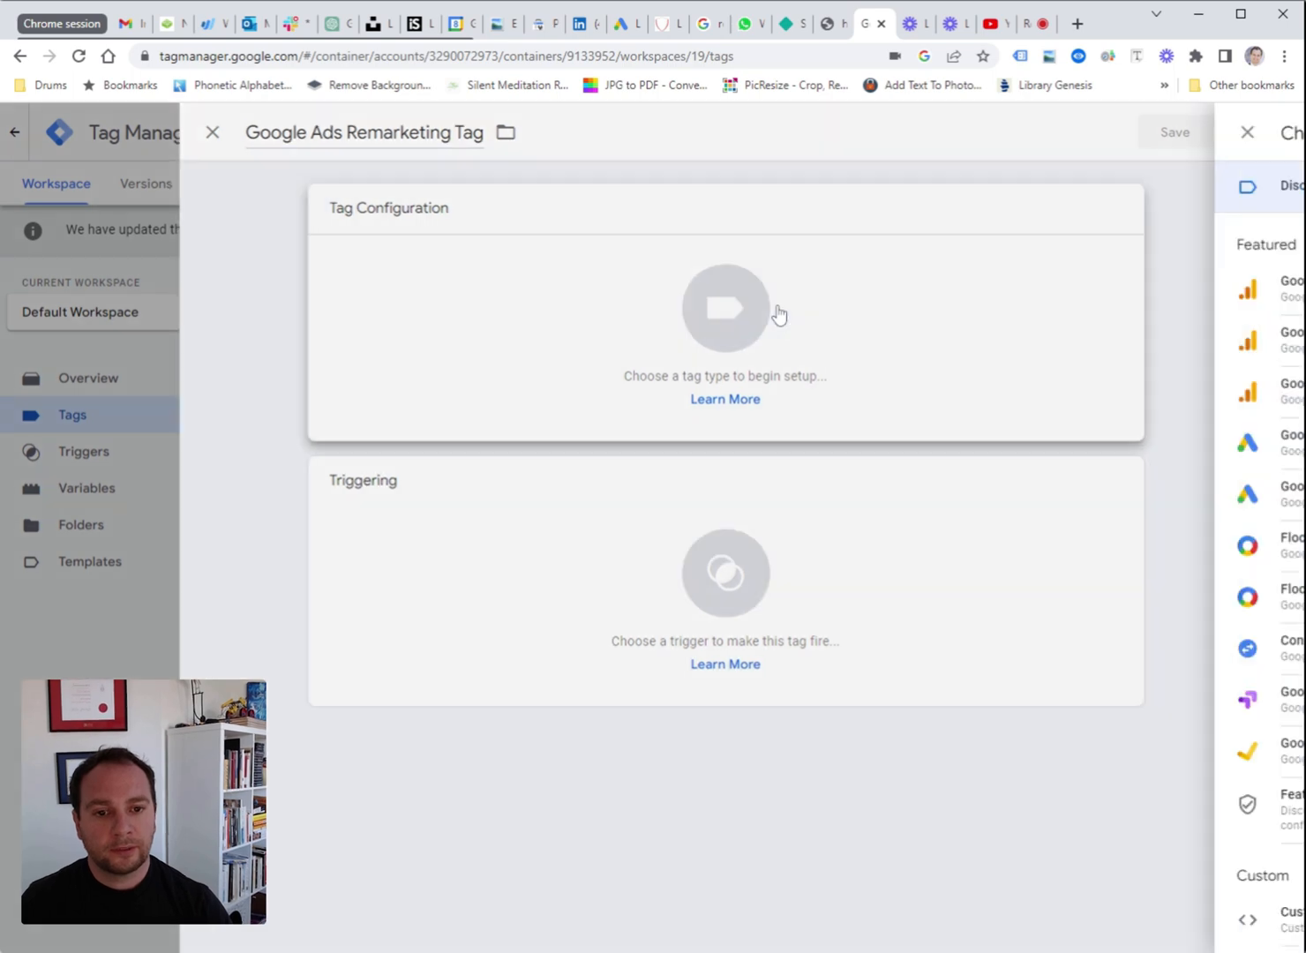
Make it a Google Ads Remarketing tag with Conversion ID 600797656
left_click(725, 307)
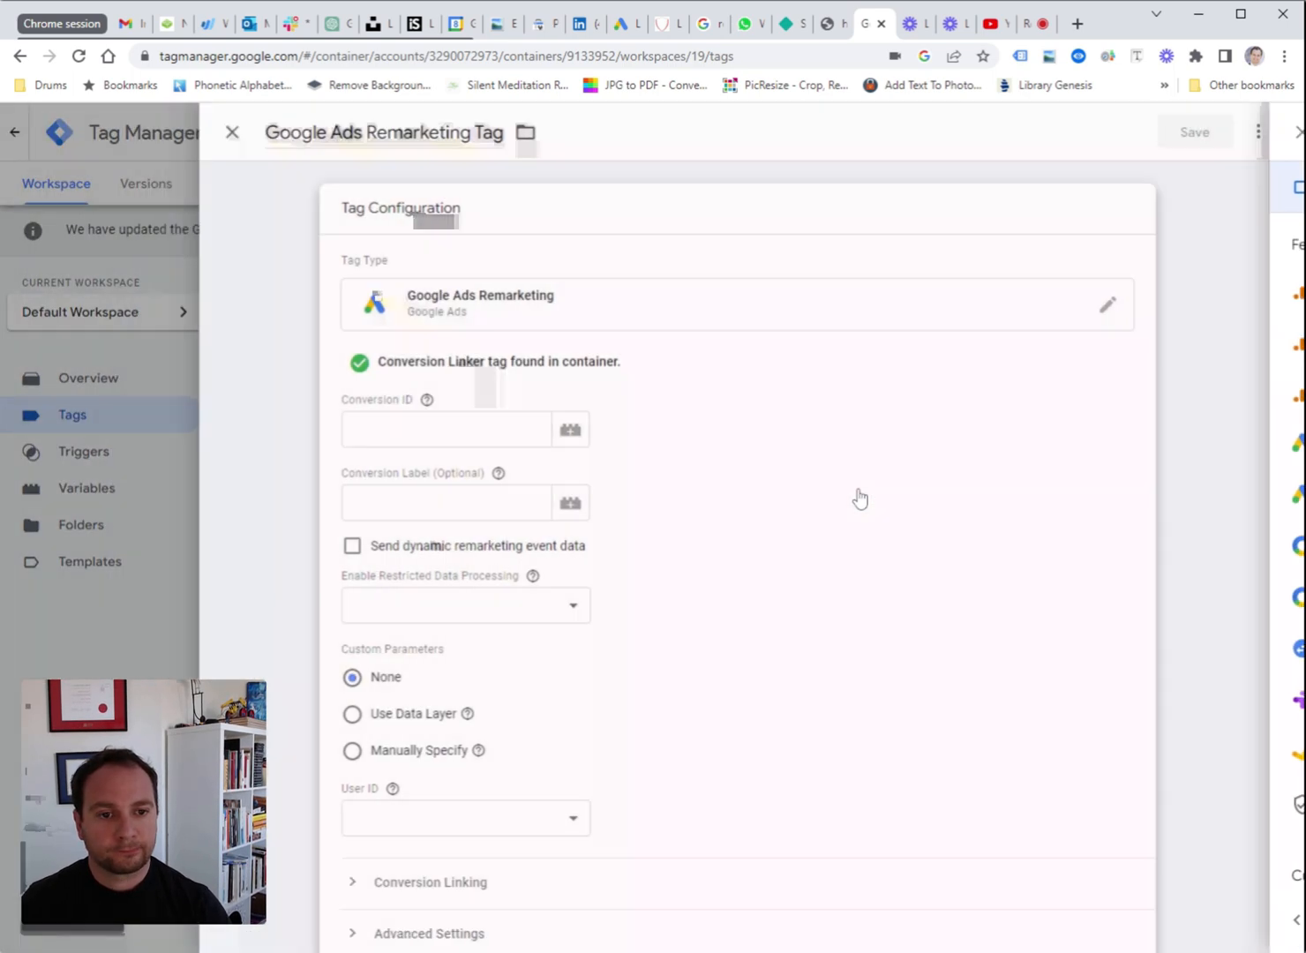
left_click(448, 429)
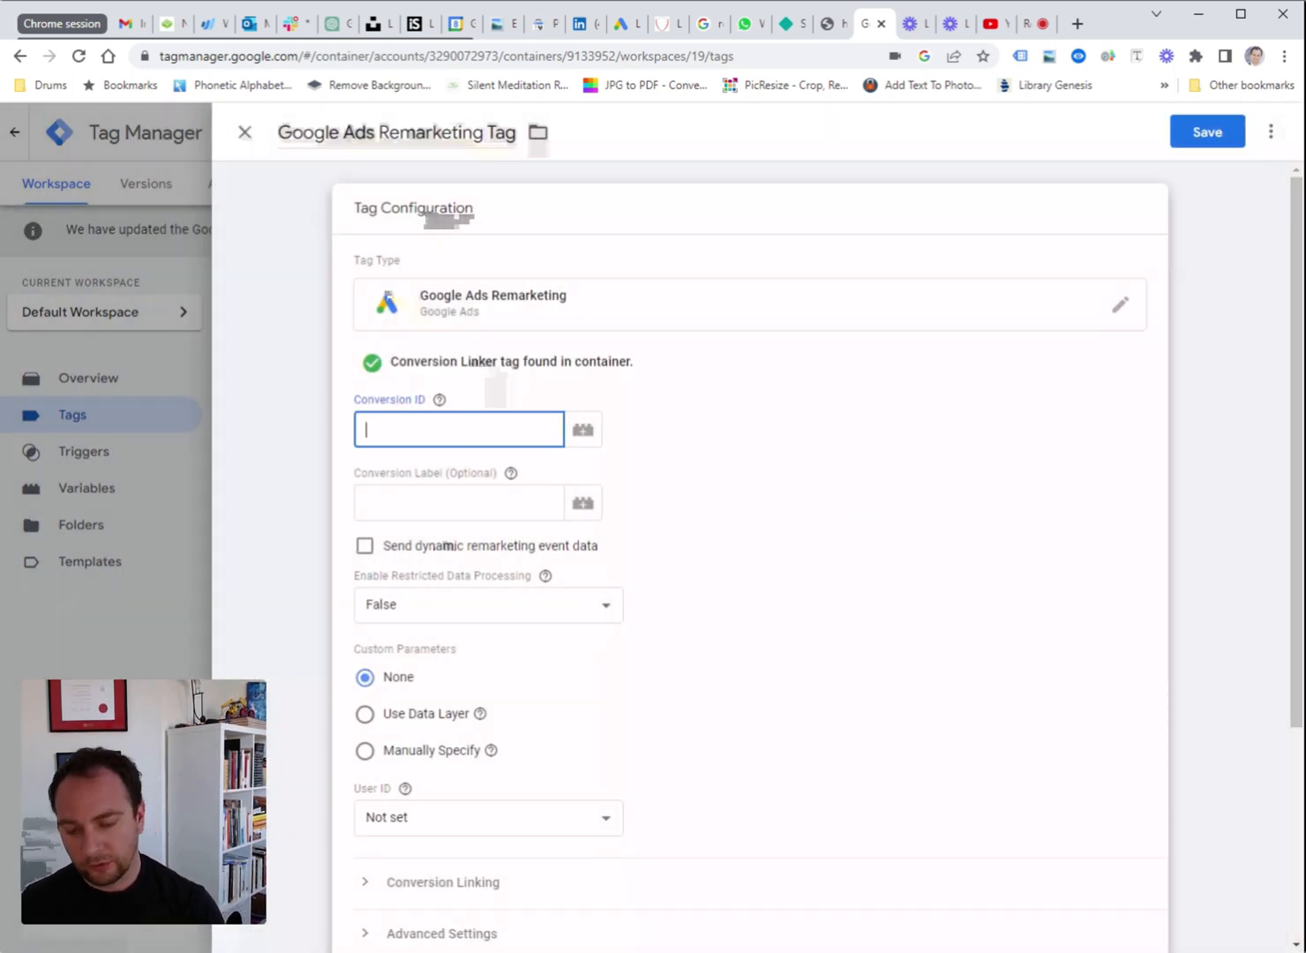
type("600797656")
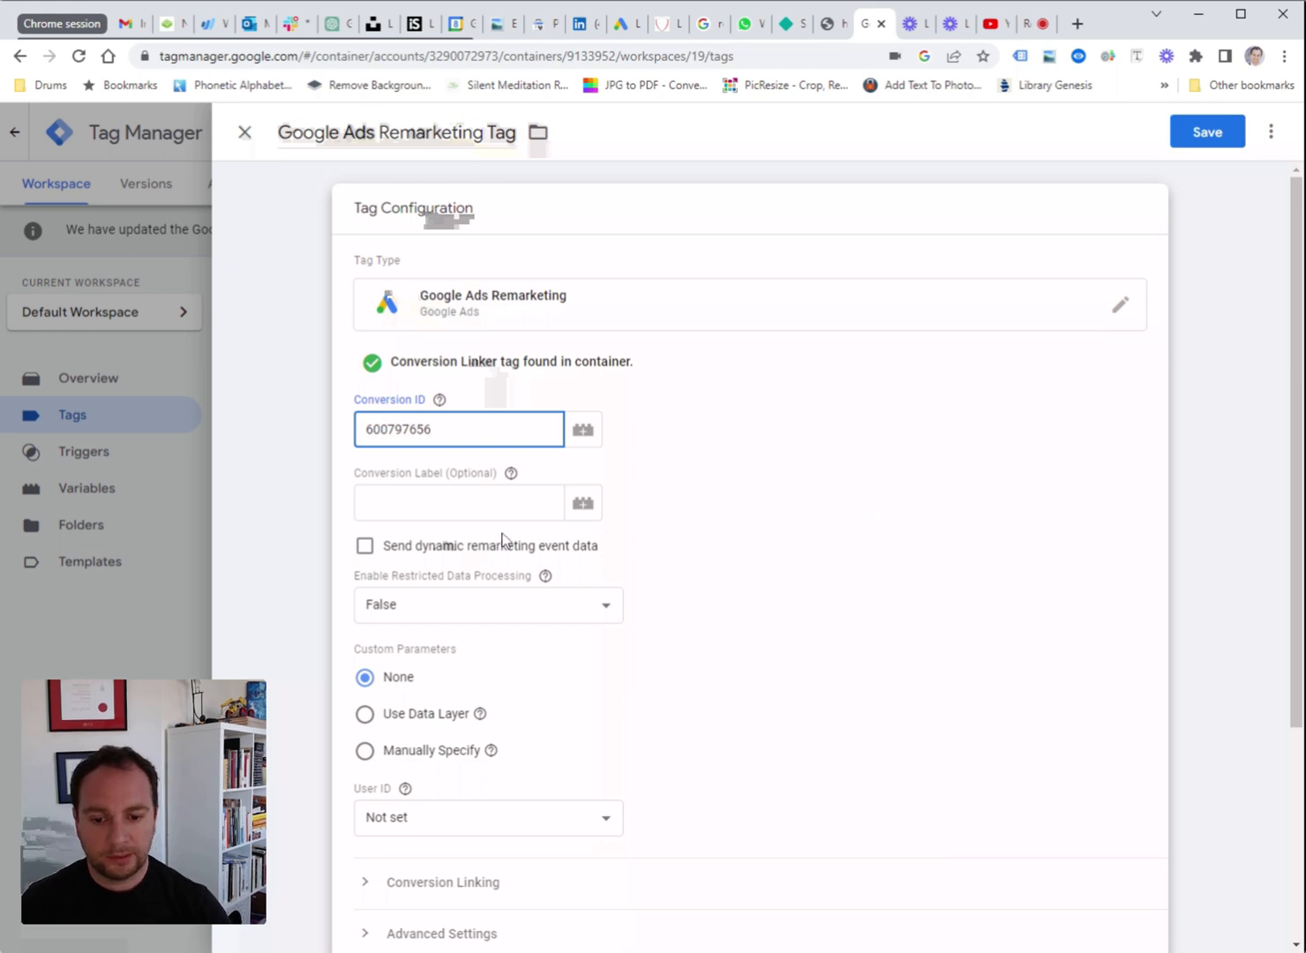
scroll("down", 3)
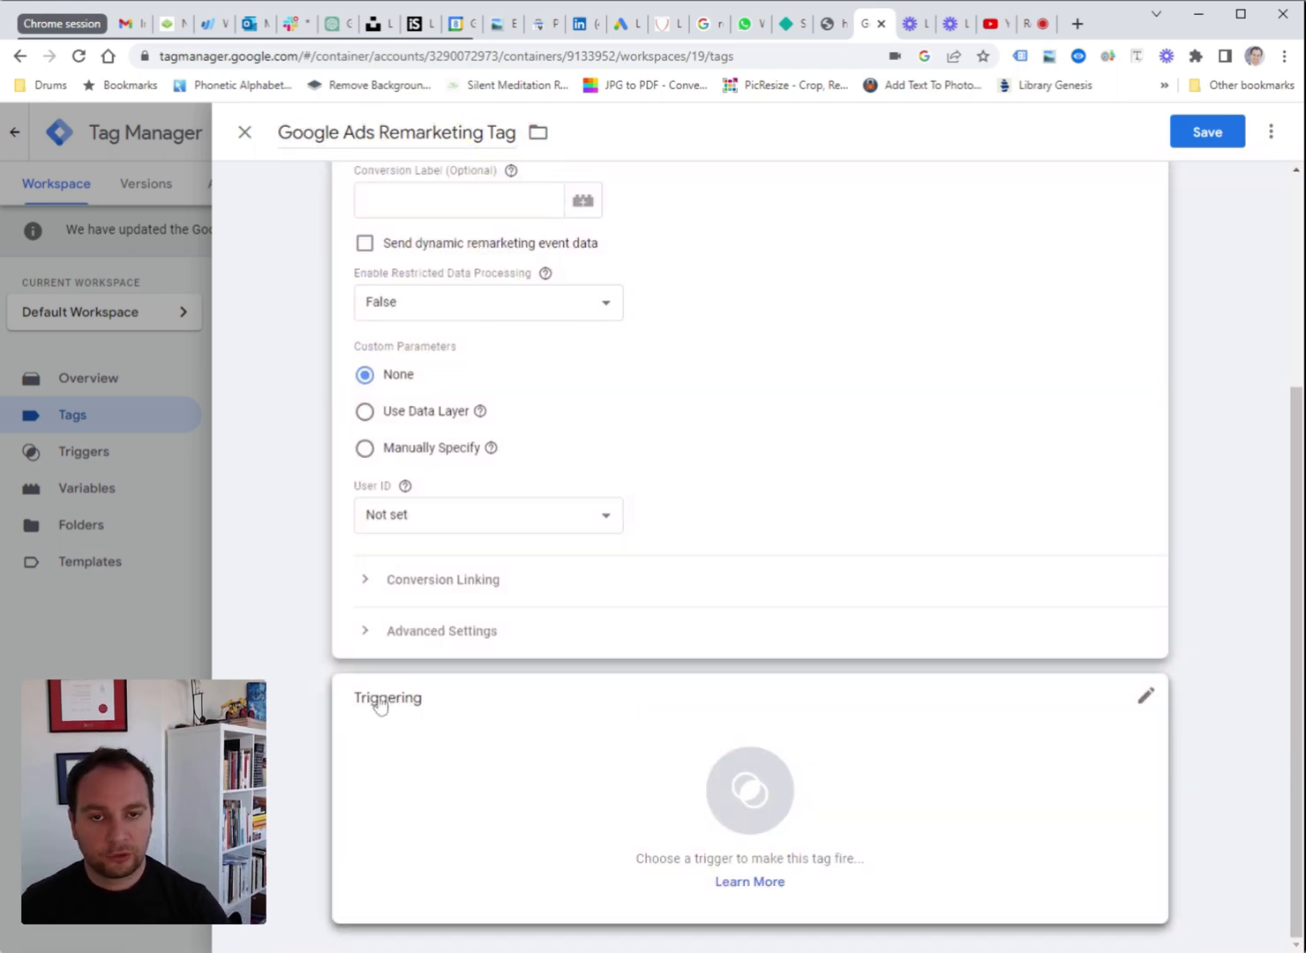
Set the trigger to All Pages and save the remarketing tag
left_click(1143, 696)
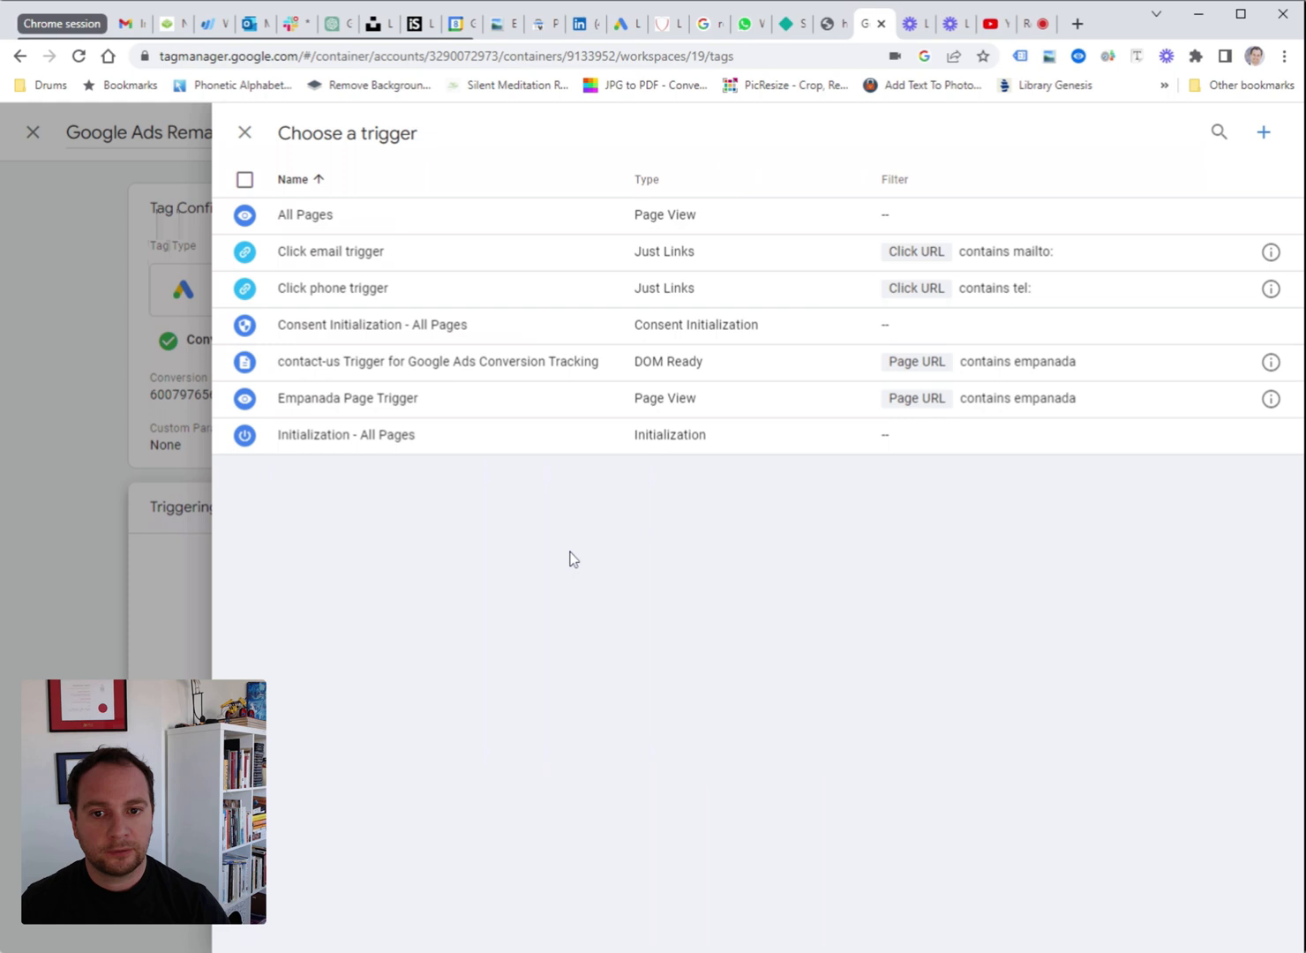
mouse_move(344, 221)
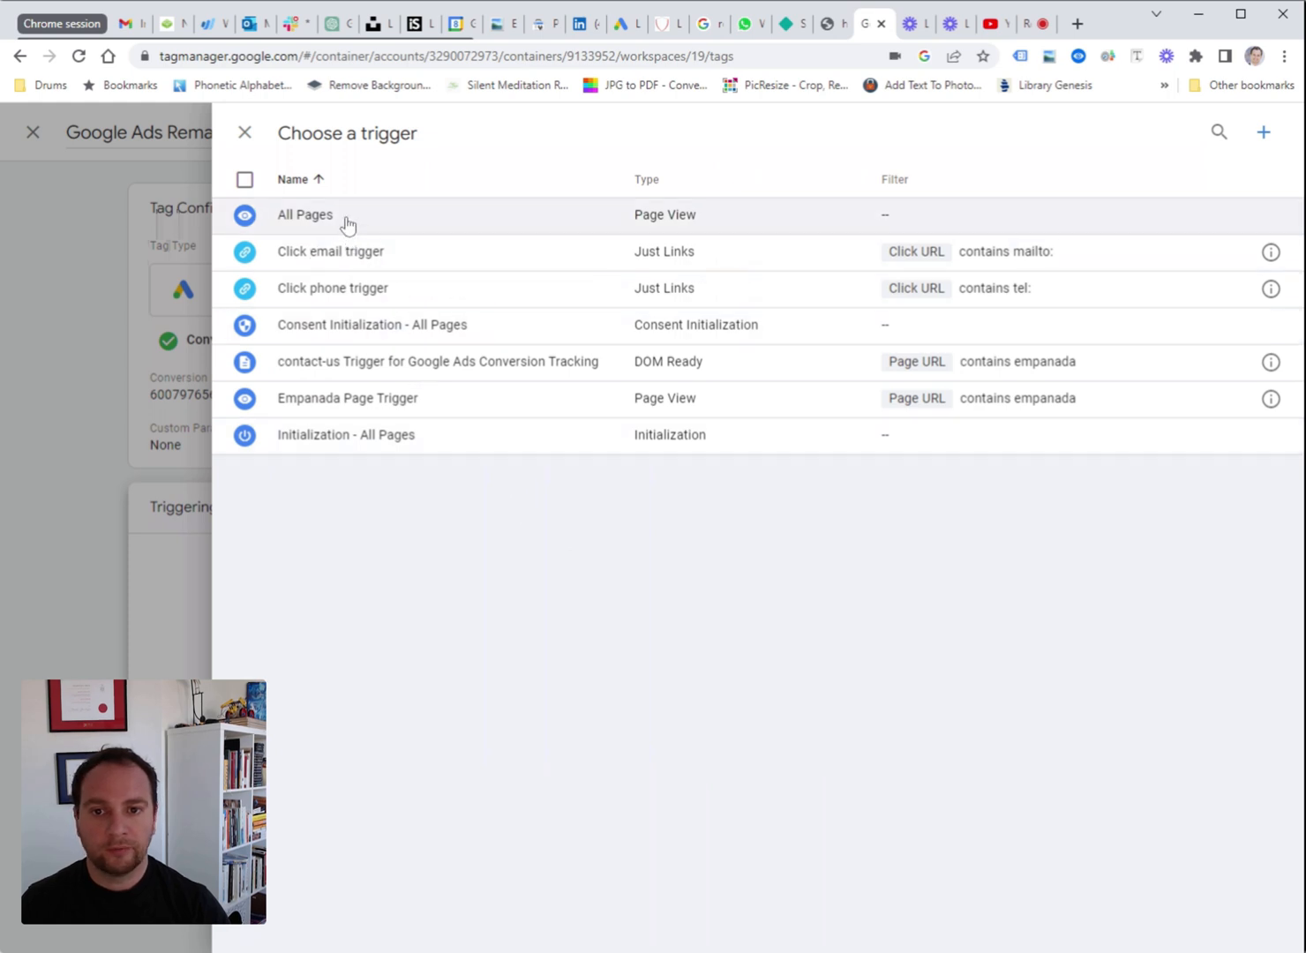
mouse_move(339, 221)
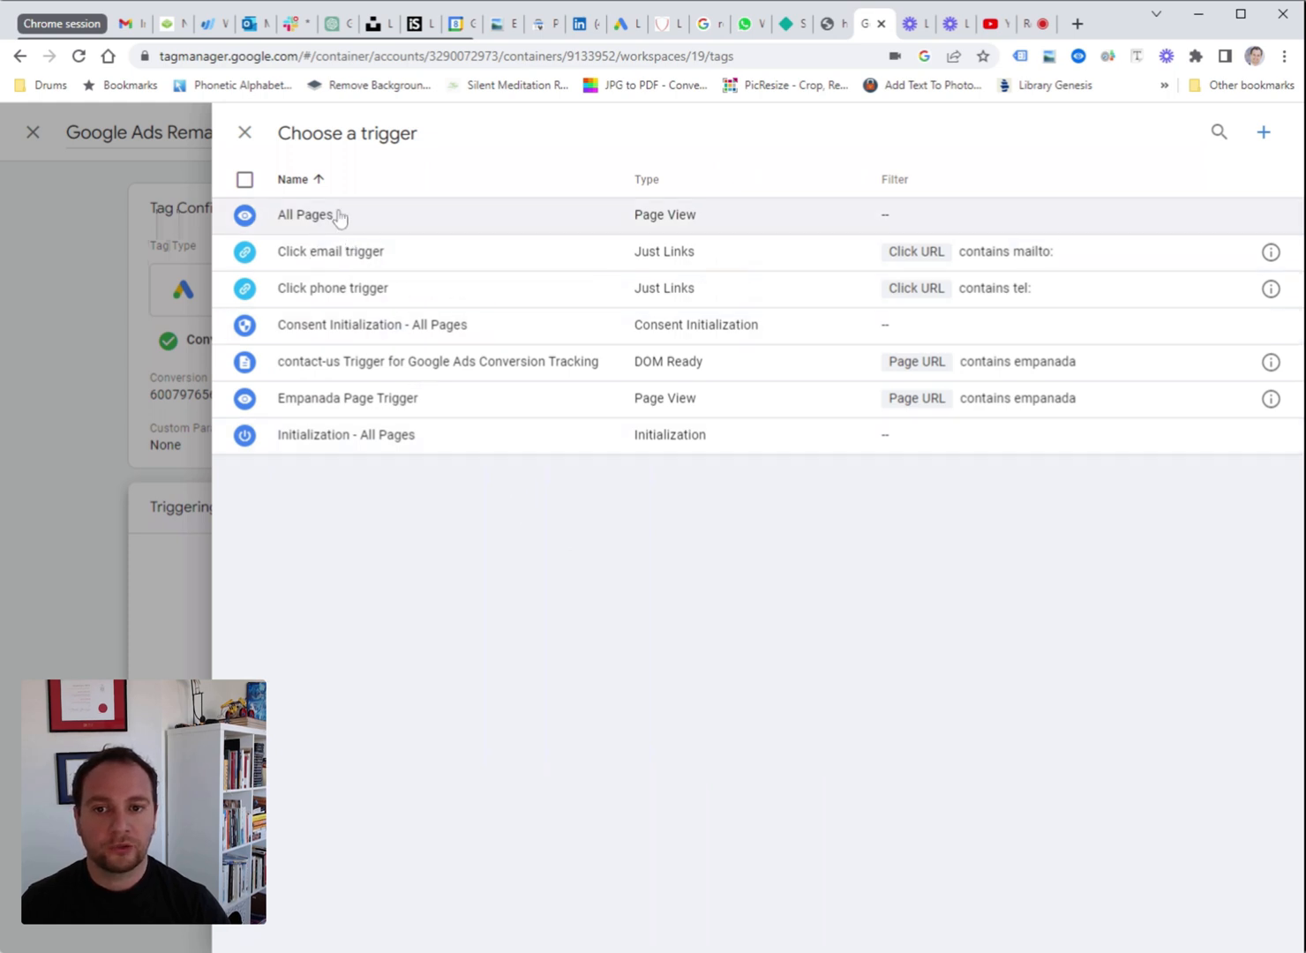
left_click(305, 215)
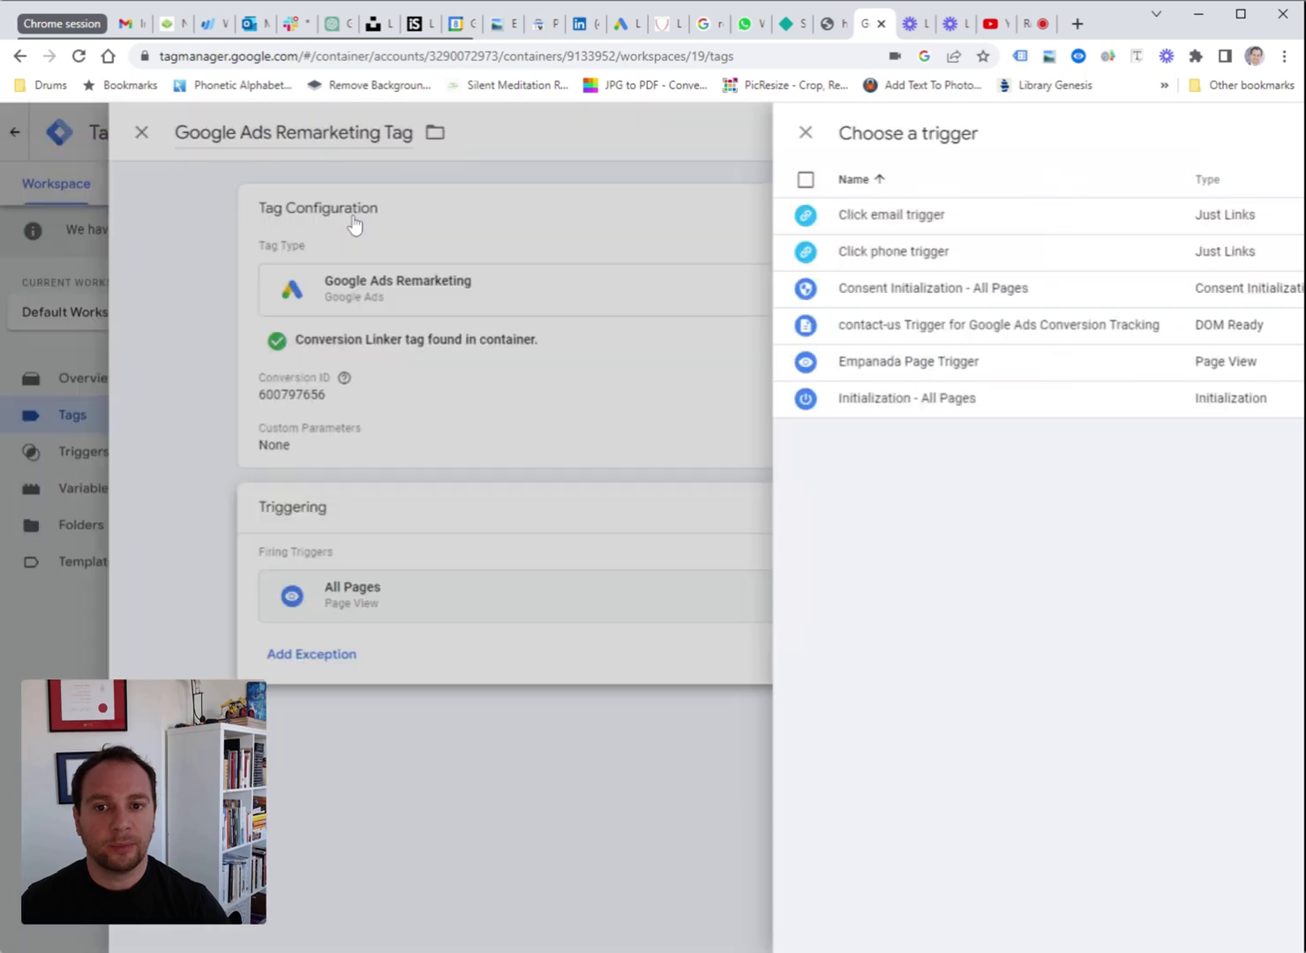
left_click(805, 132)
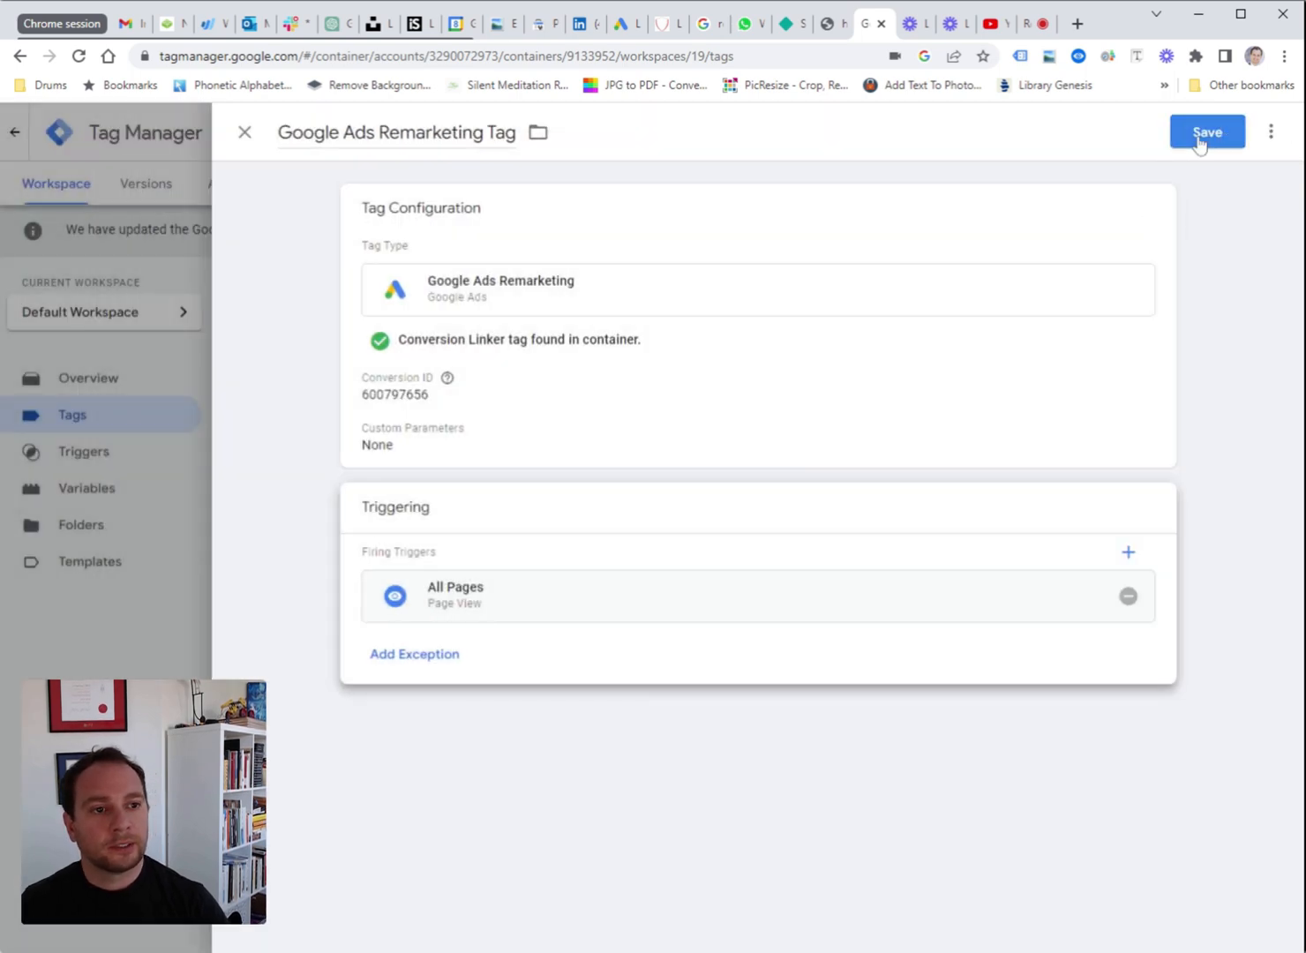
left_click(1207, 131)
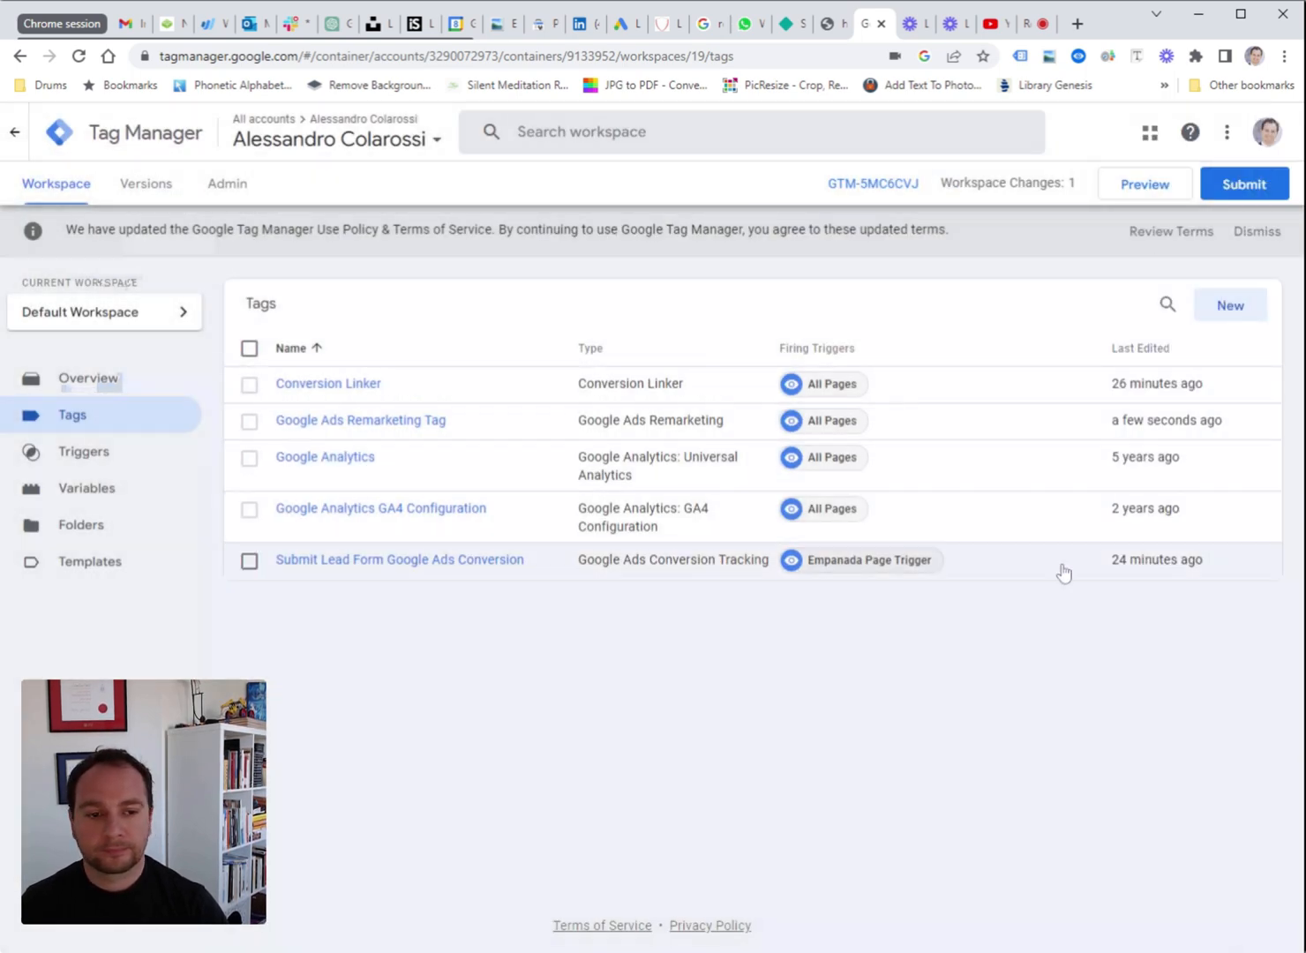
mouse_move(699, 744)
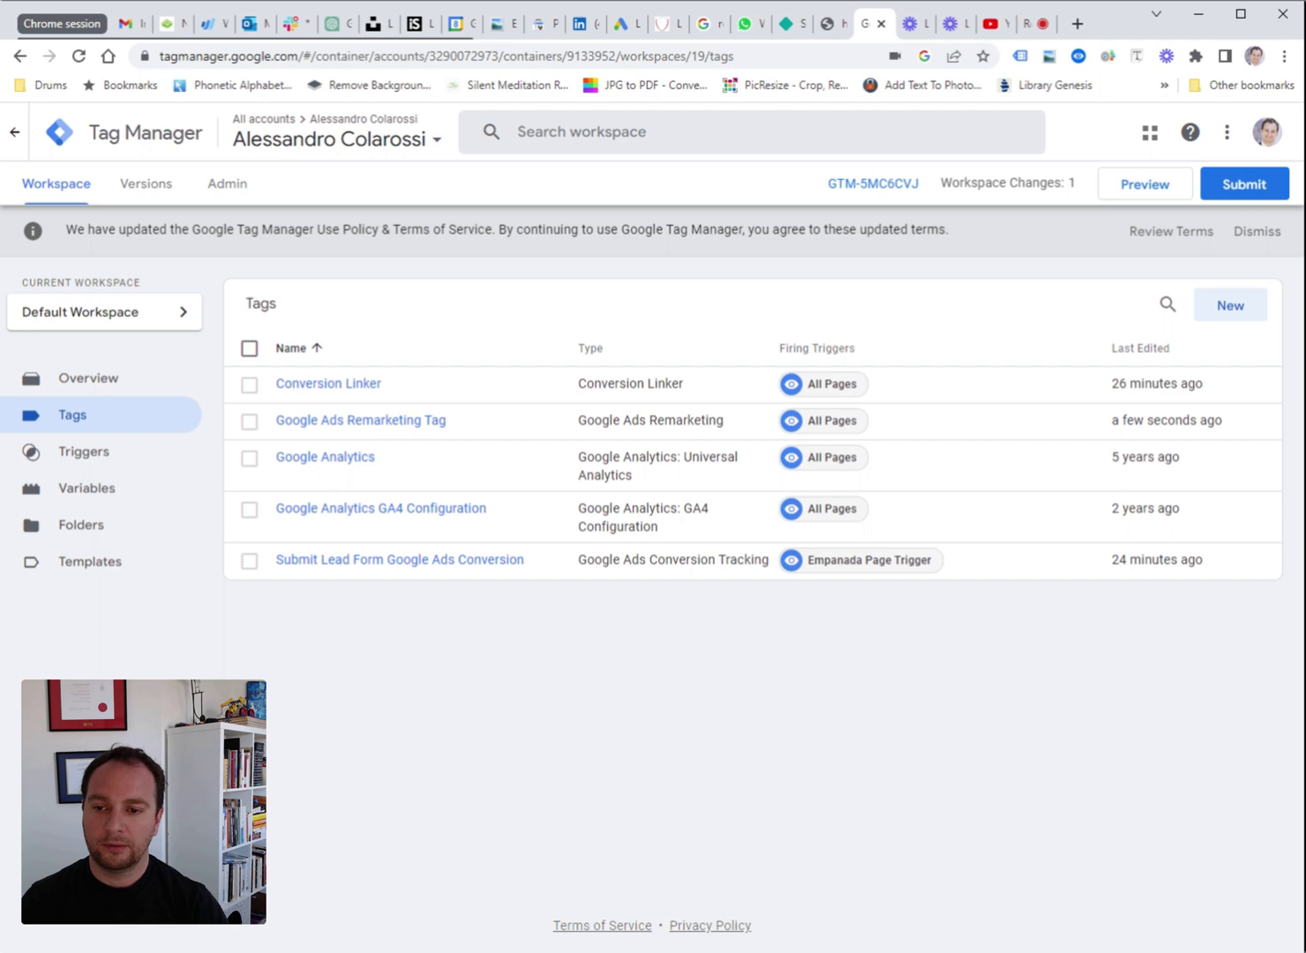
mouse_move(846, 490)
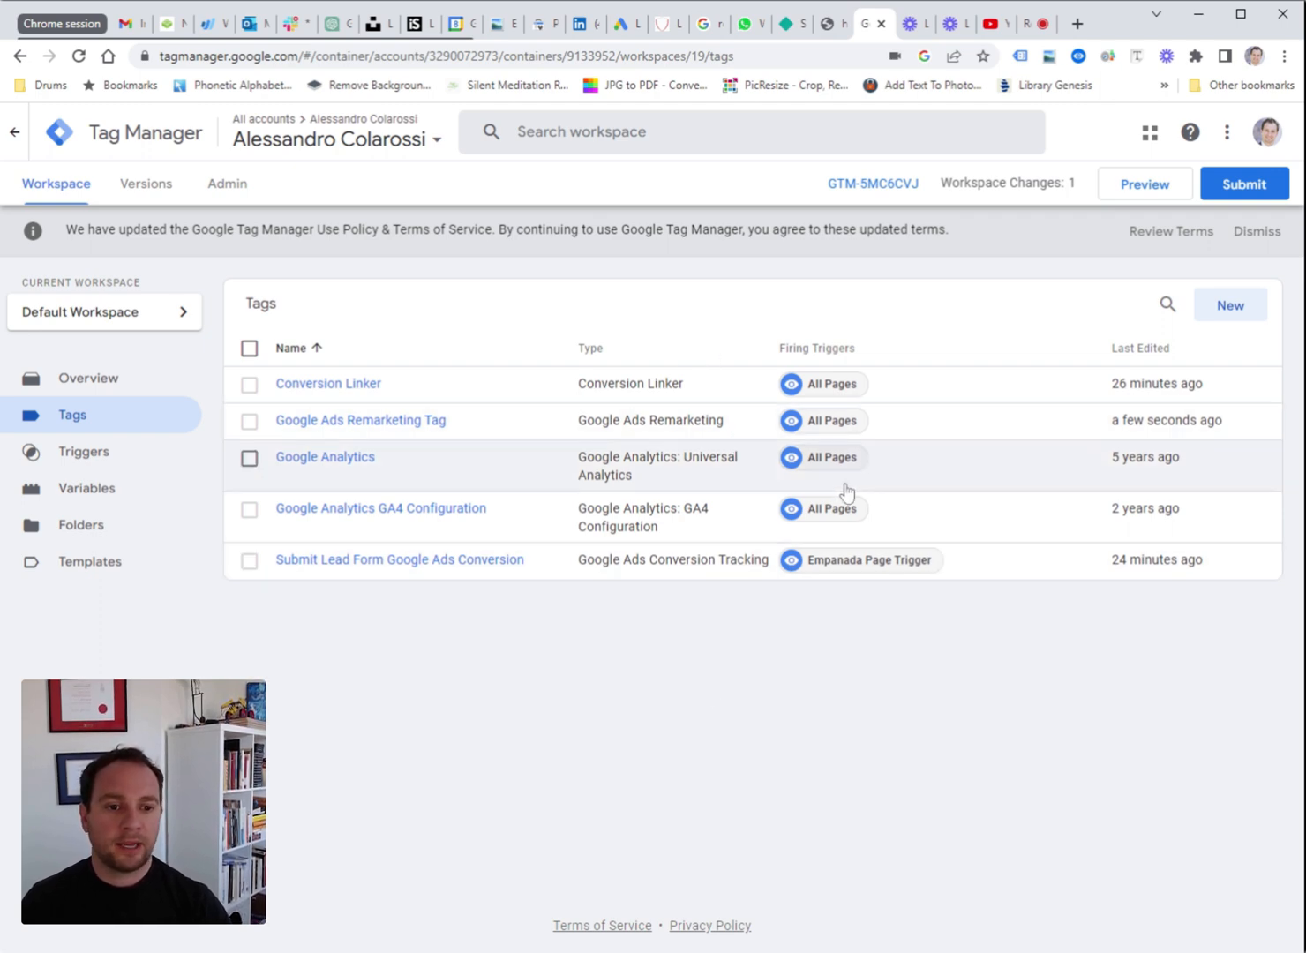
Submit changes with version name 'Google Ads Remarketing Tag' and description 'Added a rmkting tag and trigger (all pages).'
left_click(1243, 183)
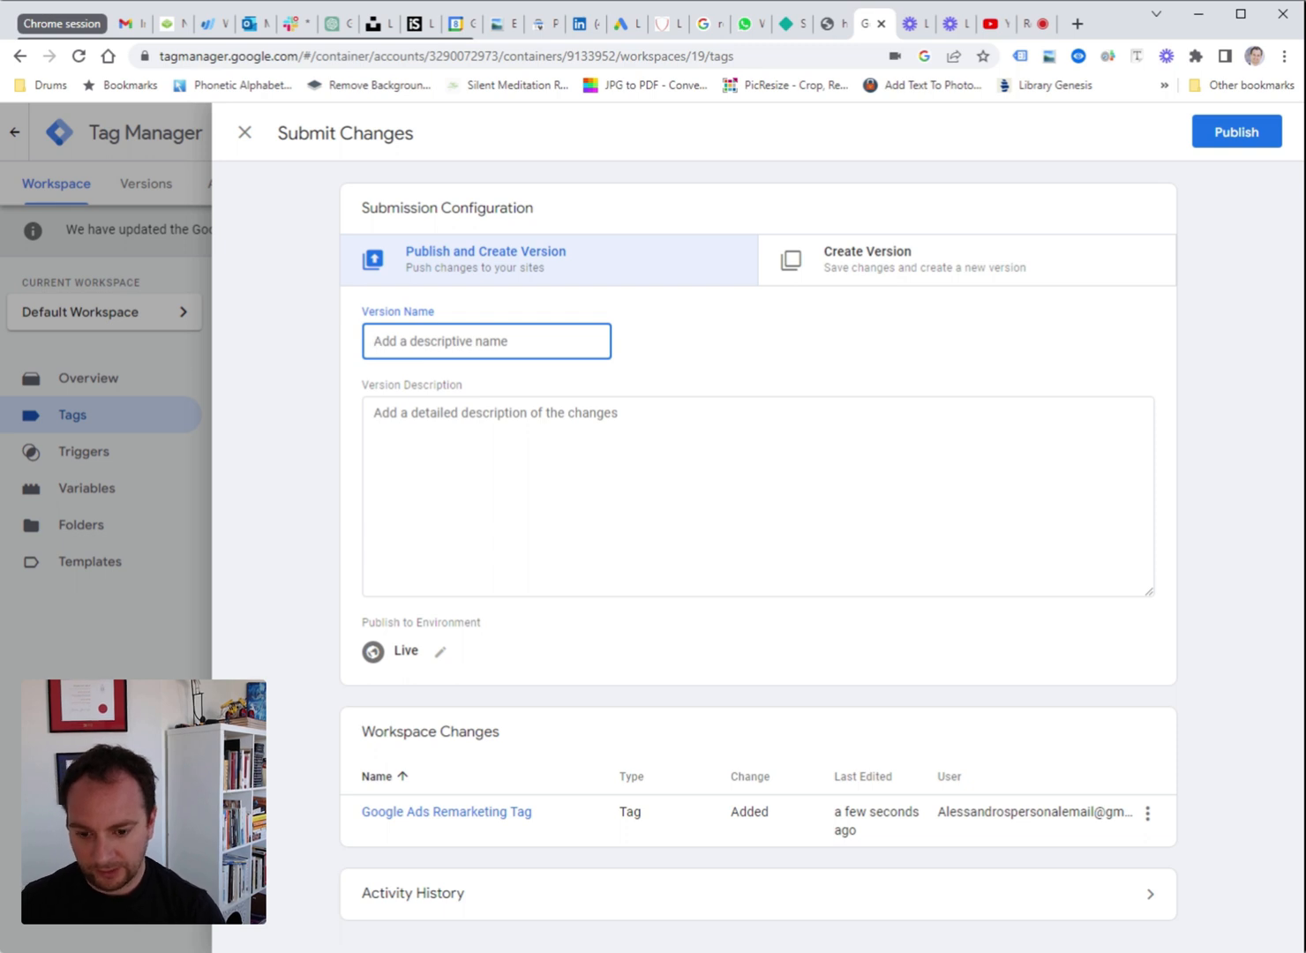
type("Gogole")
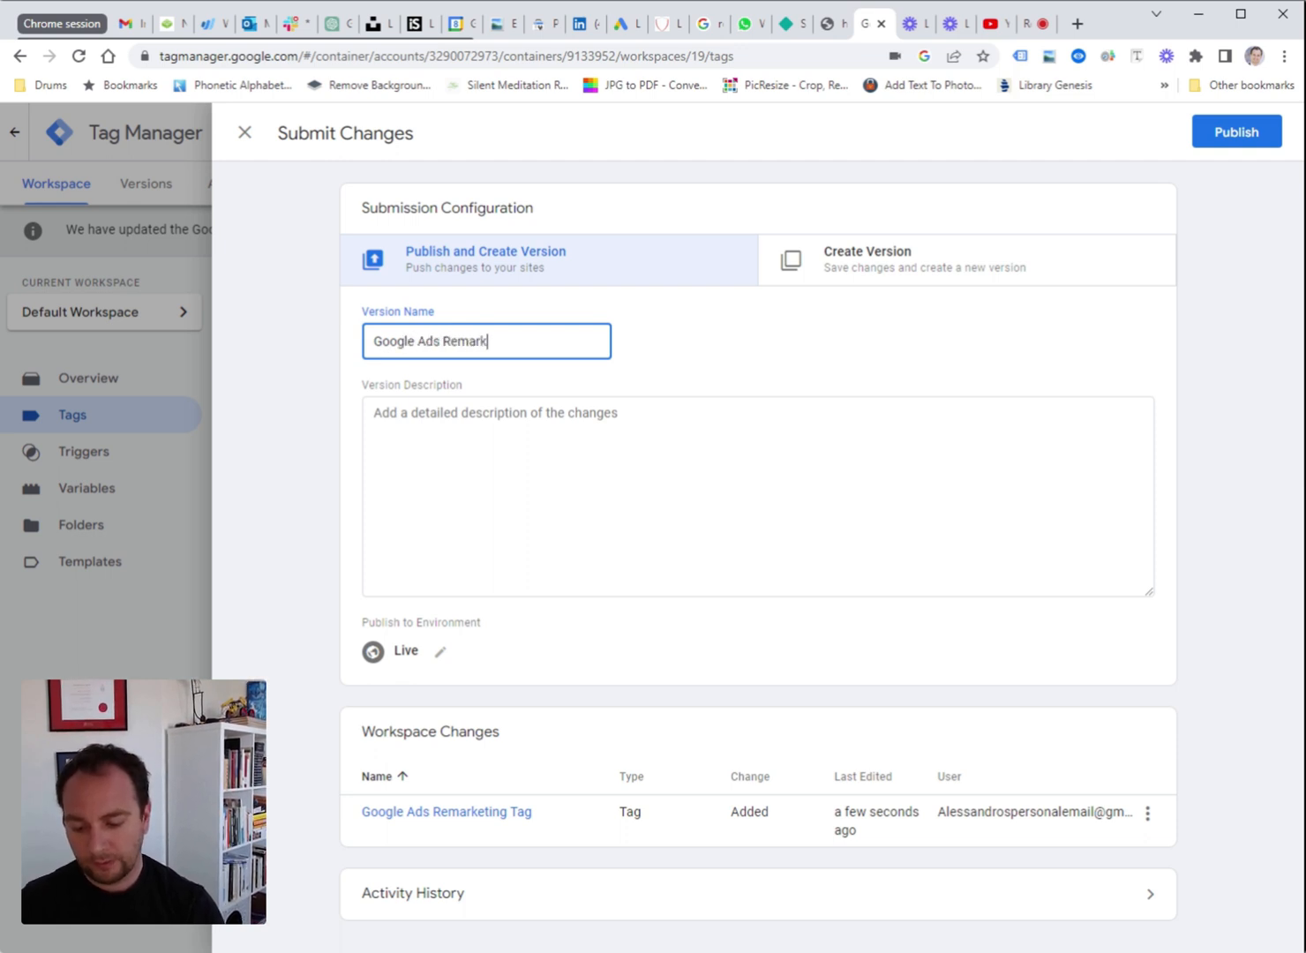
type("eting Tag")
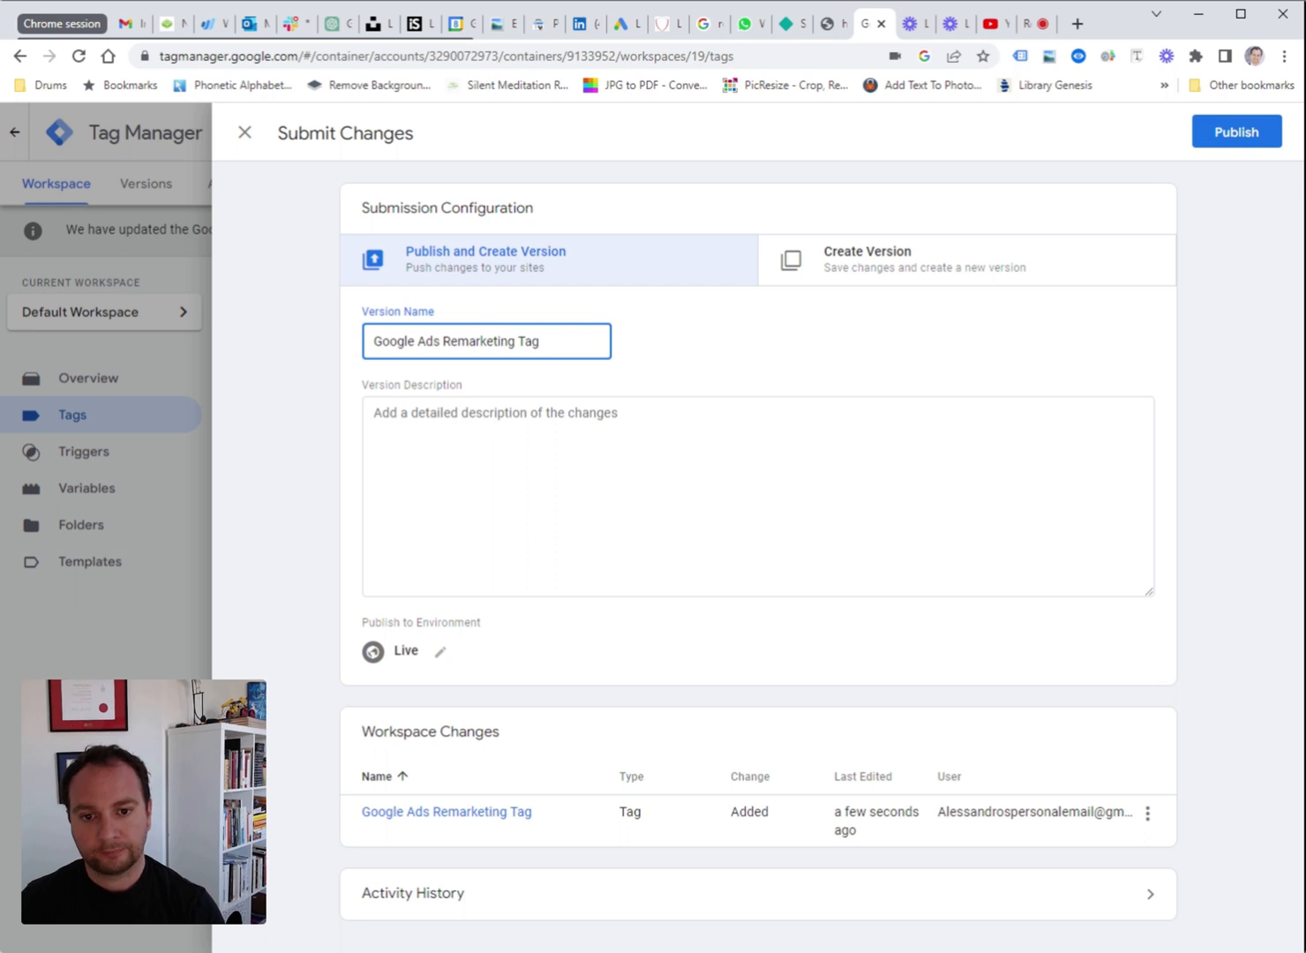
type("Added a rmk")
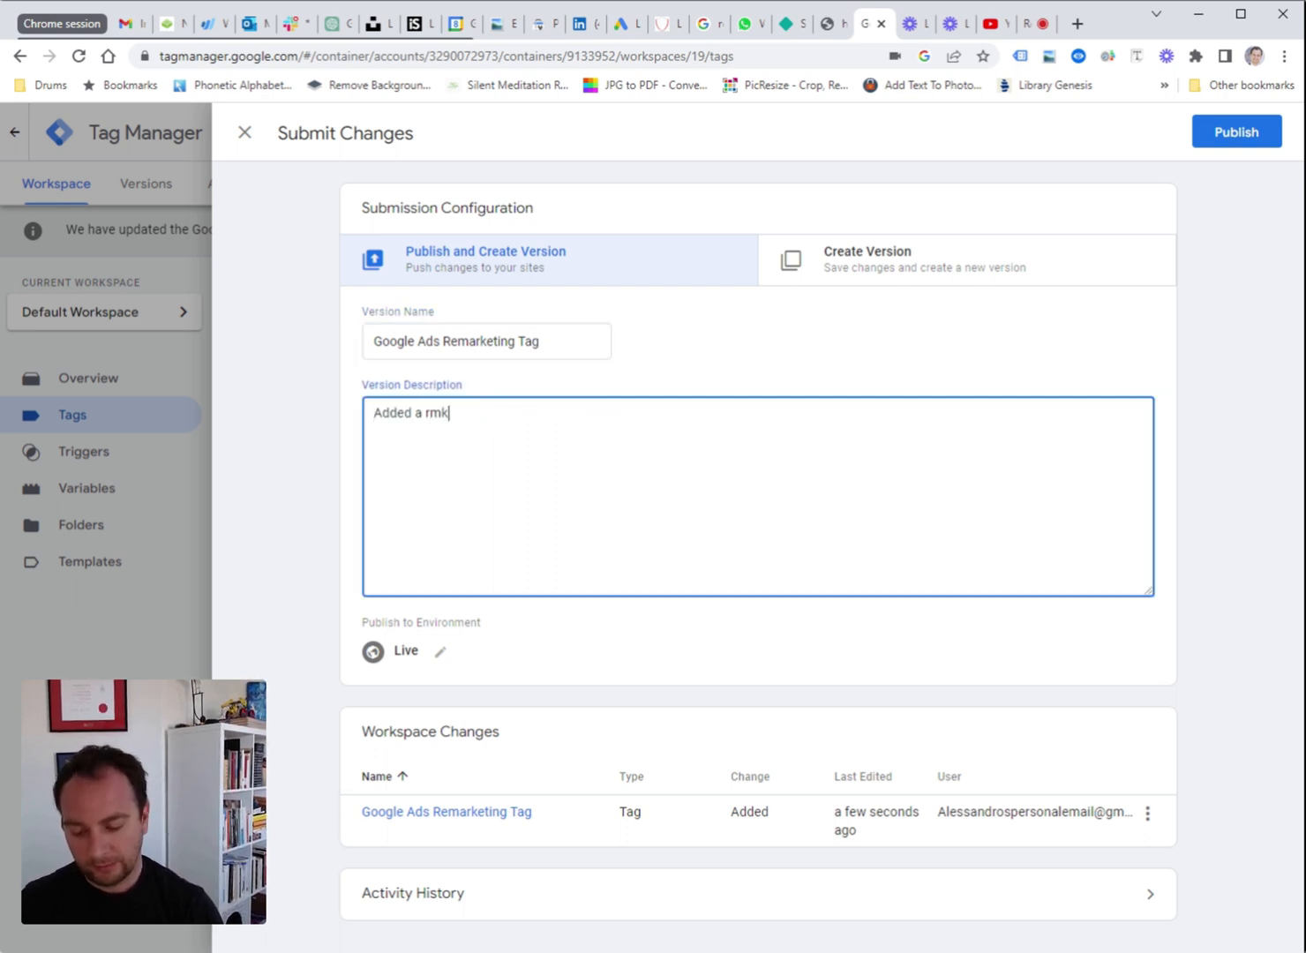
type("ting")
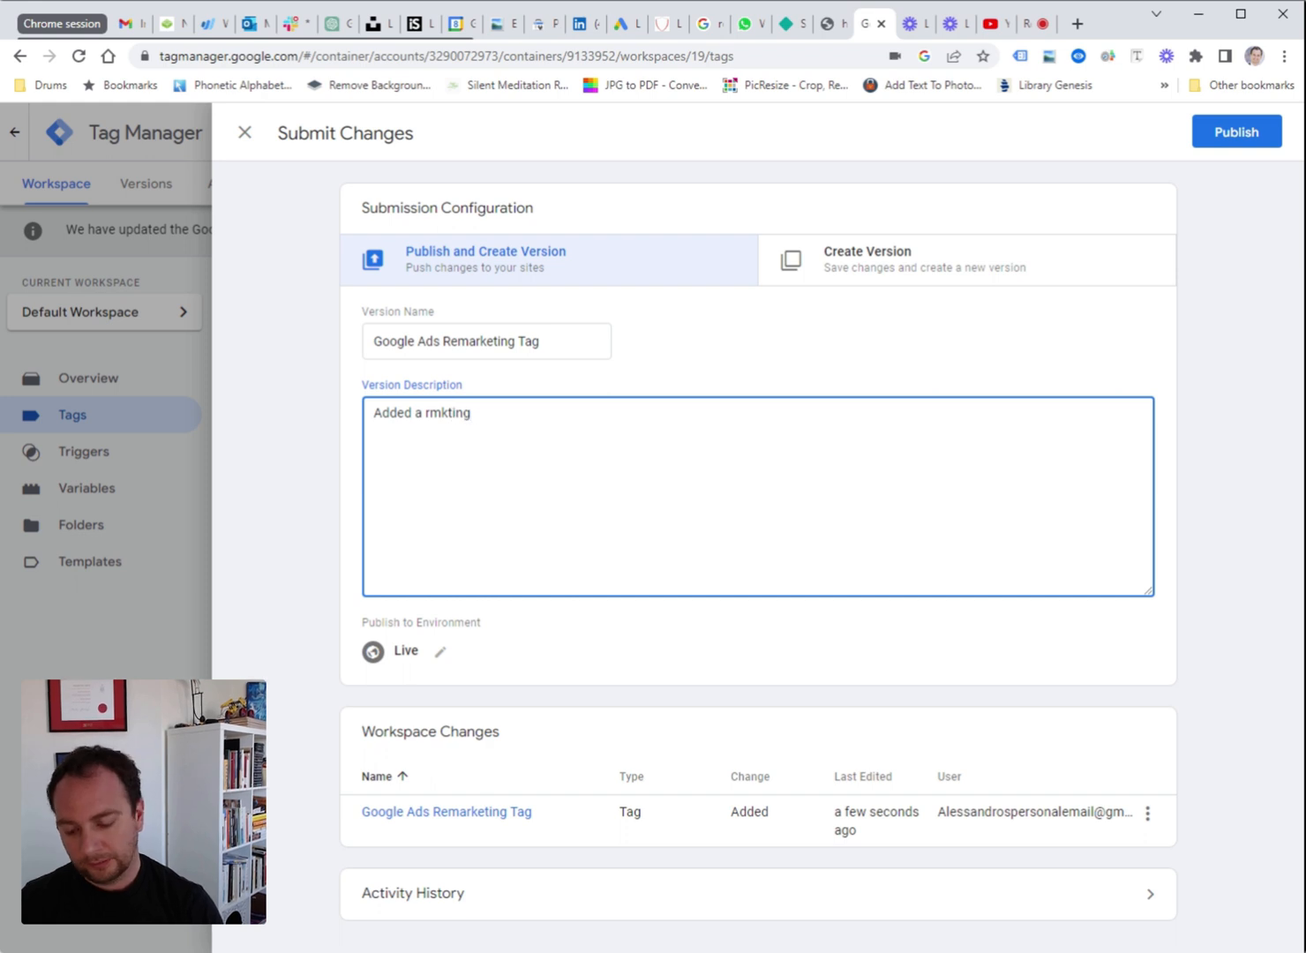
type("tag")
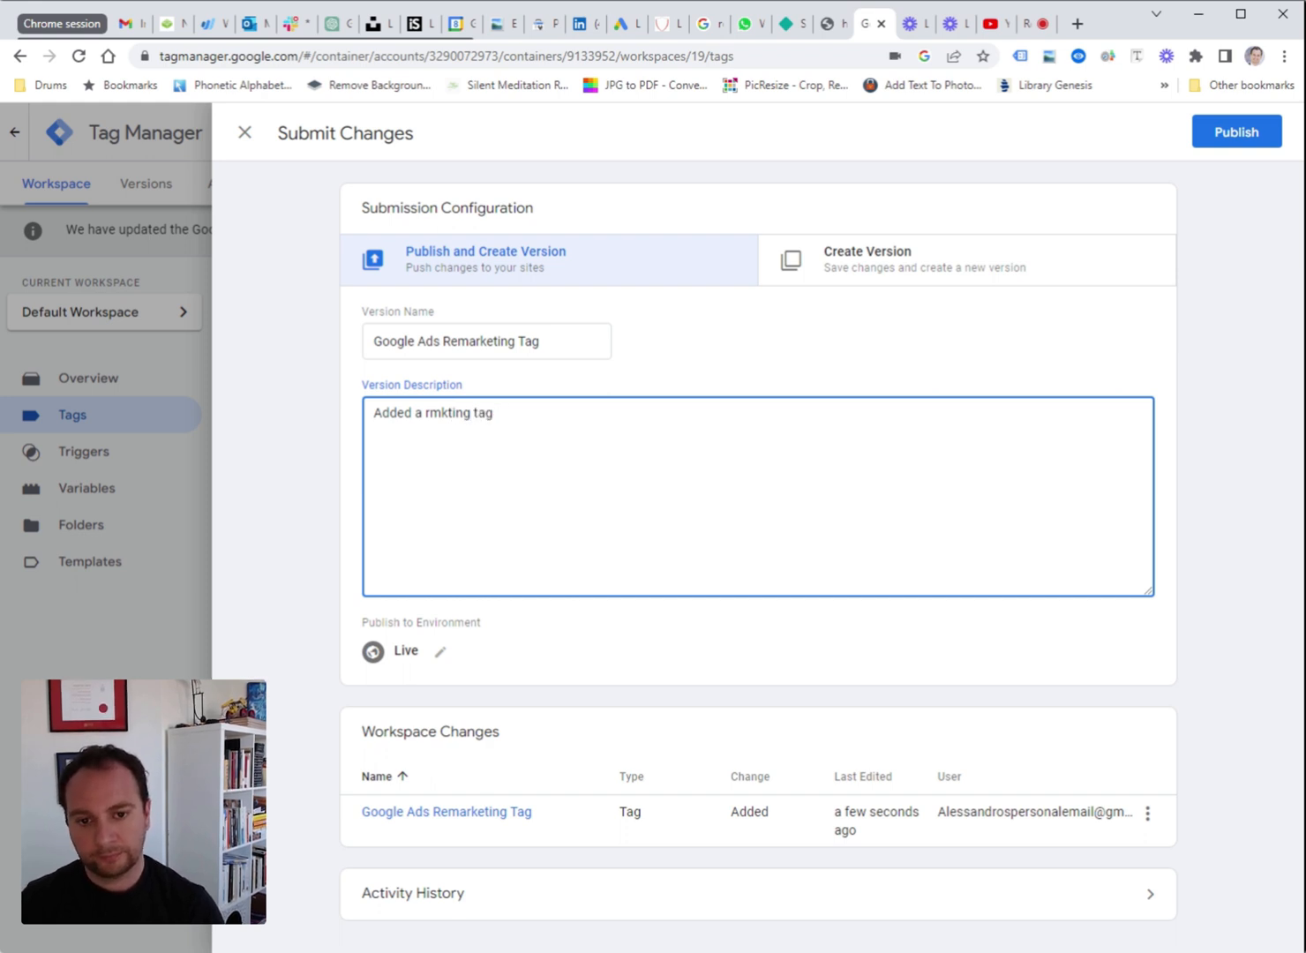
type("and tr")
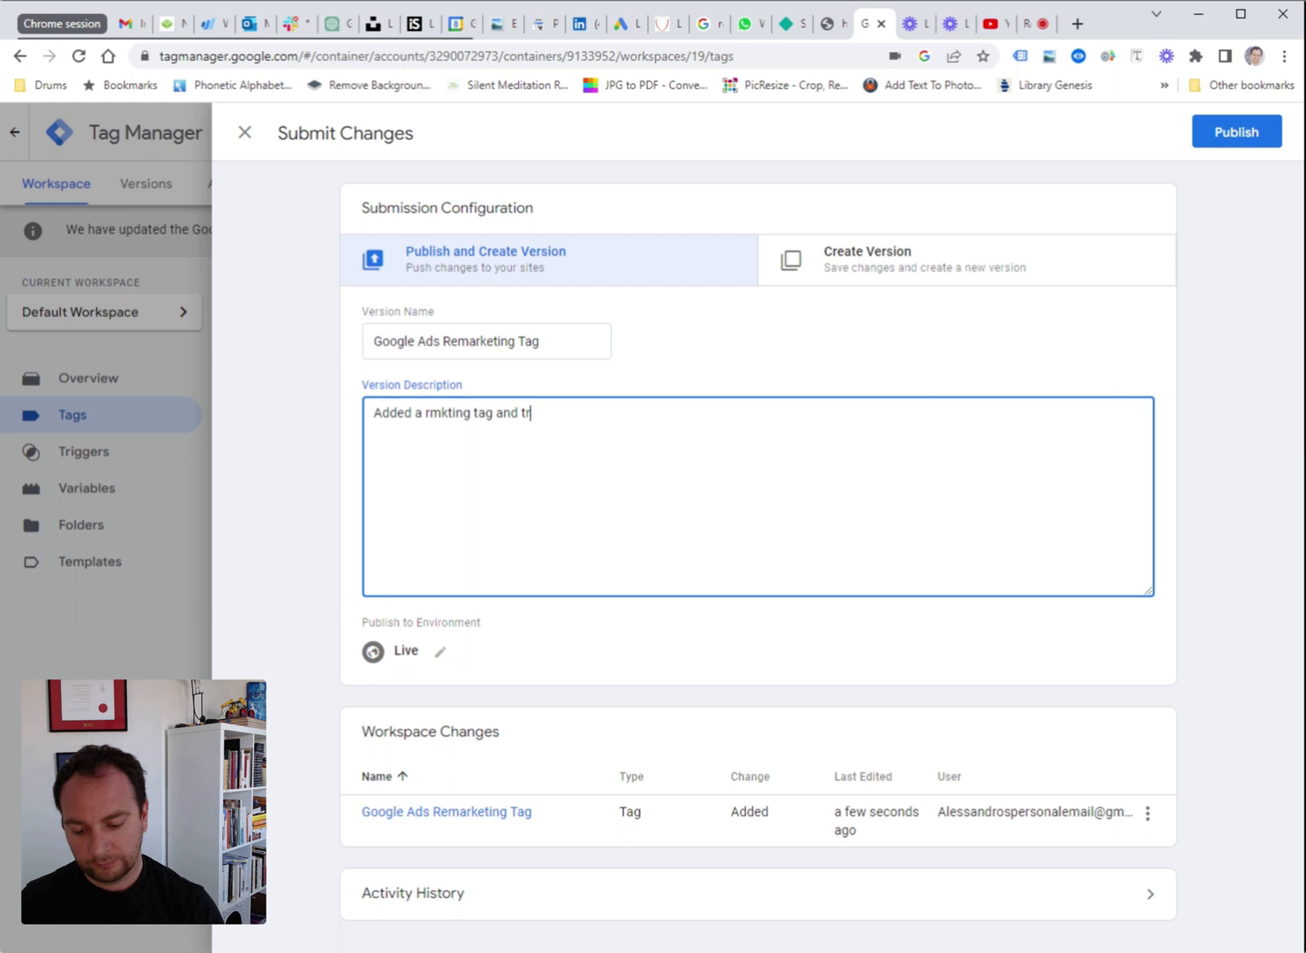
type("igger (a")
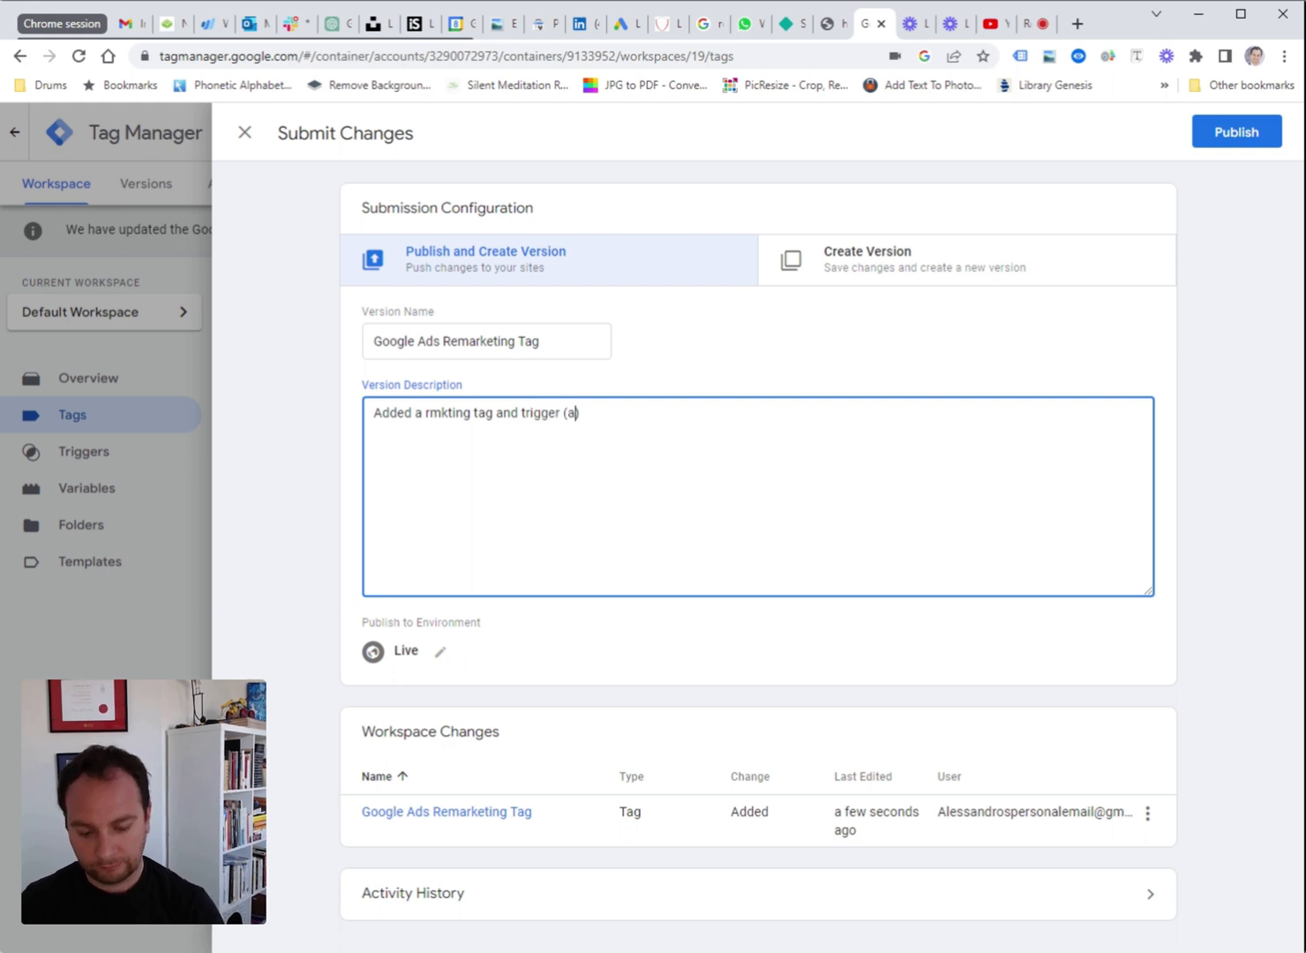
type("ll pages)")
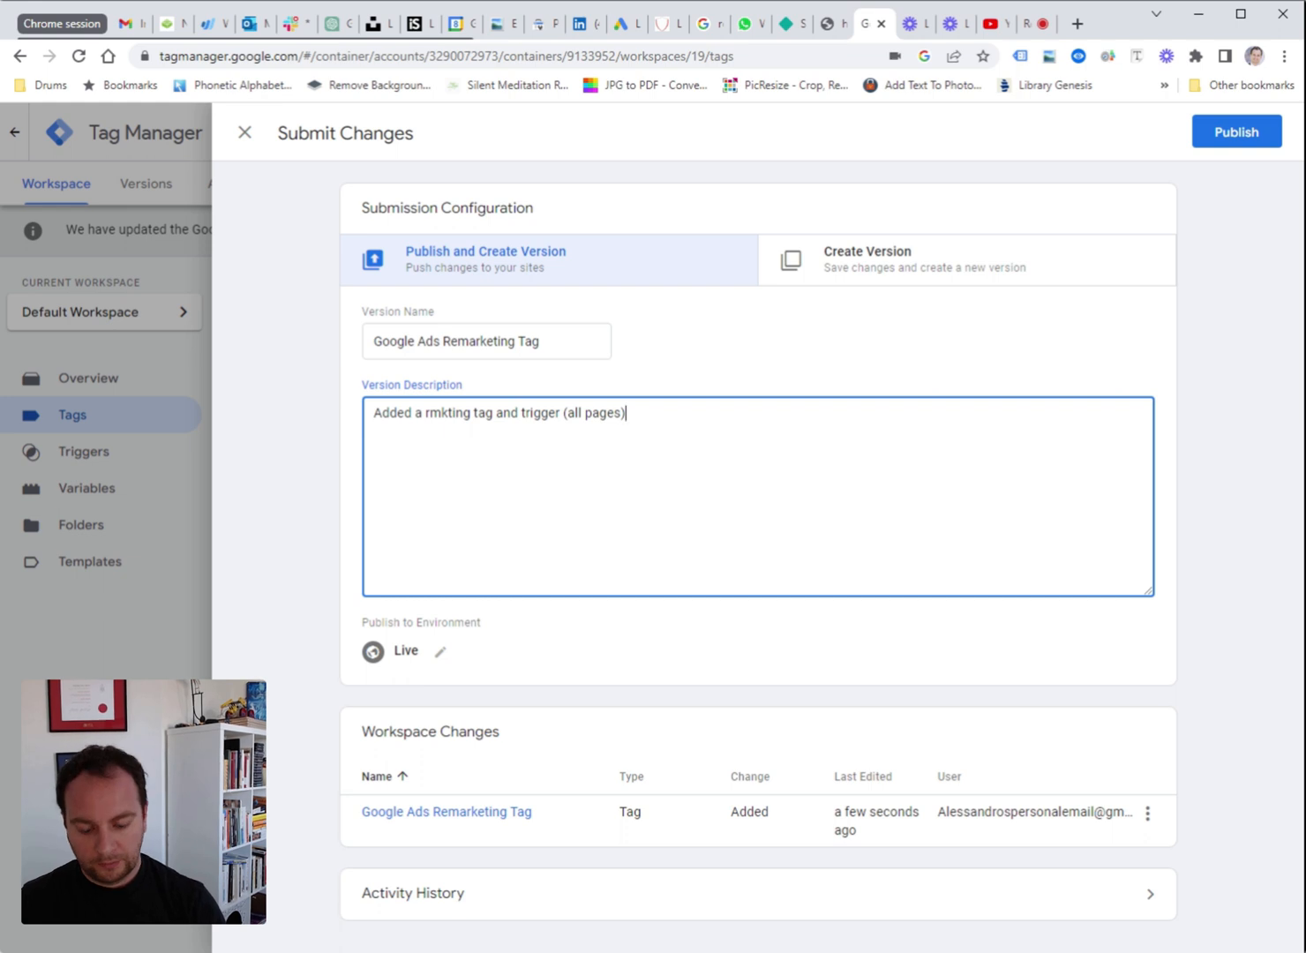
type(".")
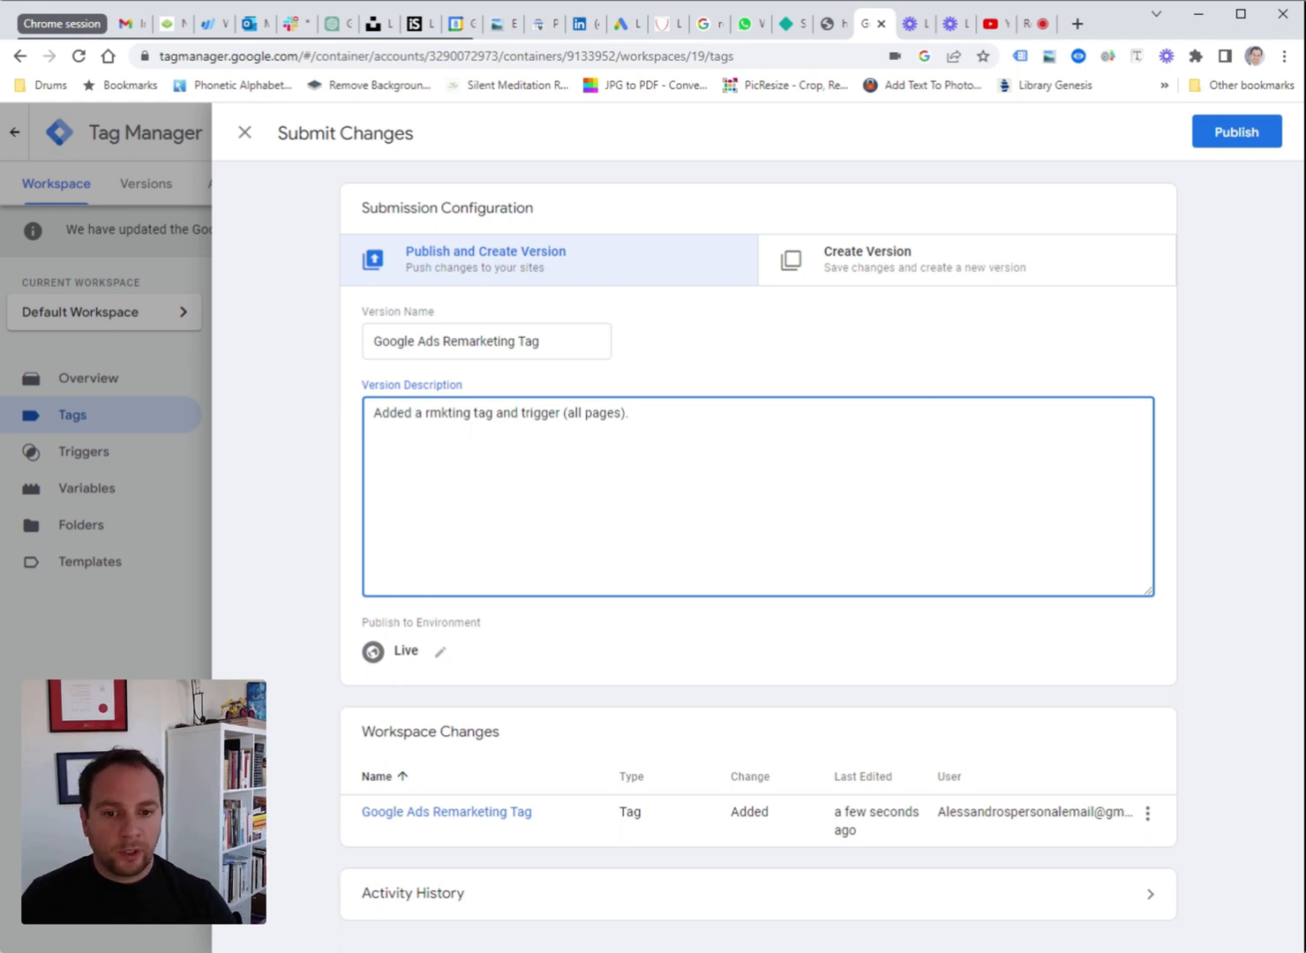
mouse_move(1165, 182)
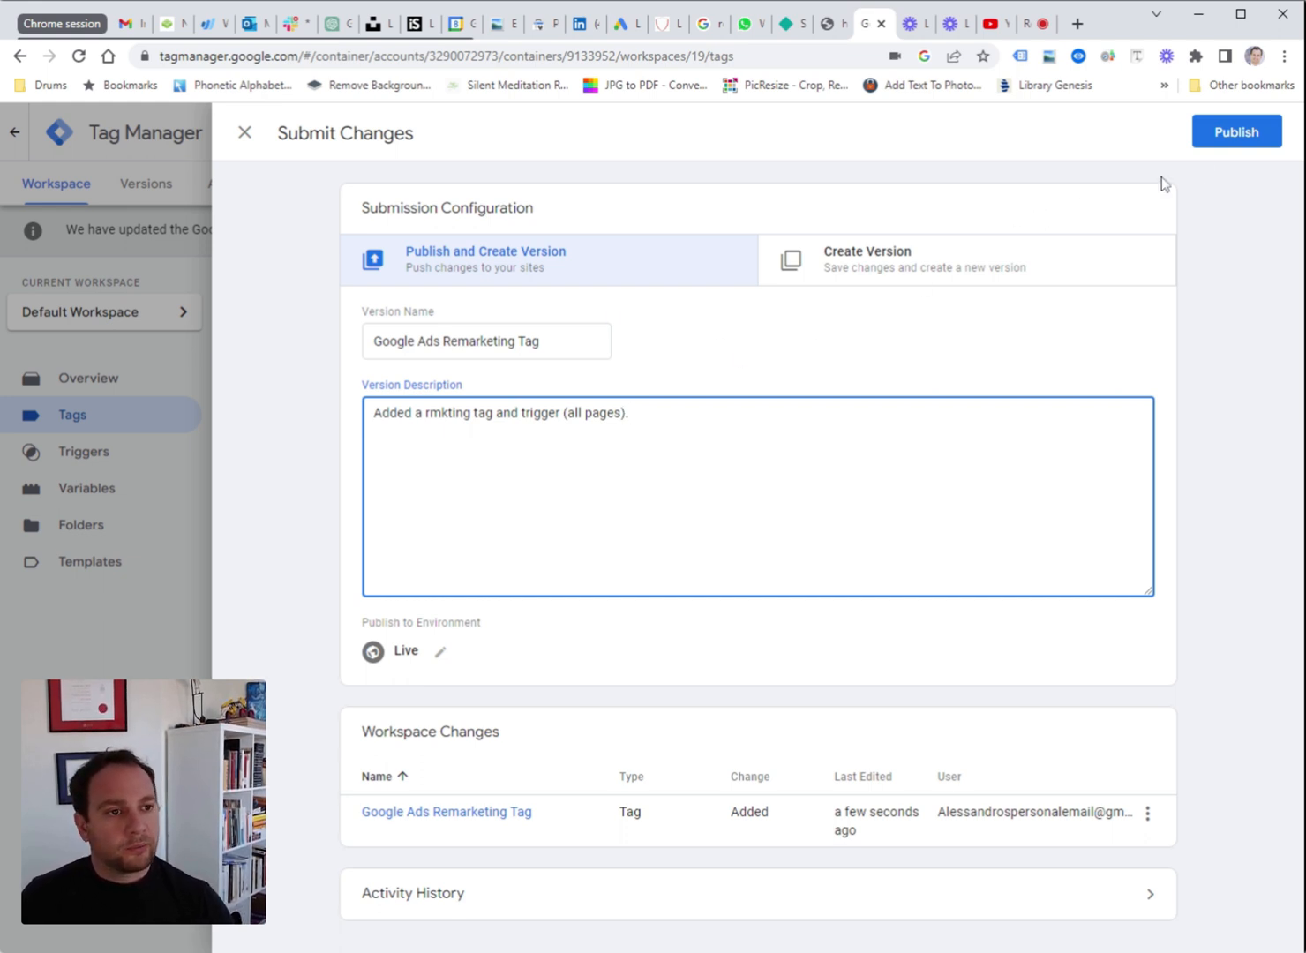
Publish Version 13 live and return to the workspace overview
left_click(1235, 130)
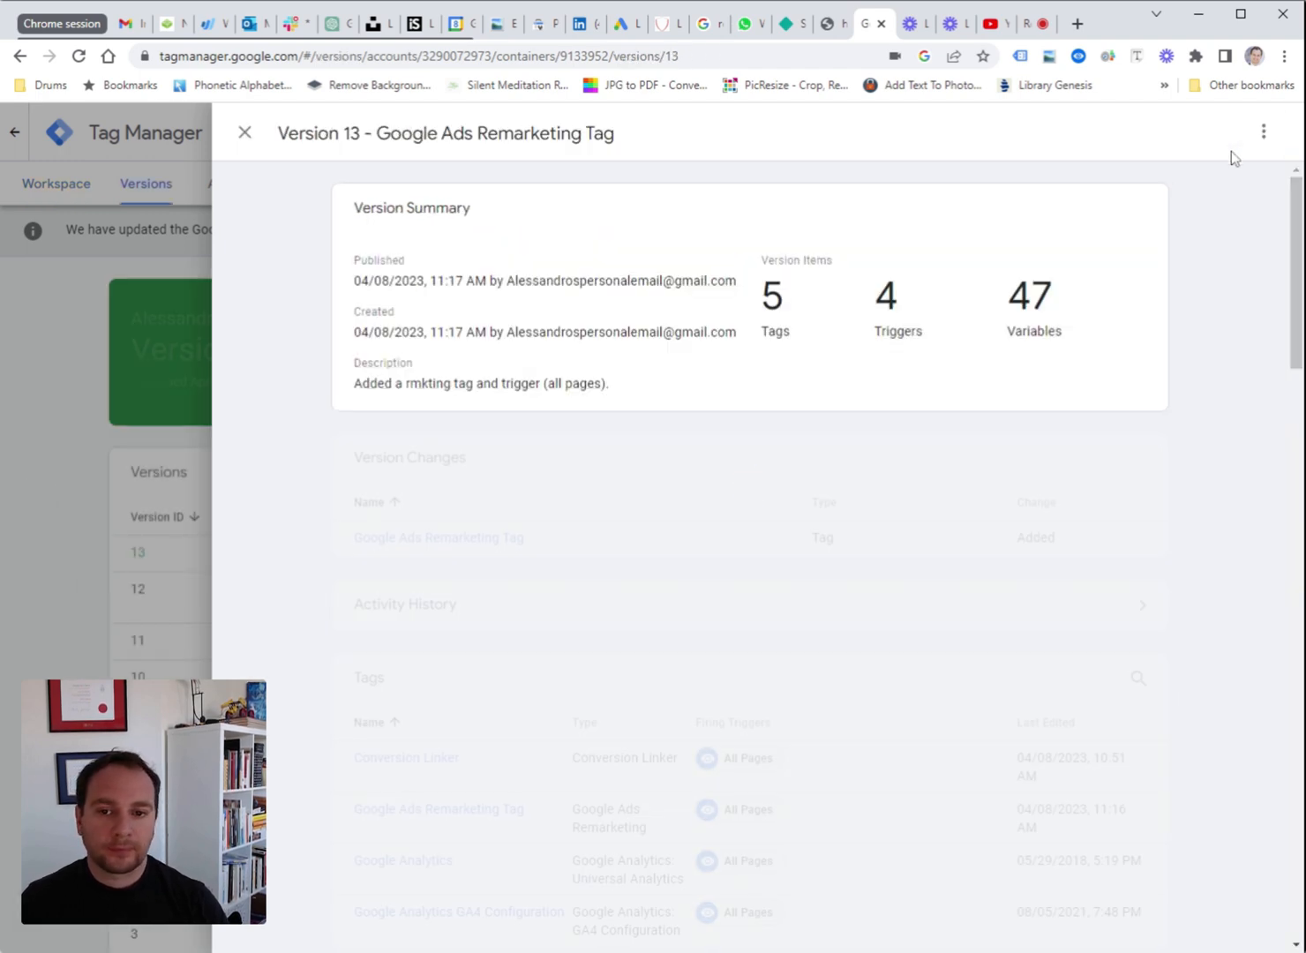
left_click(243, 131)
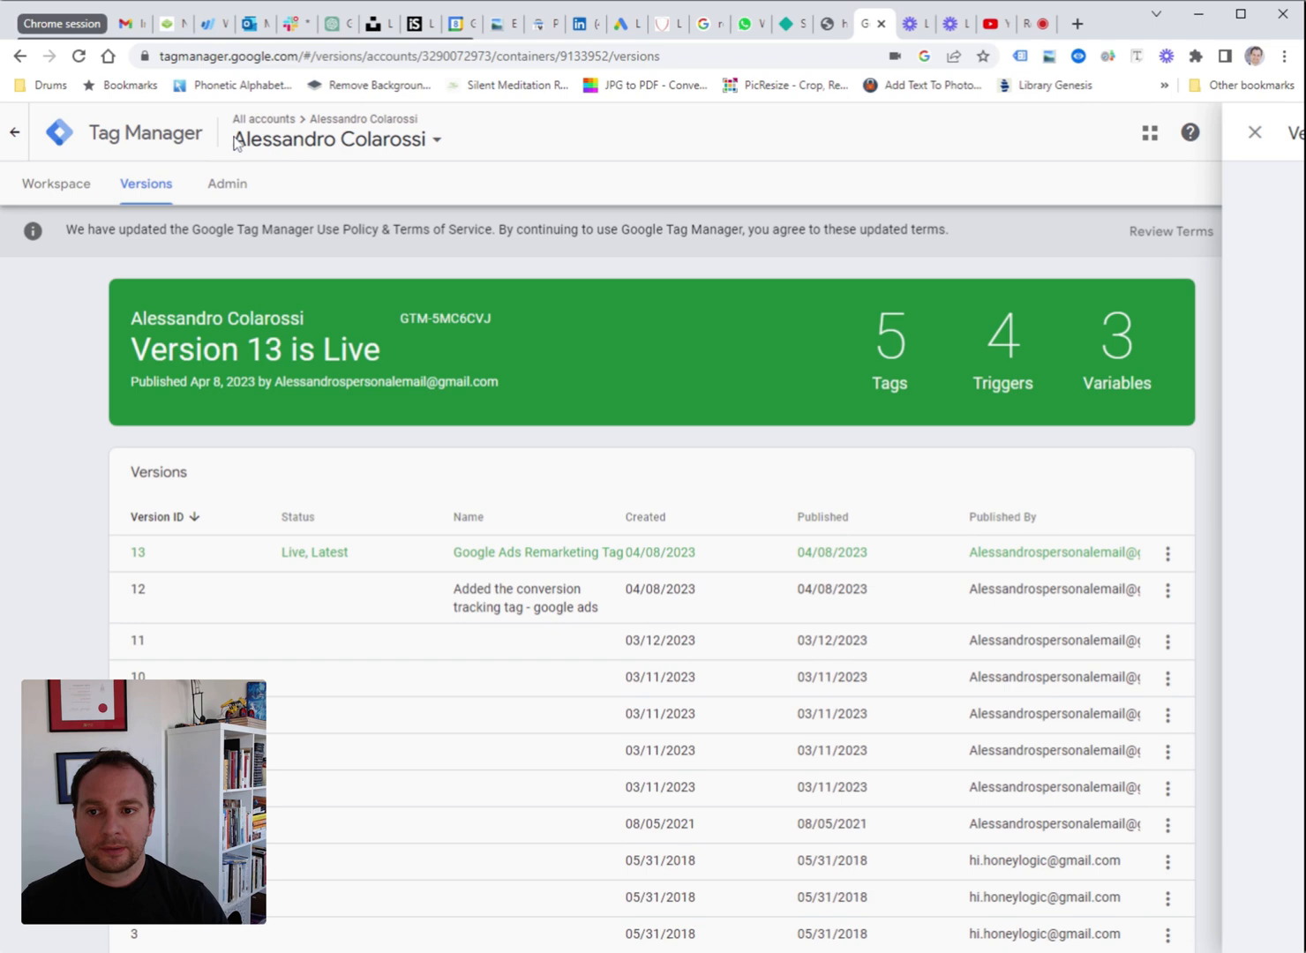
left_click(56, 184)
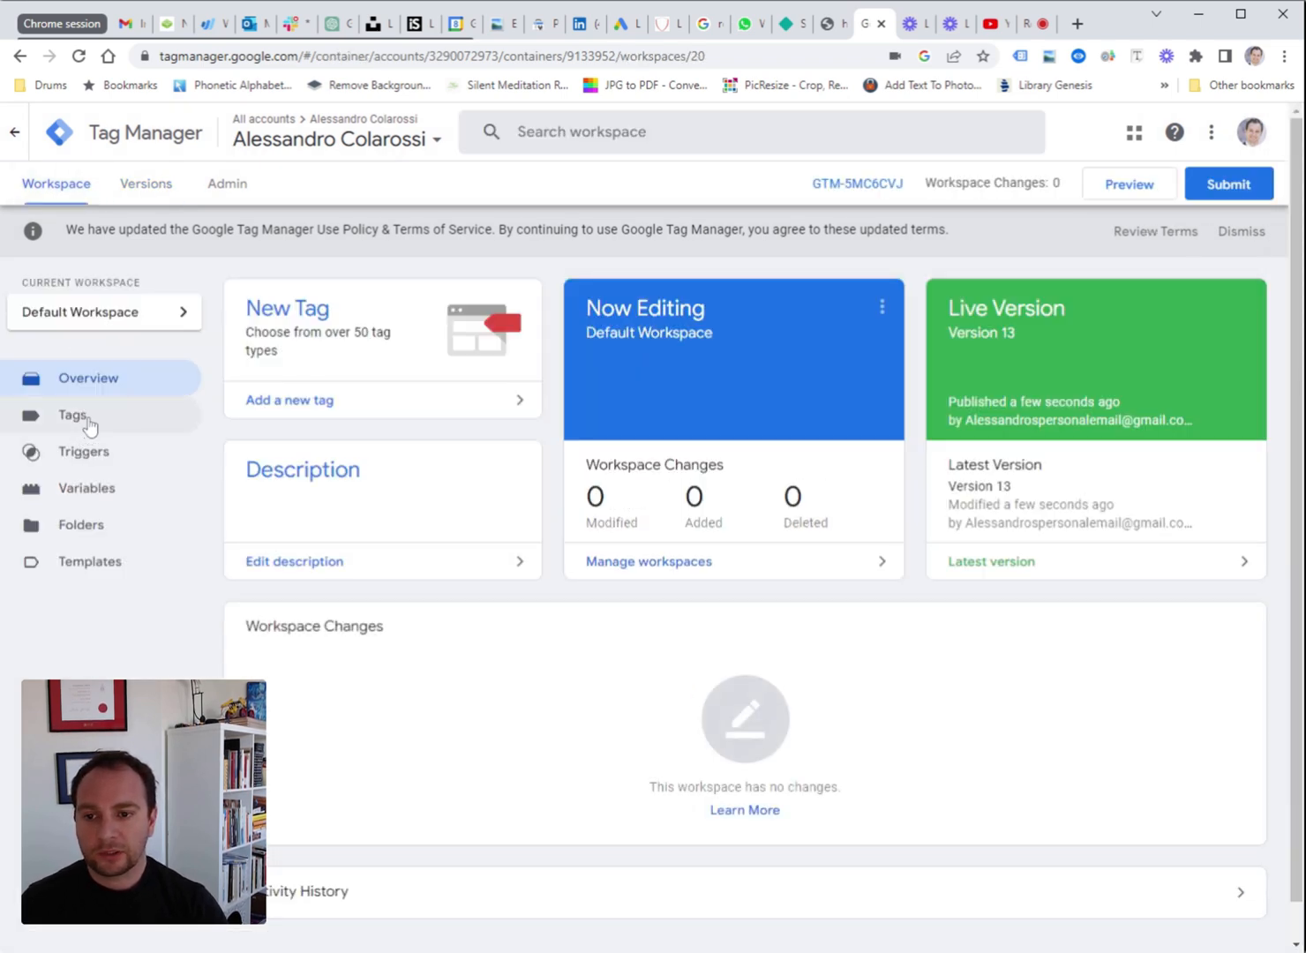
Review the Google Ads Remarketing Tag in the Tags list, confirming its All Pages trigger
left_click(72, 415)
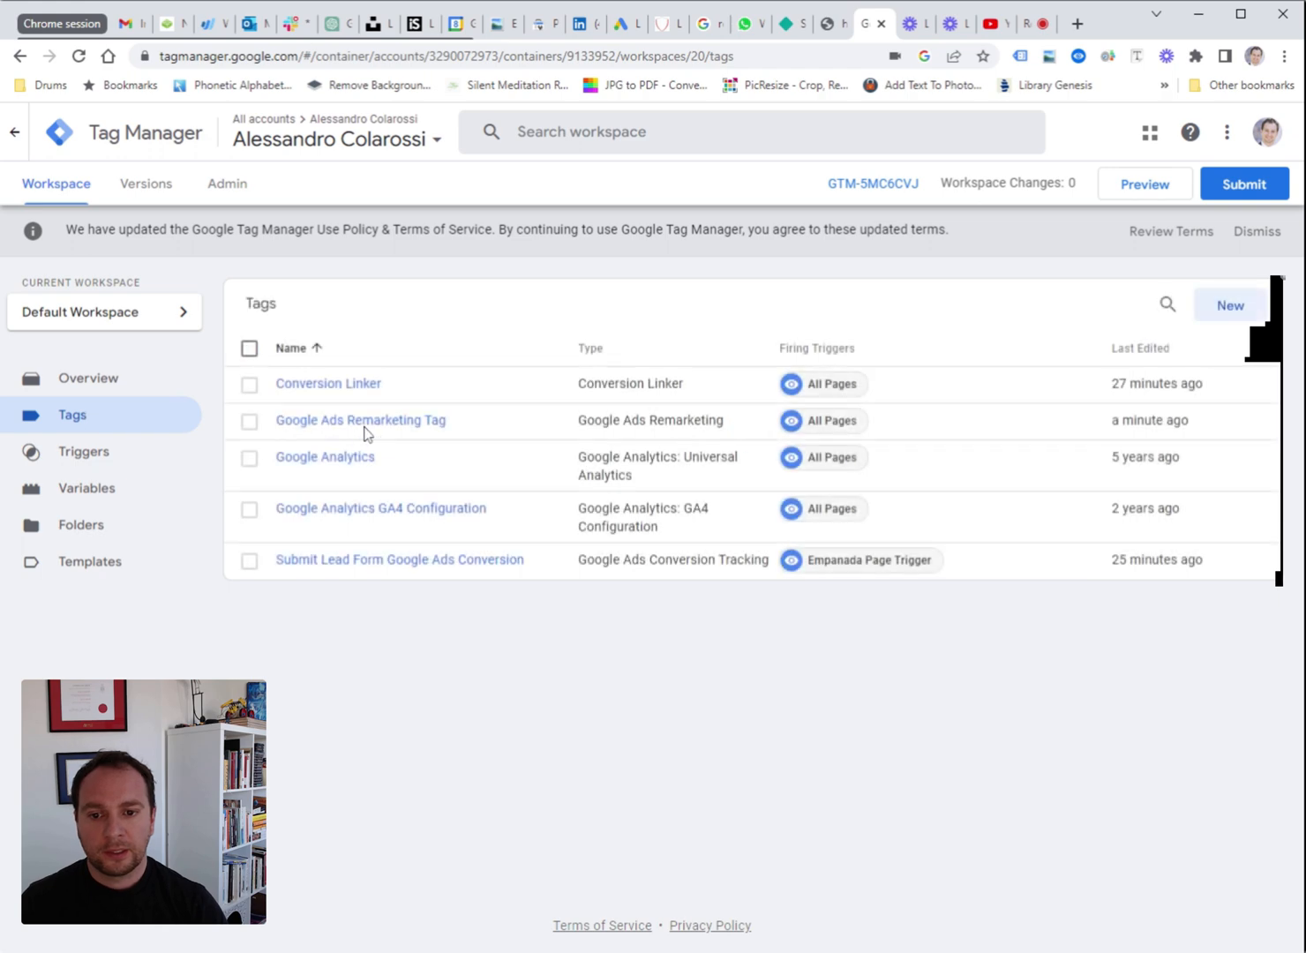
left_click(360, 420)
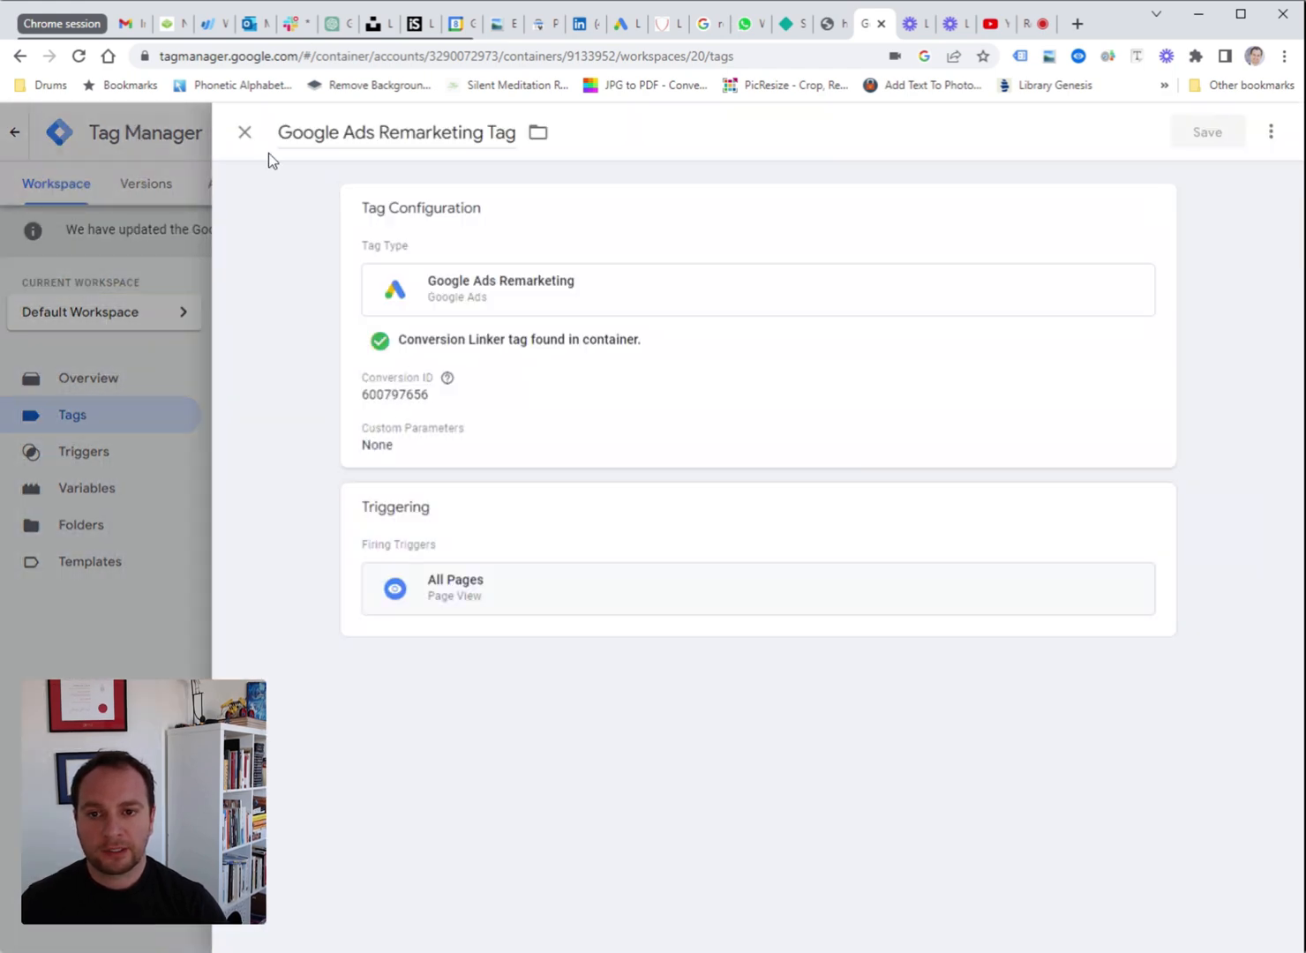
left_click(243, 130)
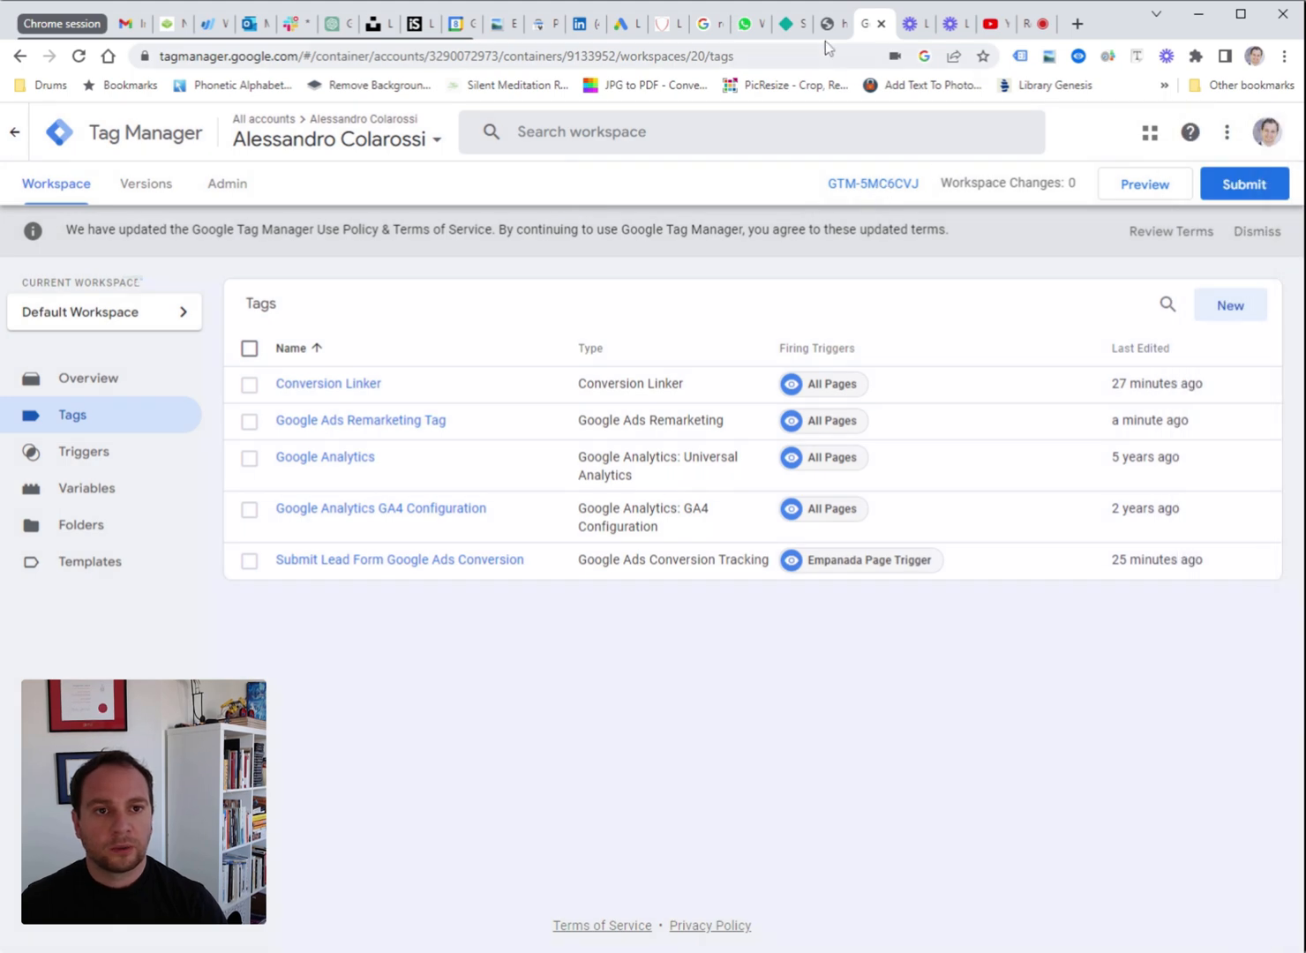
Switch to the demo site's thank-you page and launch Tag Assistant to check the tags
left_click(828, 25)
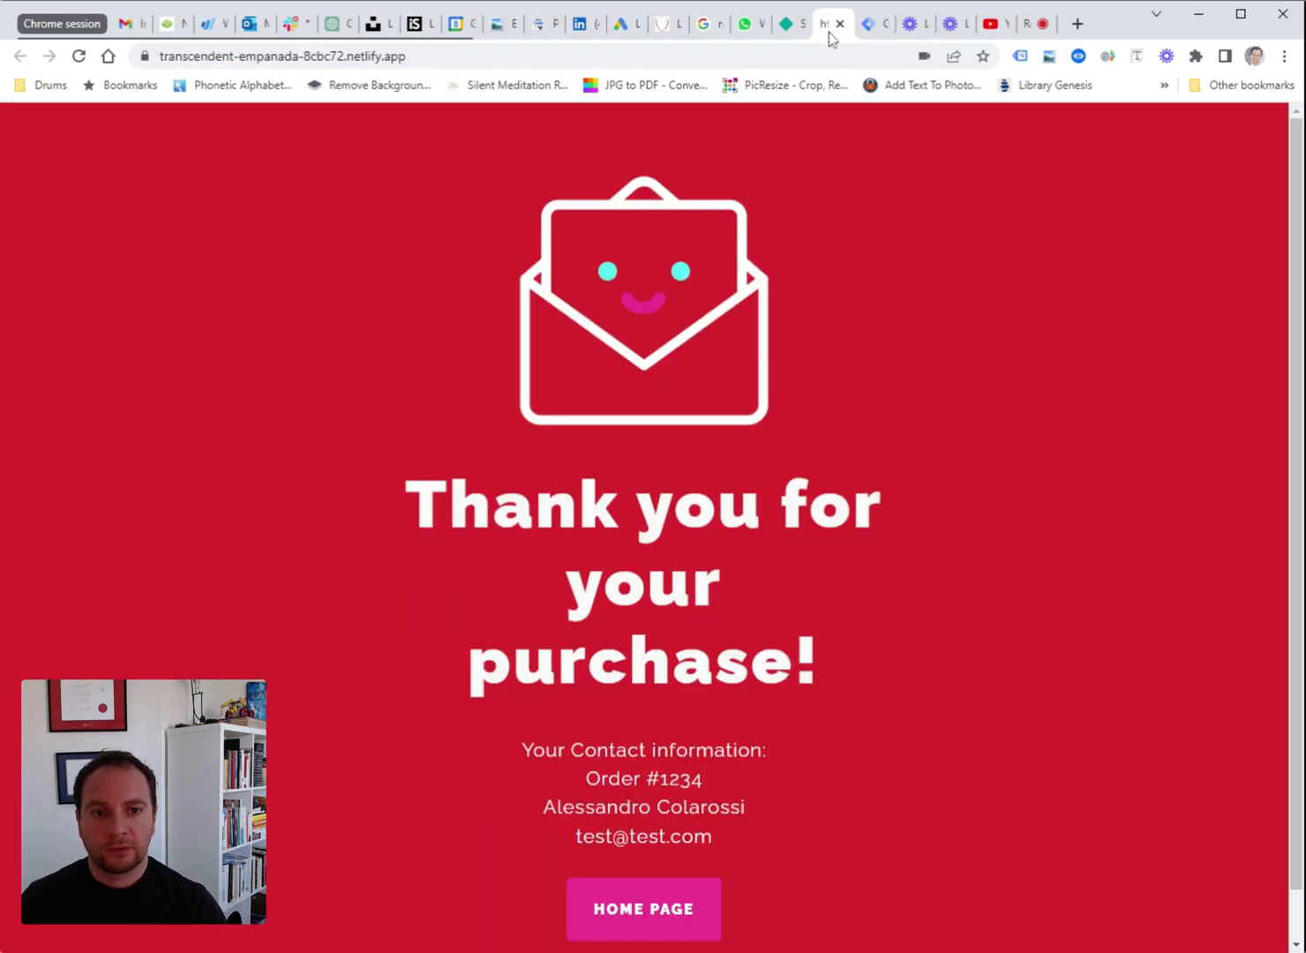
mouse_move(406, 490)
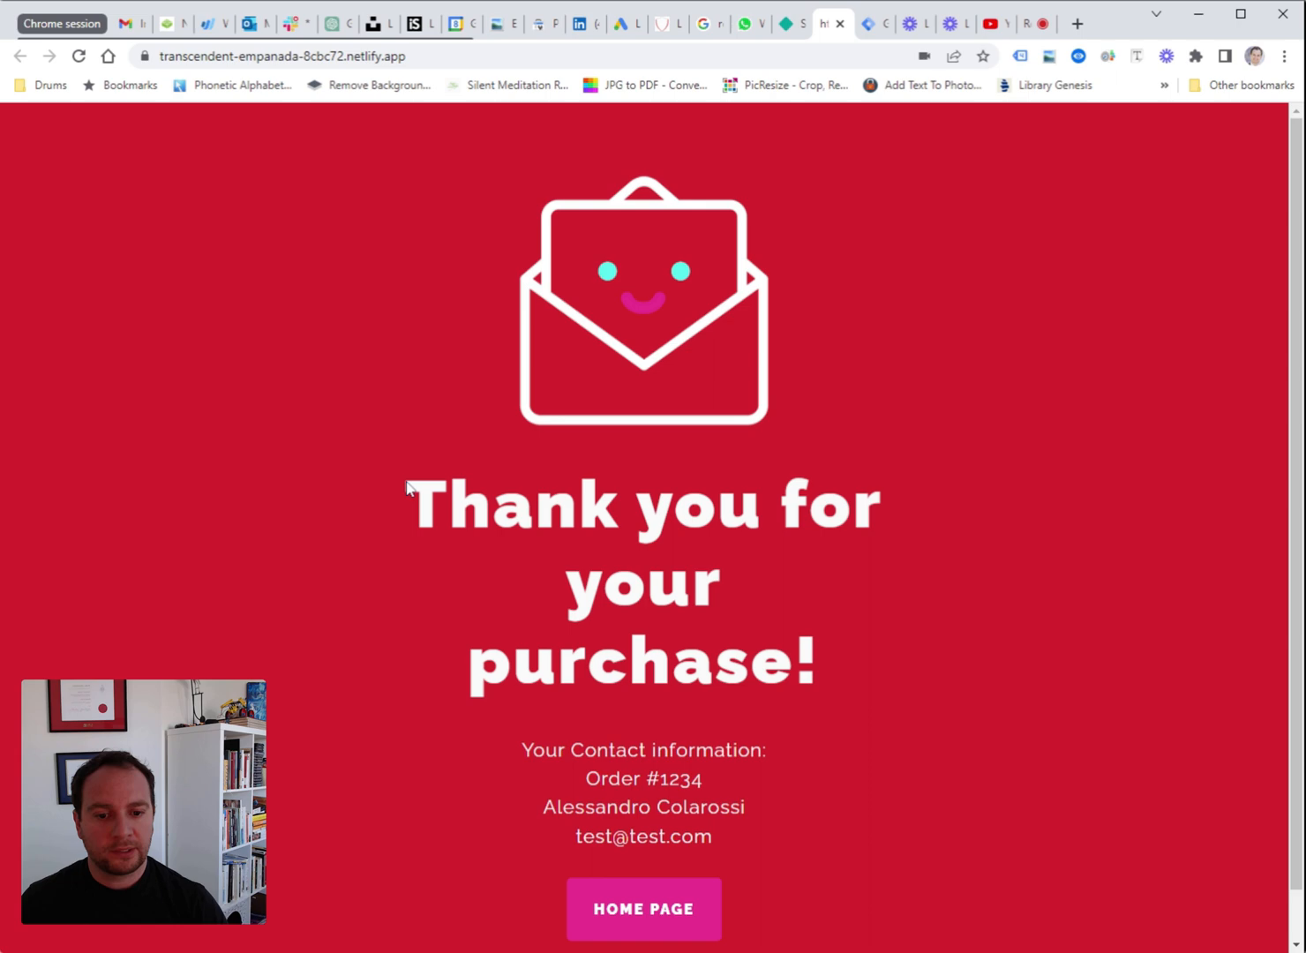
mouse_move(974, 249)
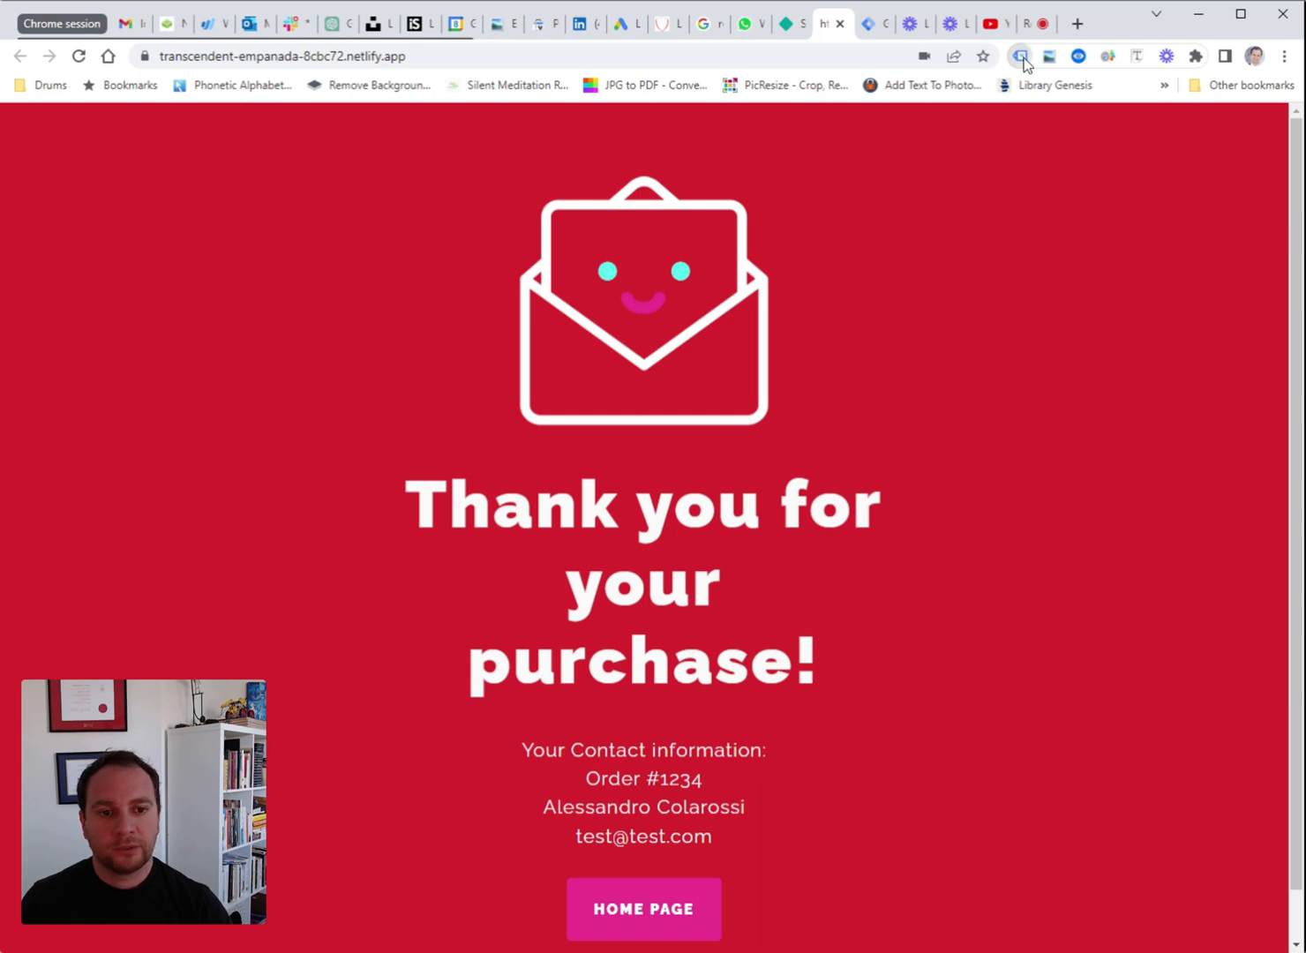
mouse_move(617, 150)
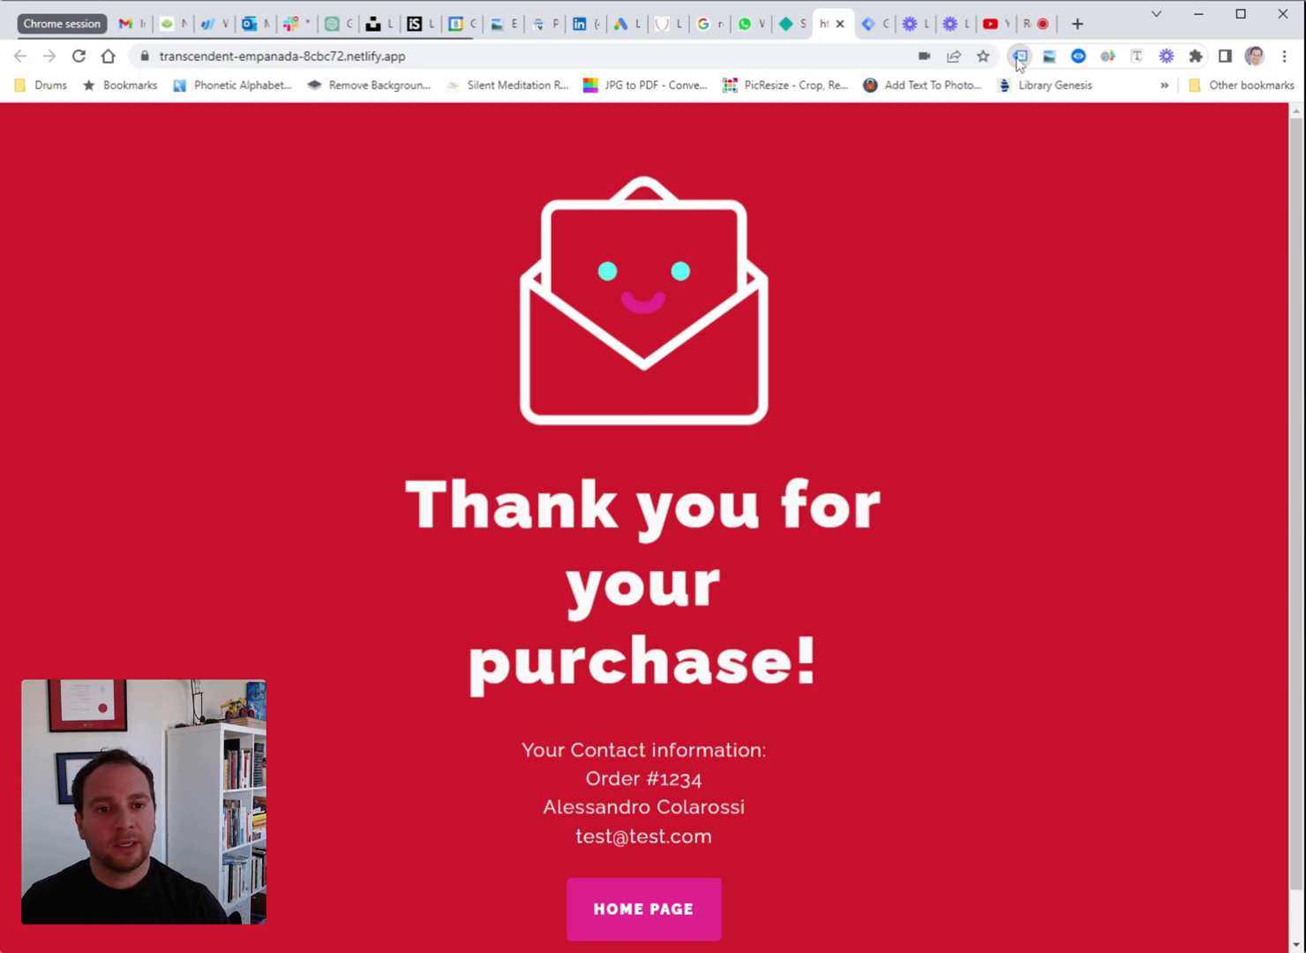
mouse_move(307, 173)
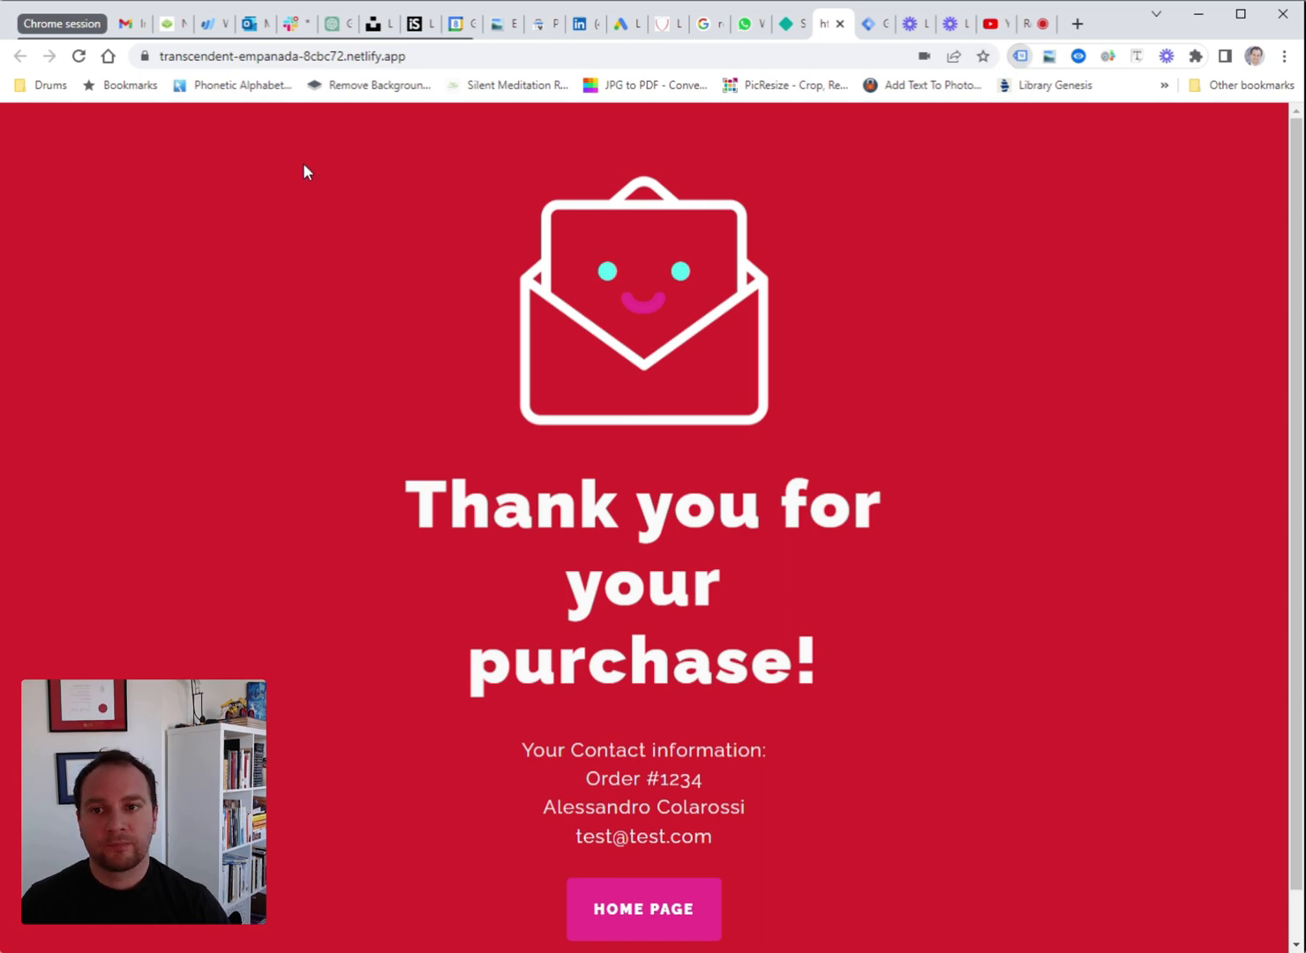
left_click(78, 56)
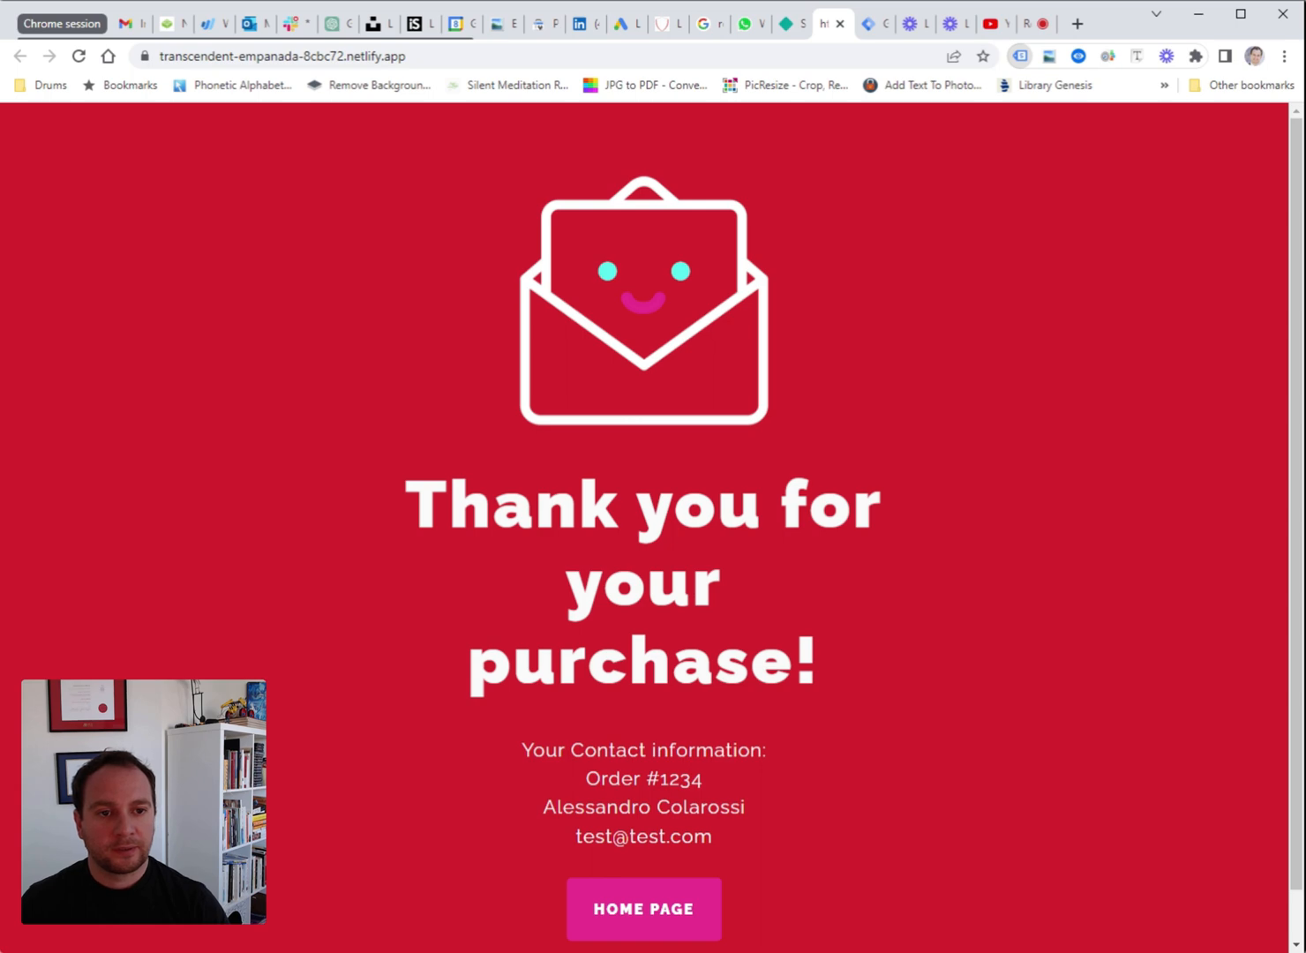
mouse_move(522, 367)
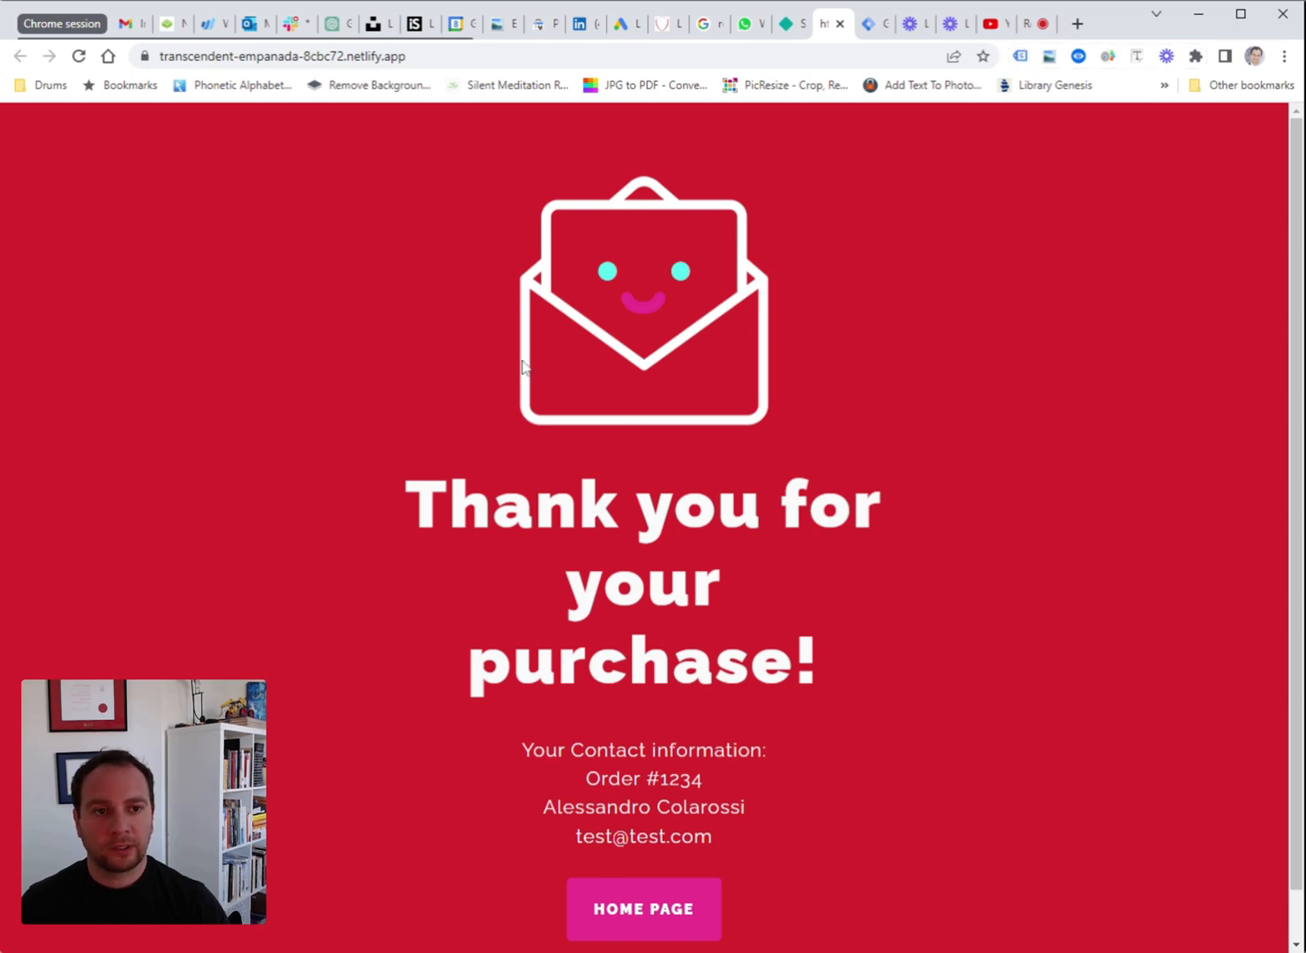
mouse_move(554, 360)
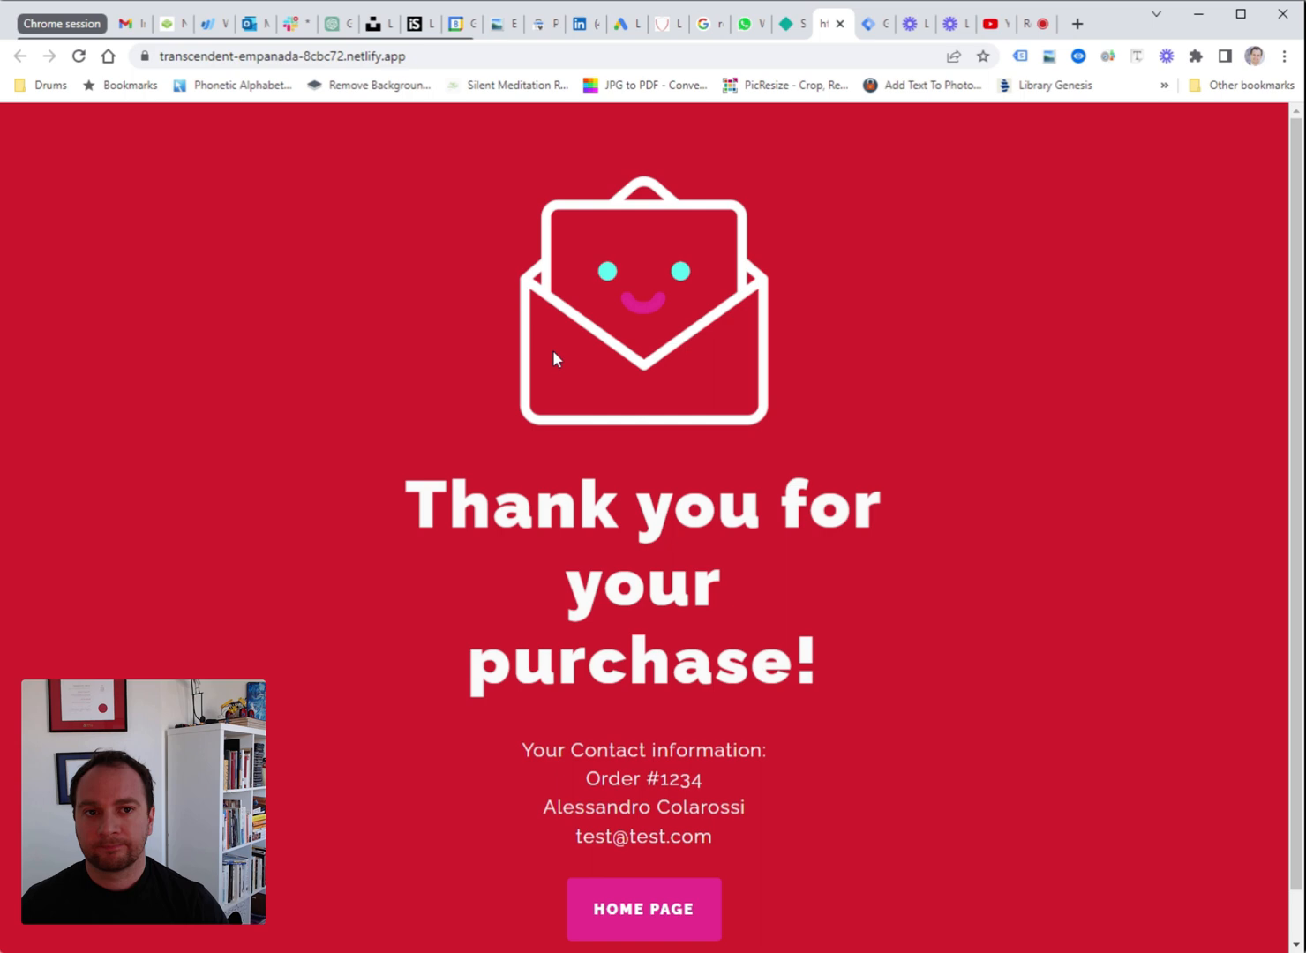